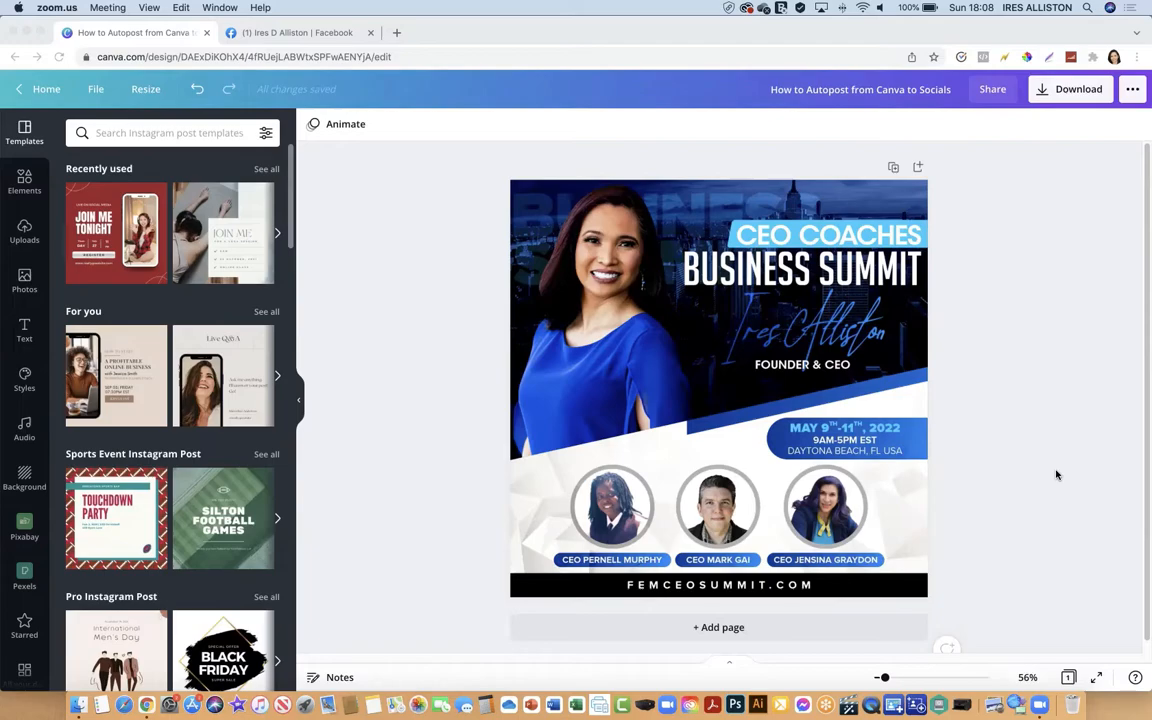
{"action": "mouse_move", "coordinate": [1090, 177]}
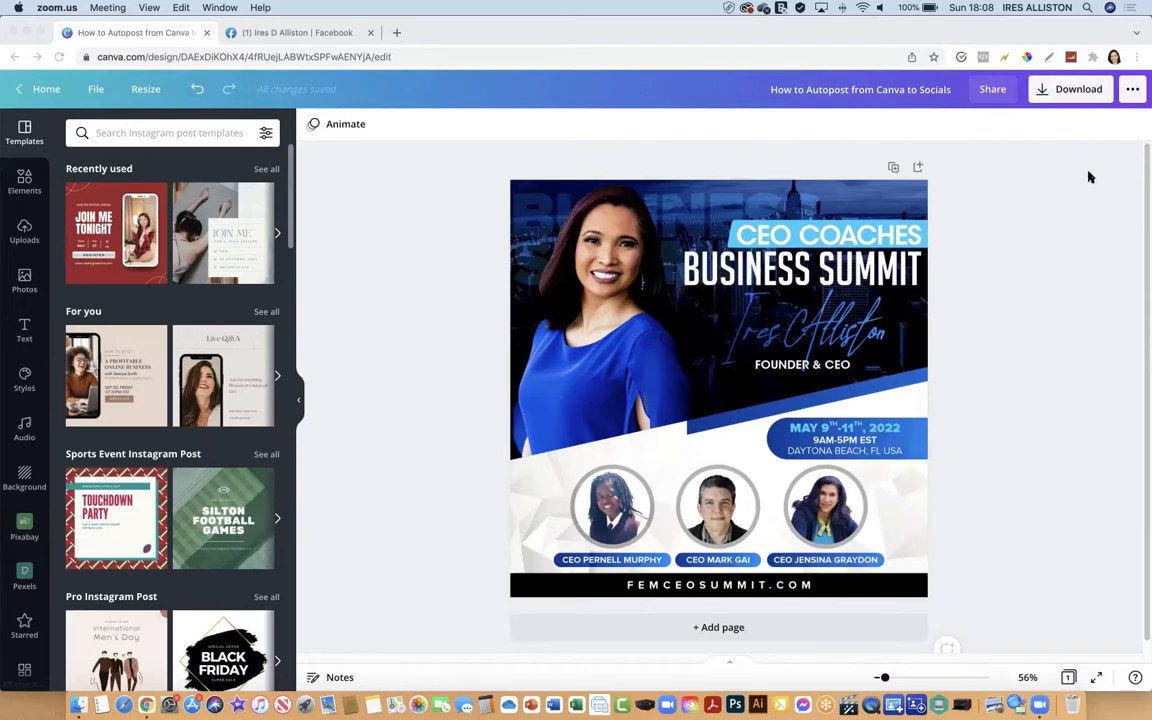
{"action": "mouse_move", "coordinate": [1133, 84]}
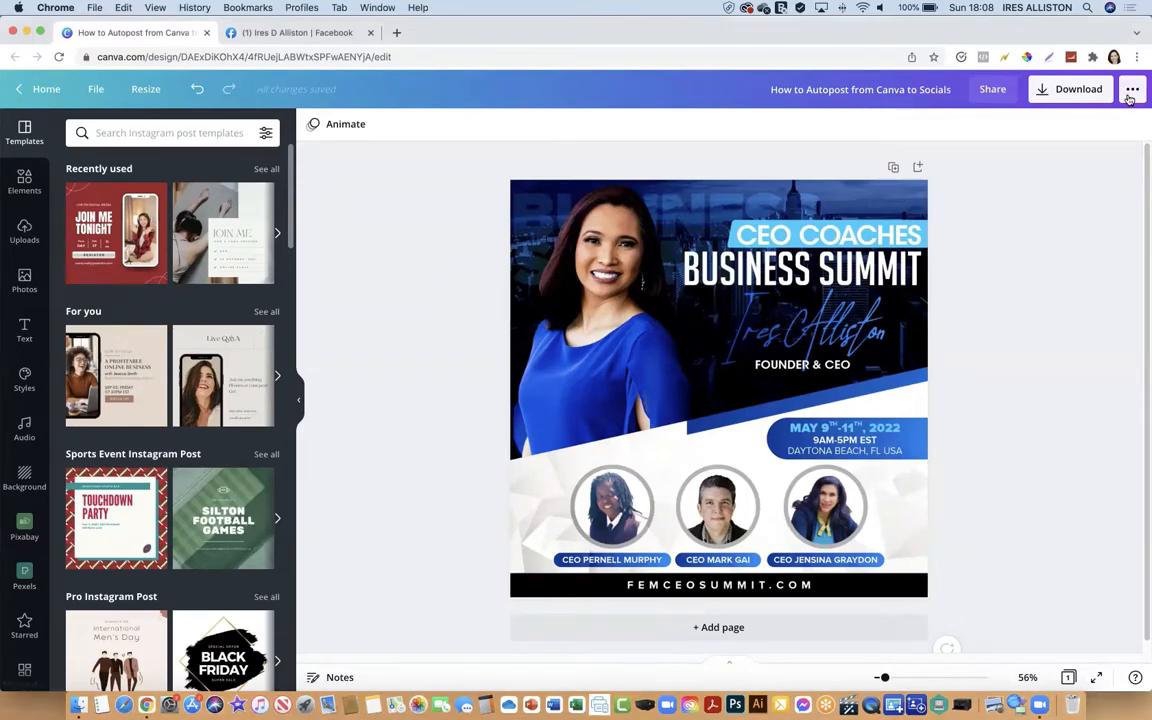
Open the design's more menu showing Download, Instagram, Schedule and sharing options.
{"action": "left_click", "coordinate": [1132, 89]}
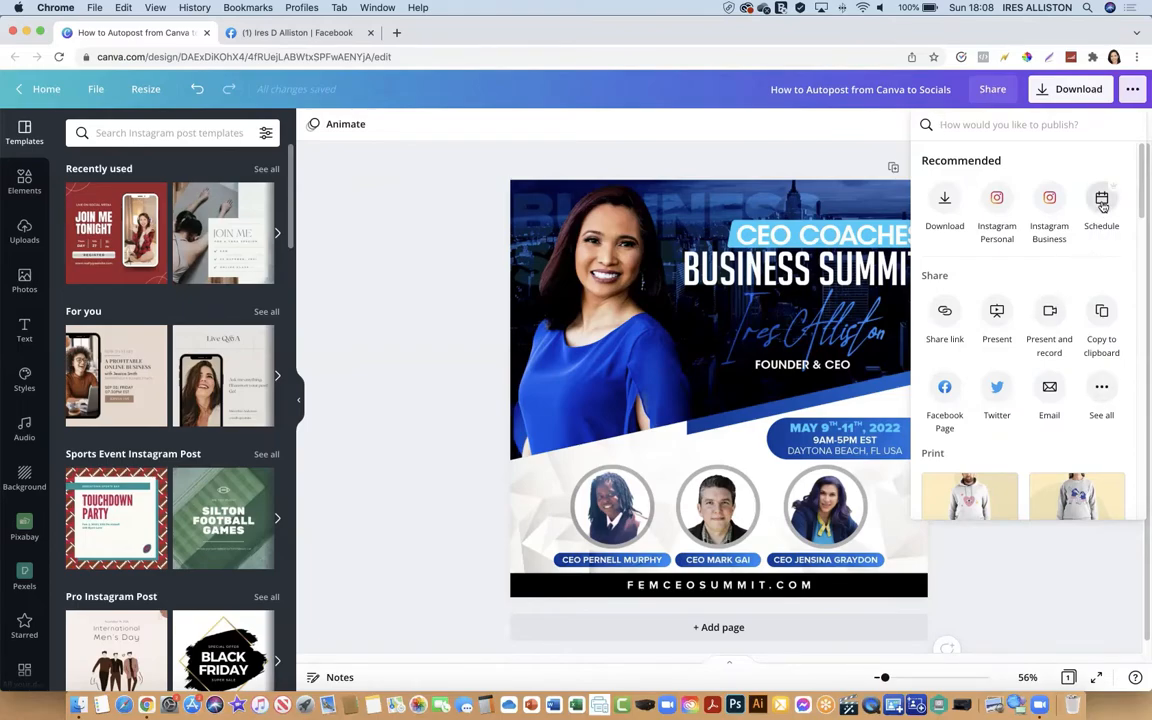
Start scheduling and set Sunday, November 28, 2021 at 07:10 PM.
{"action": "left_click", "coordinate": [1101, 205]}
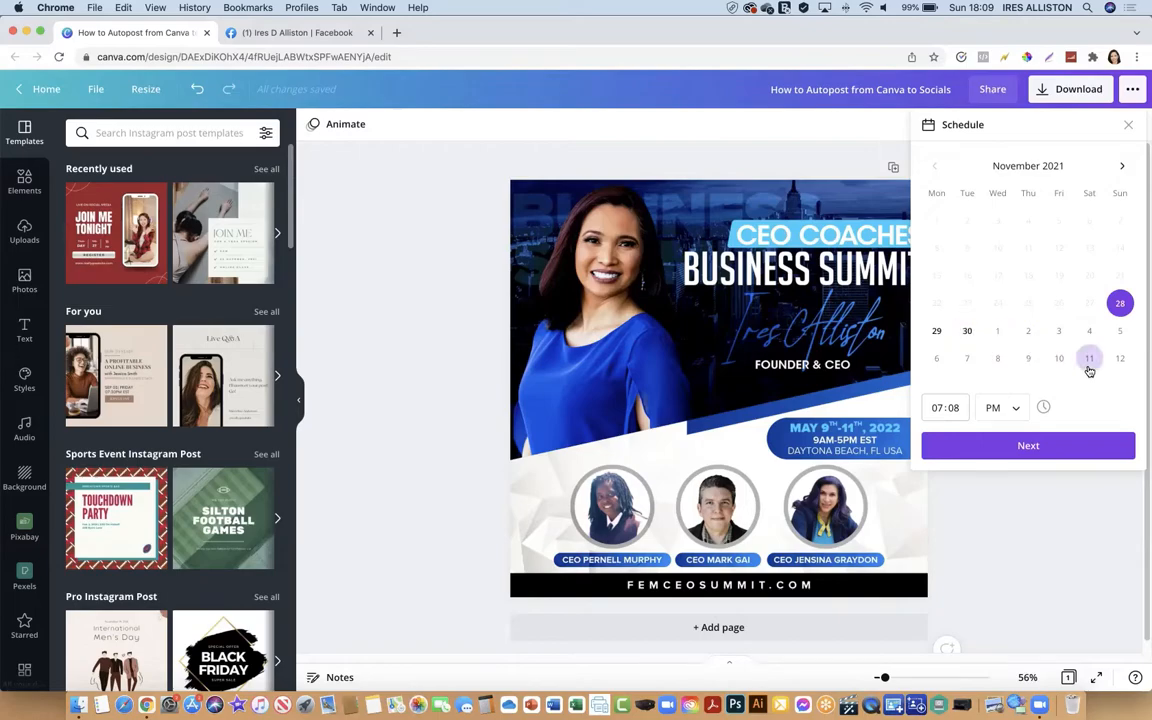
{"action": "mouse_move", "coordinate": [1089, 358]}
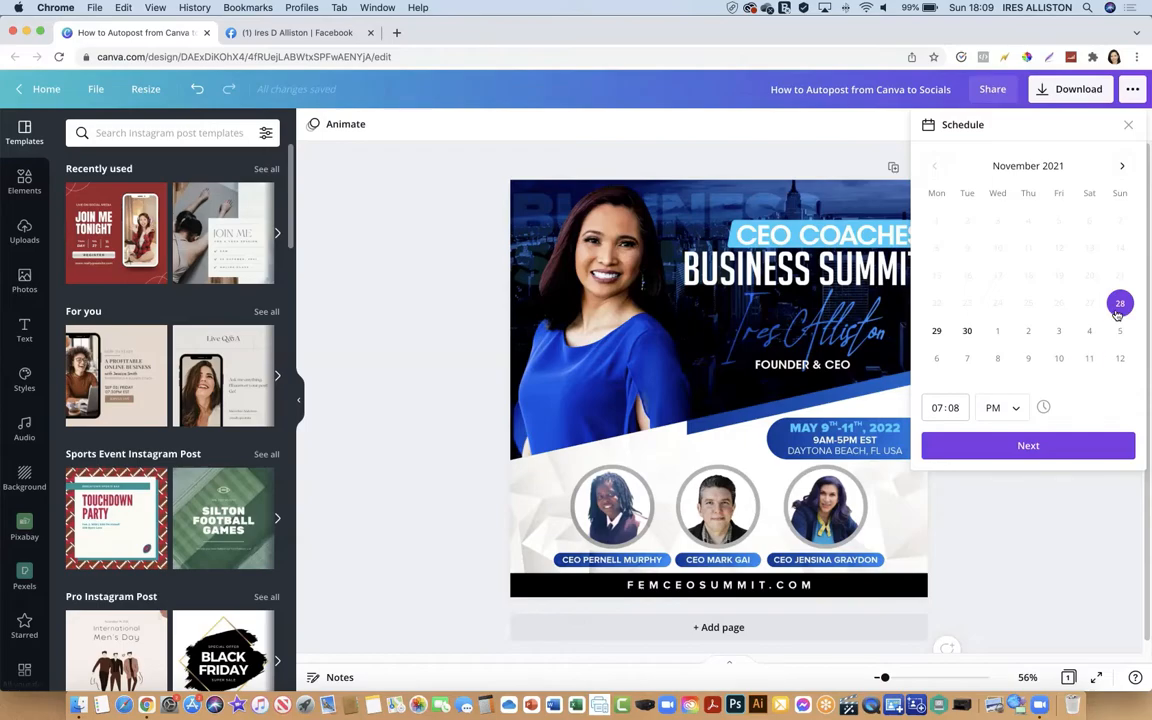
{"action": "mouse_move", "coordinate": [940, 423]}
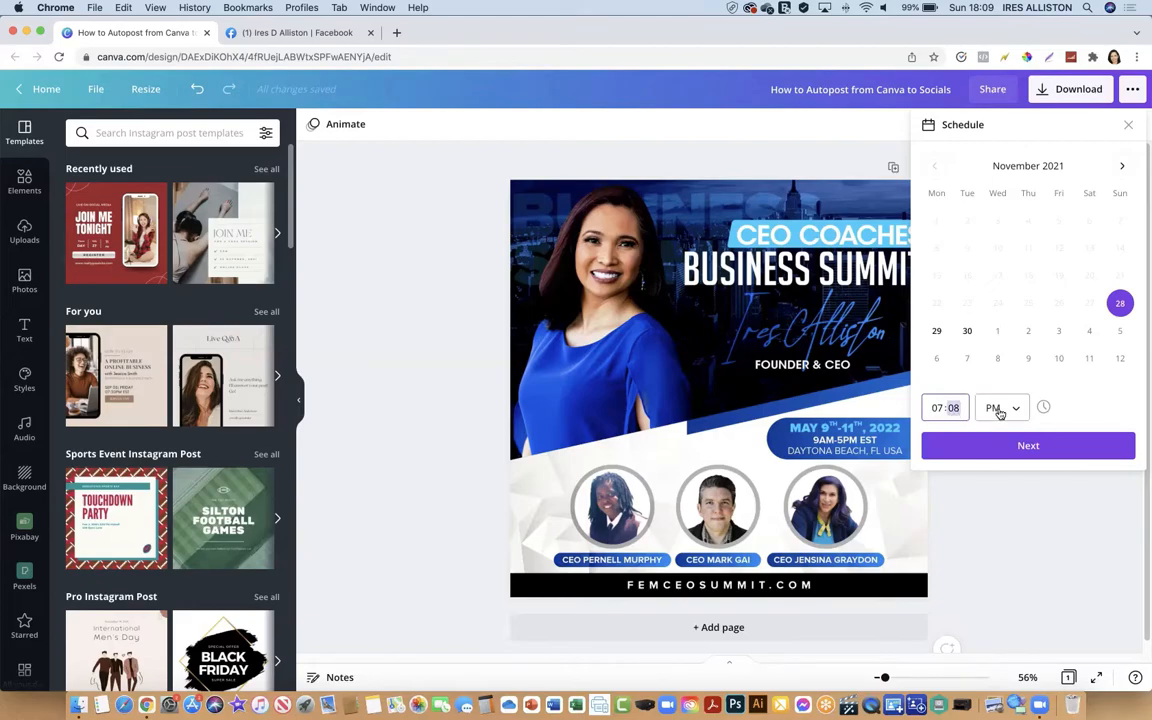
{"action": "left_click", "coordinate": [1000, 407]}
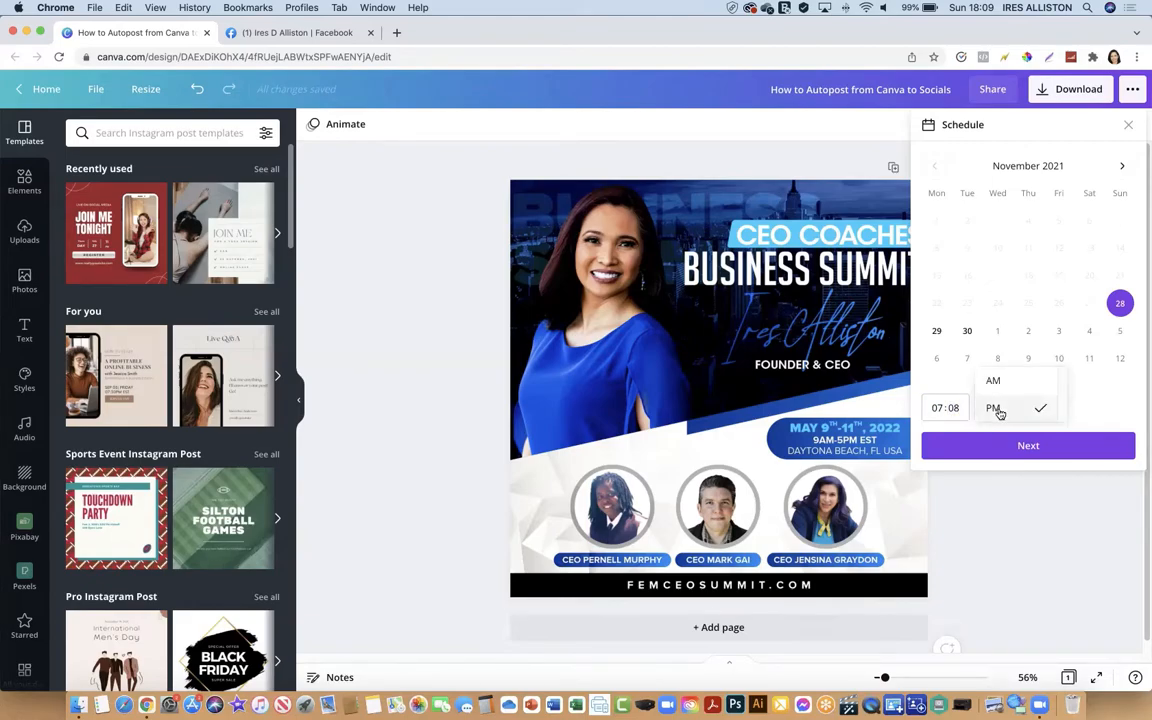
{"action": "left_click", "coordinate": [993, 407]}
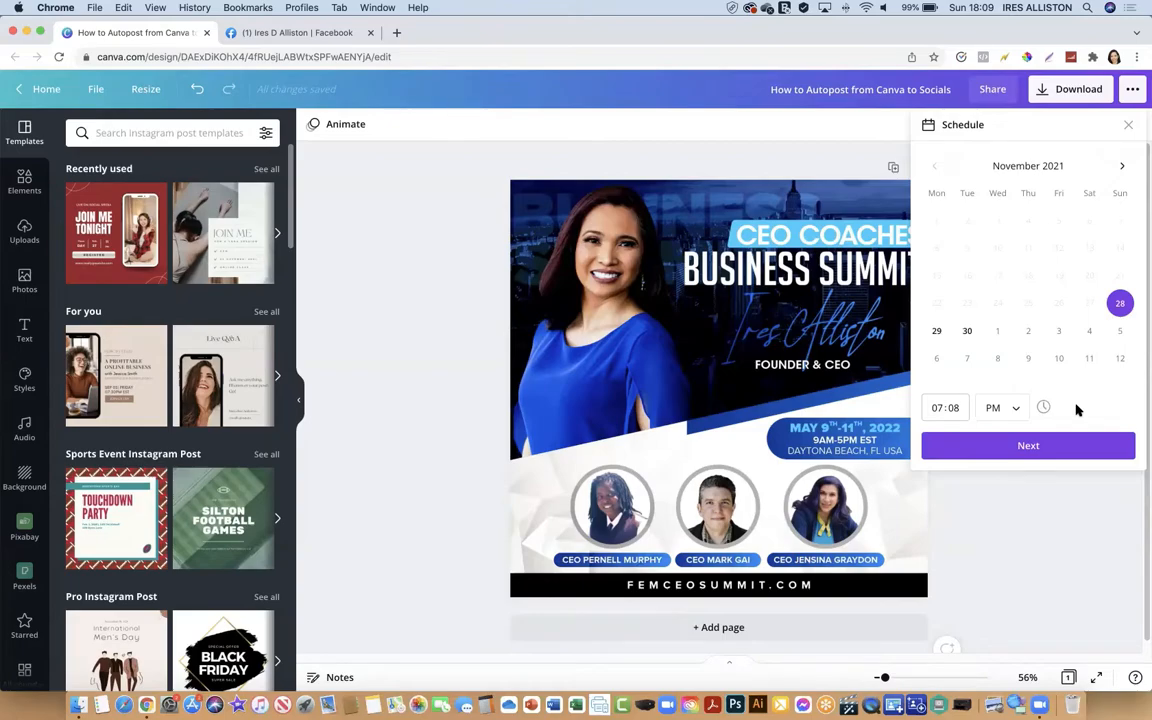
{"action": "left_click", "coordinate": [1120, 330]}
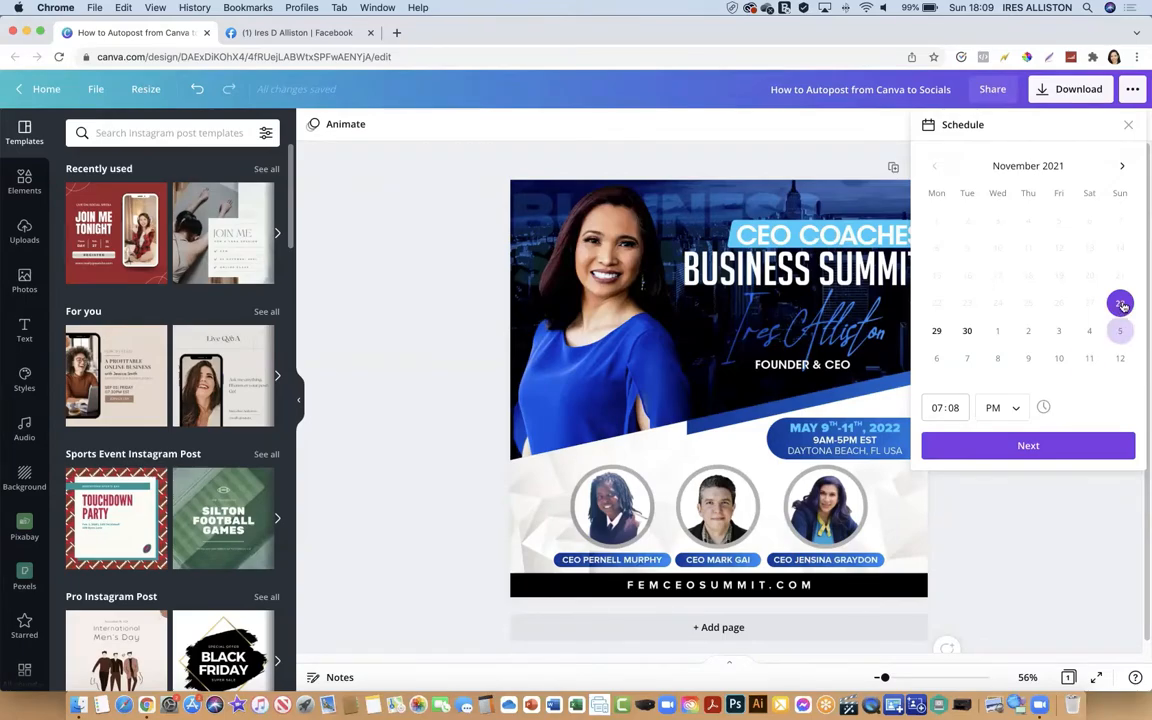
{"action": "left_click", "coordinate": [1120, 303]}
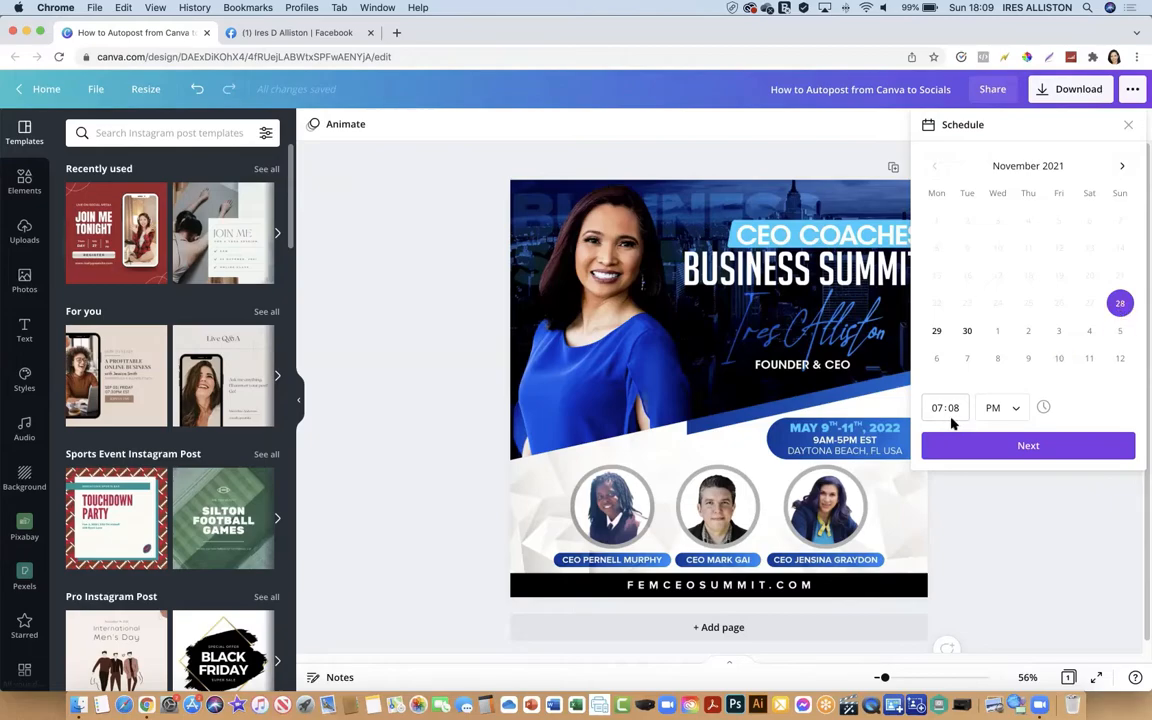
{"action": "left_click", "coordinate": [944, 407]}
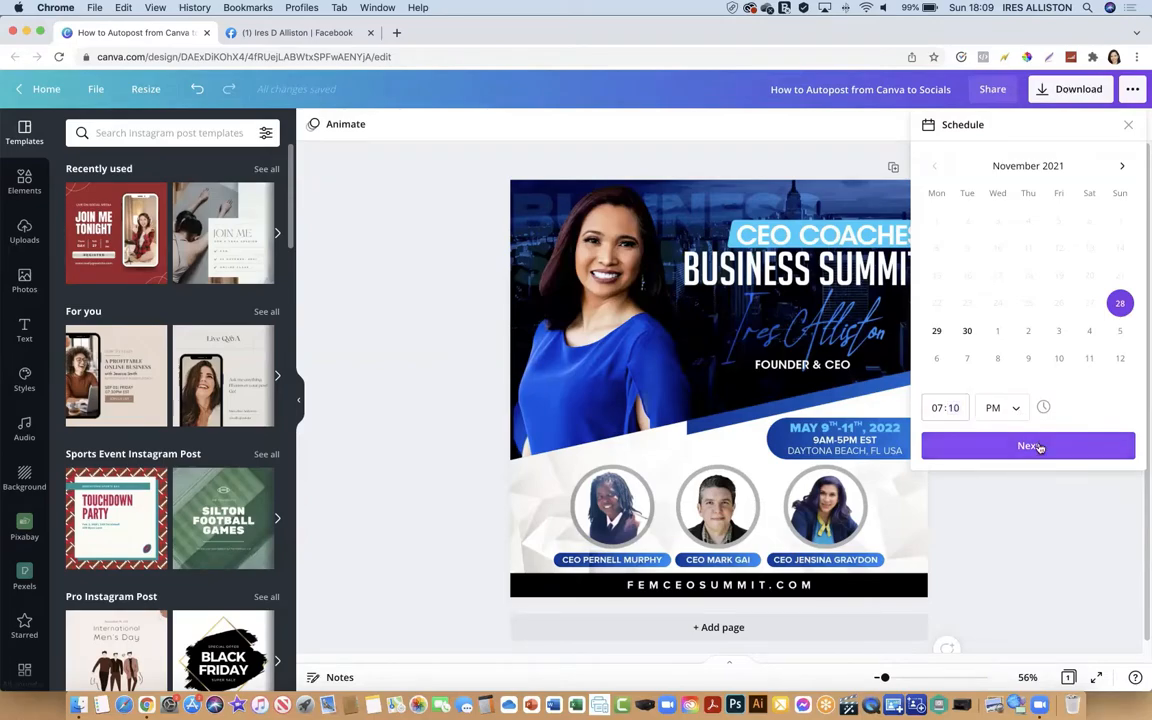
Confirm the Nov 28, 07:10 PM schedule and show the Select a channel list.
{"action": "left_click", "coordinate": [1028, 446]}
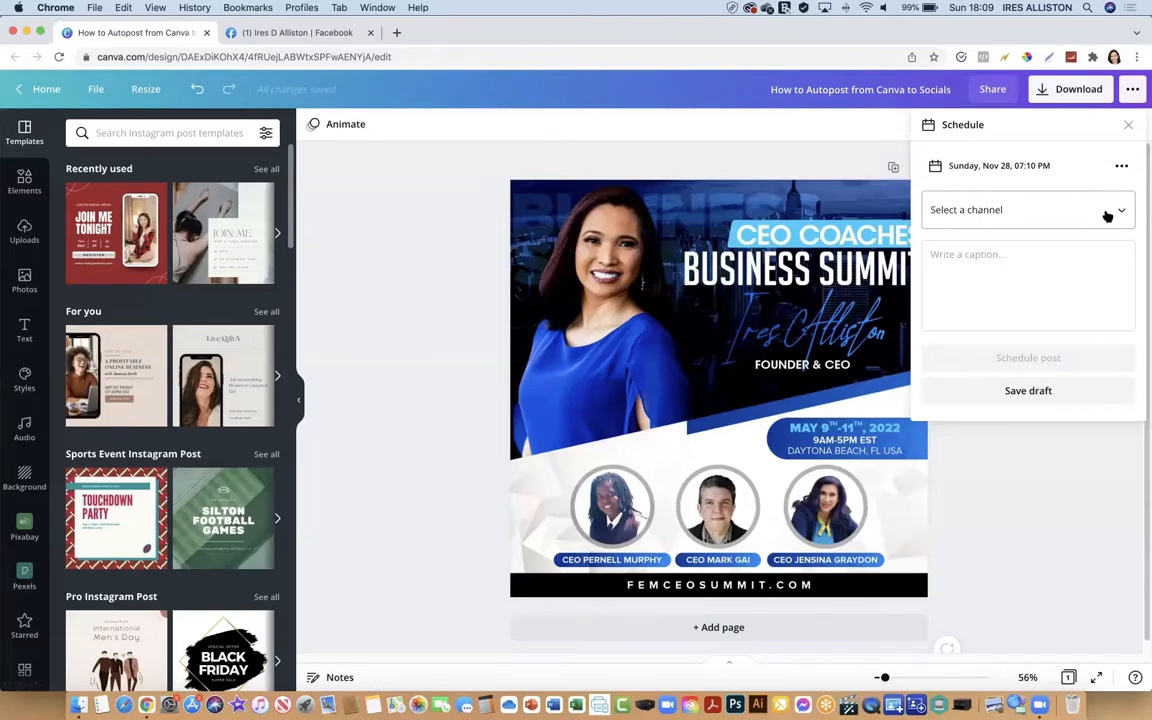
{"action": "left_click", "coordinate": [1027, 209]}
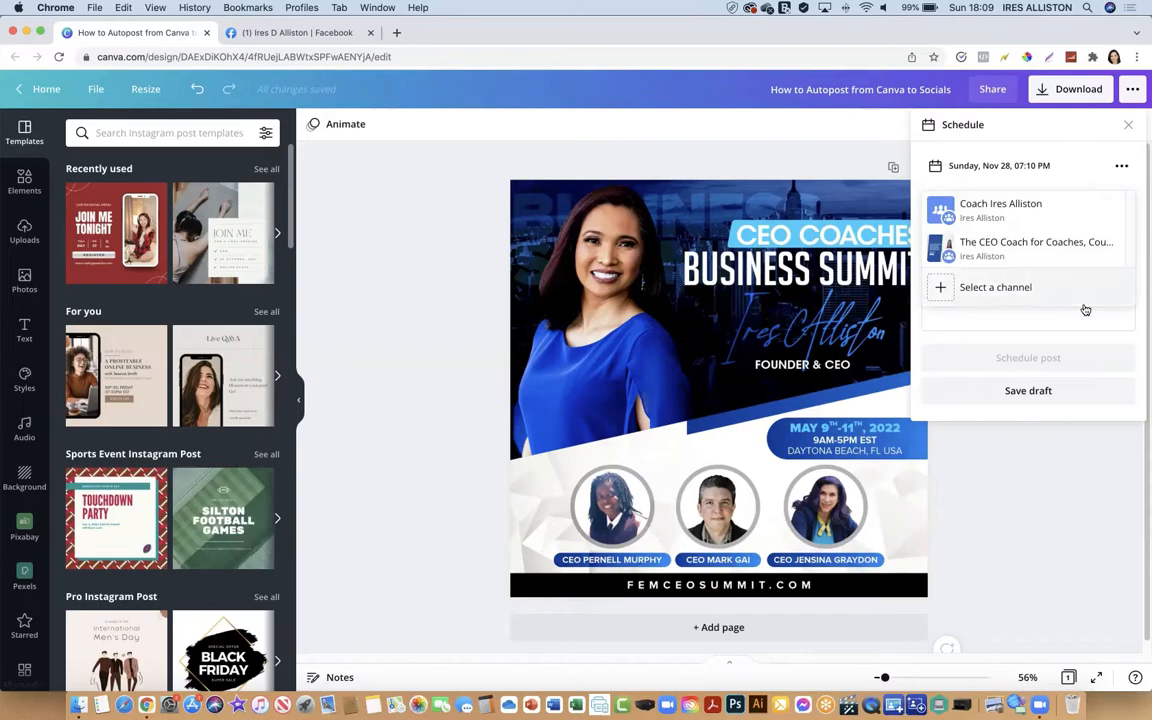
{"action": "mouse_move", "coordinate": [1062, 210]}
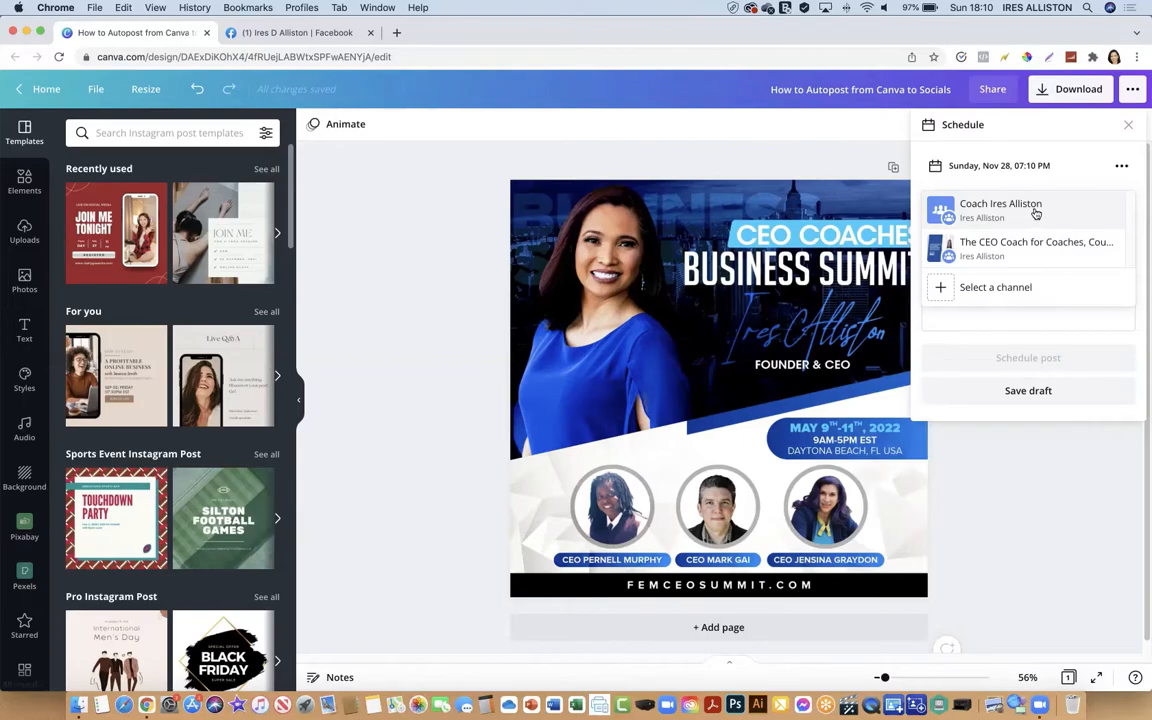
Choose '+ Select a channel' to list Instagram Business, Facebook Page, Twitter and LinkedIn.
{"action": "left_click", "coordinate": [995, 287]}
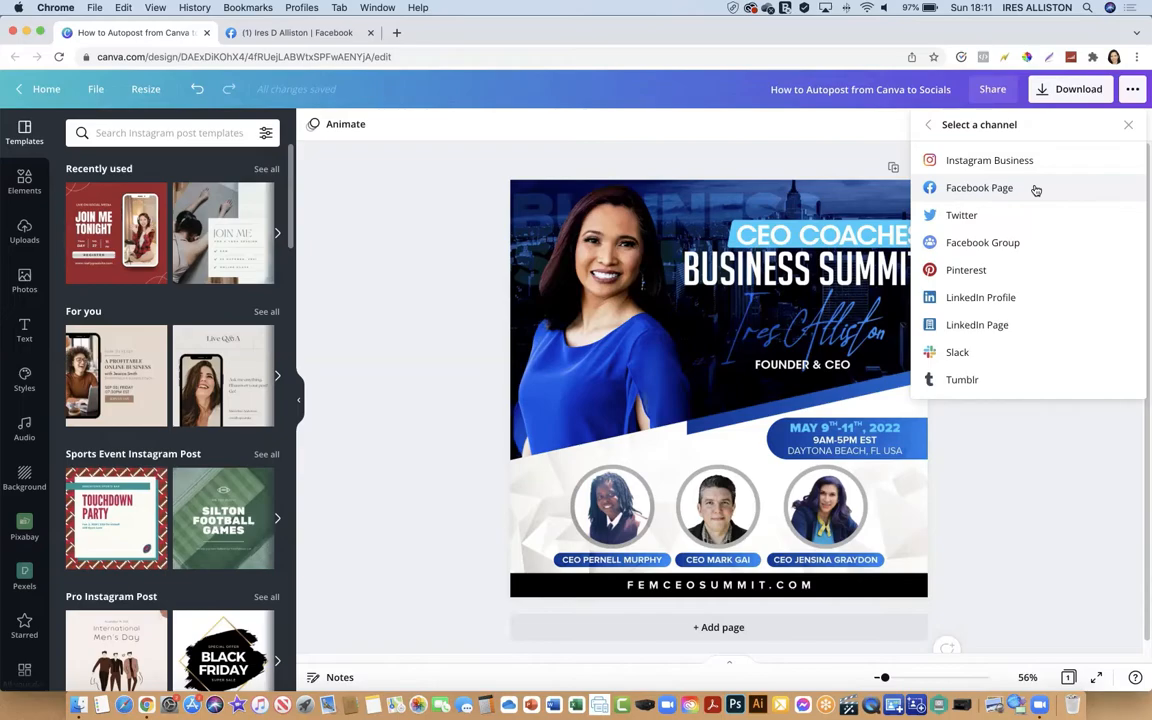
{"action": "mouse_move", "coordinate": [1029, 175]}
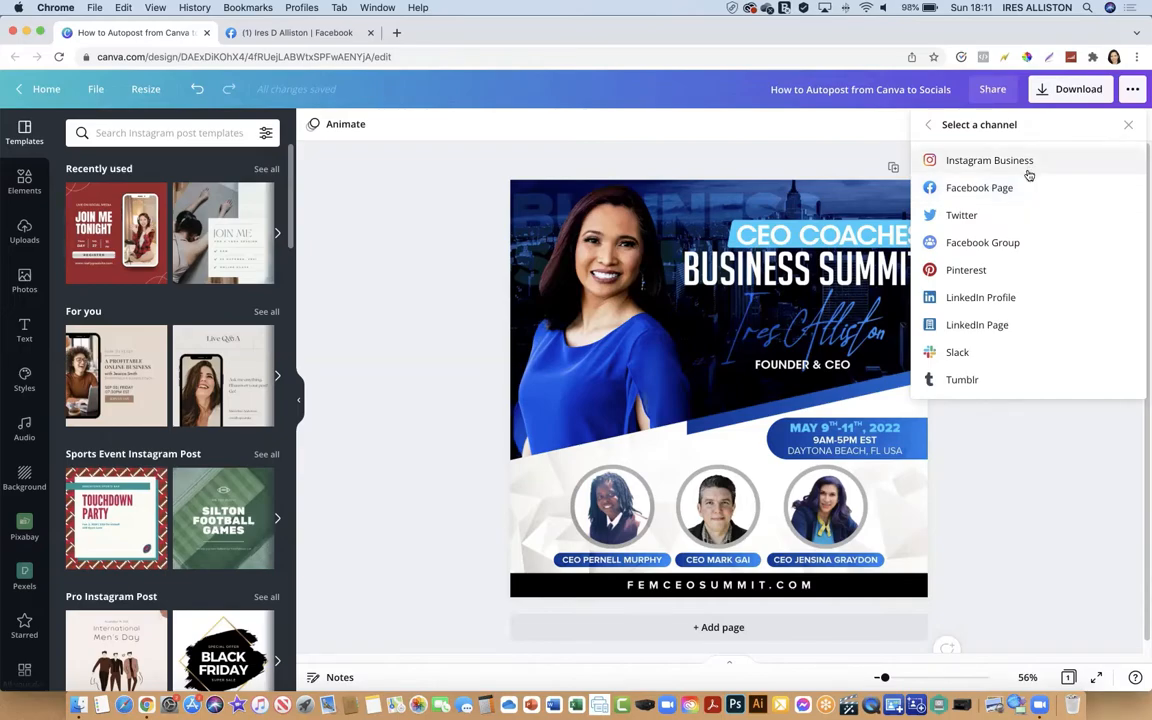
{"action": "mouse_move", "coordinate": [1035, 338]}
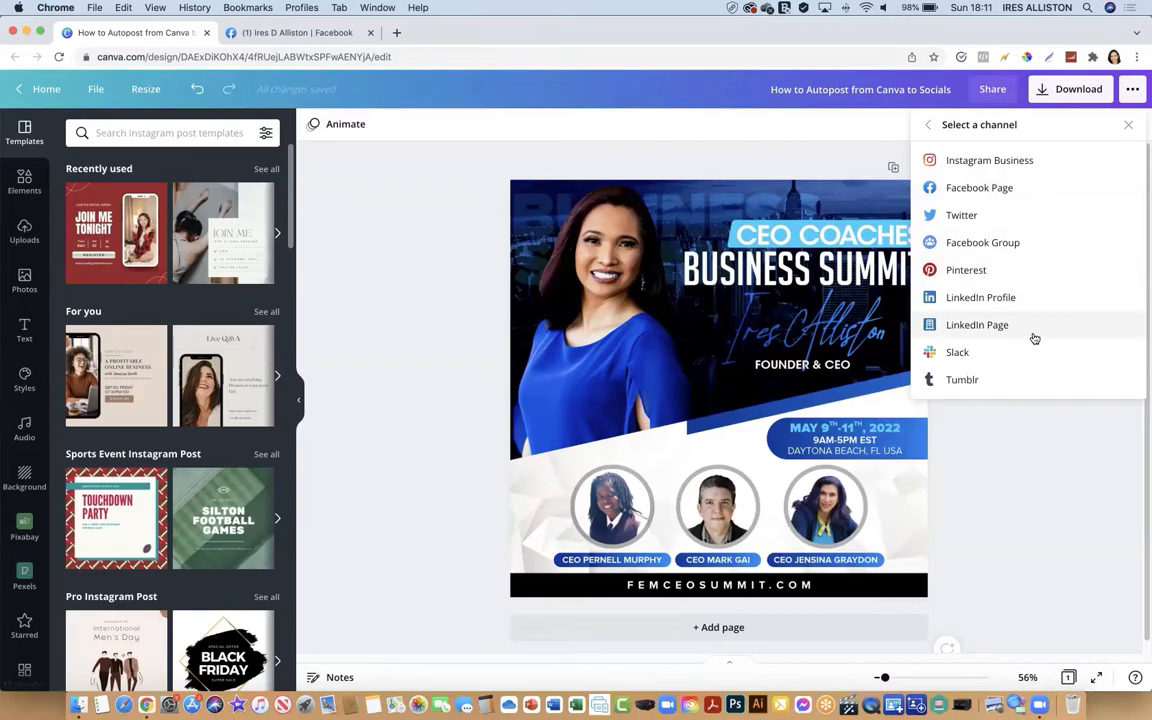
{"action": "mouse_move", "coordinate": [1042, 248]}
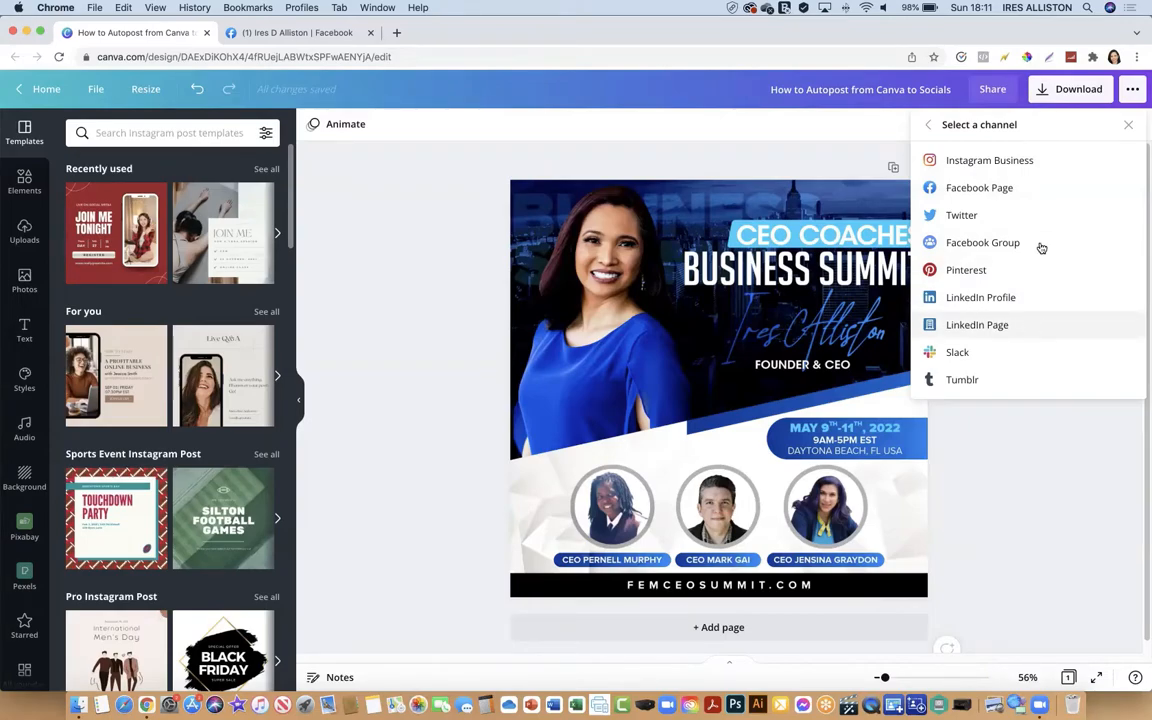
{"action": "mouse_move", "coordinate": [1039, 188]}
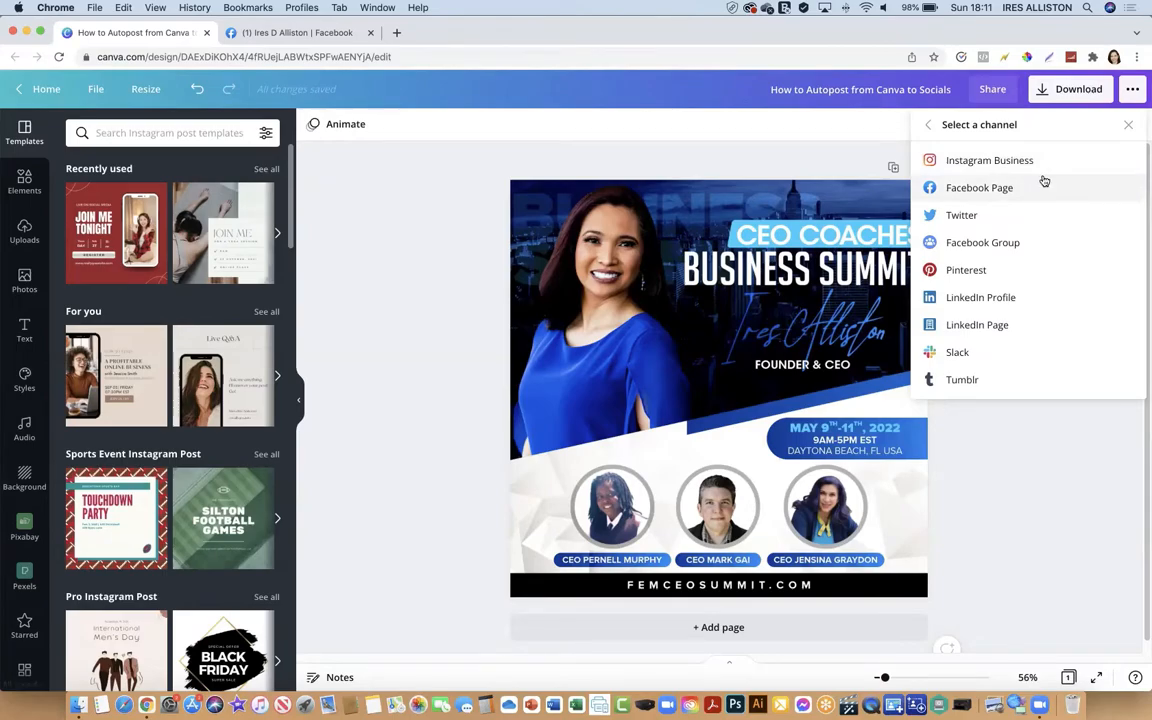
{"action": "mouse_move", "coordinate": [1045, 250]}
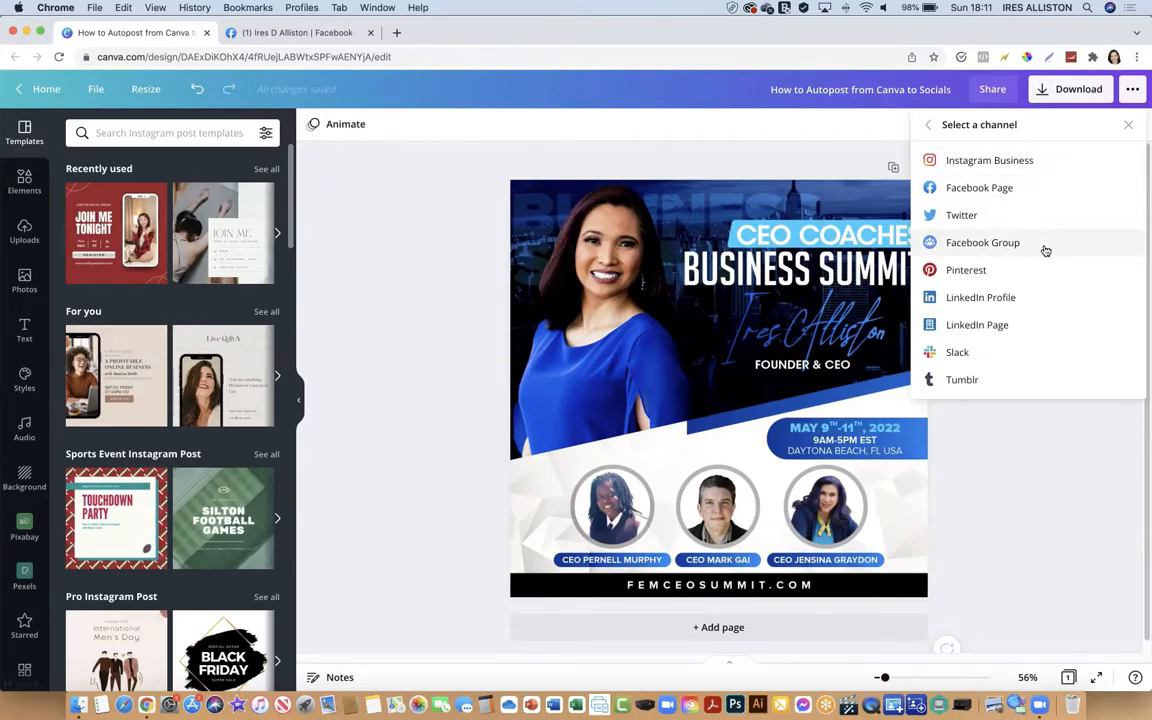
{"action": "mouse_move", "coordinate": [1025, 160]}
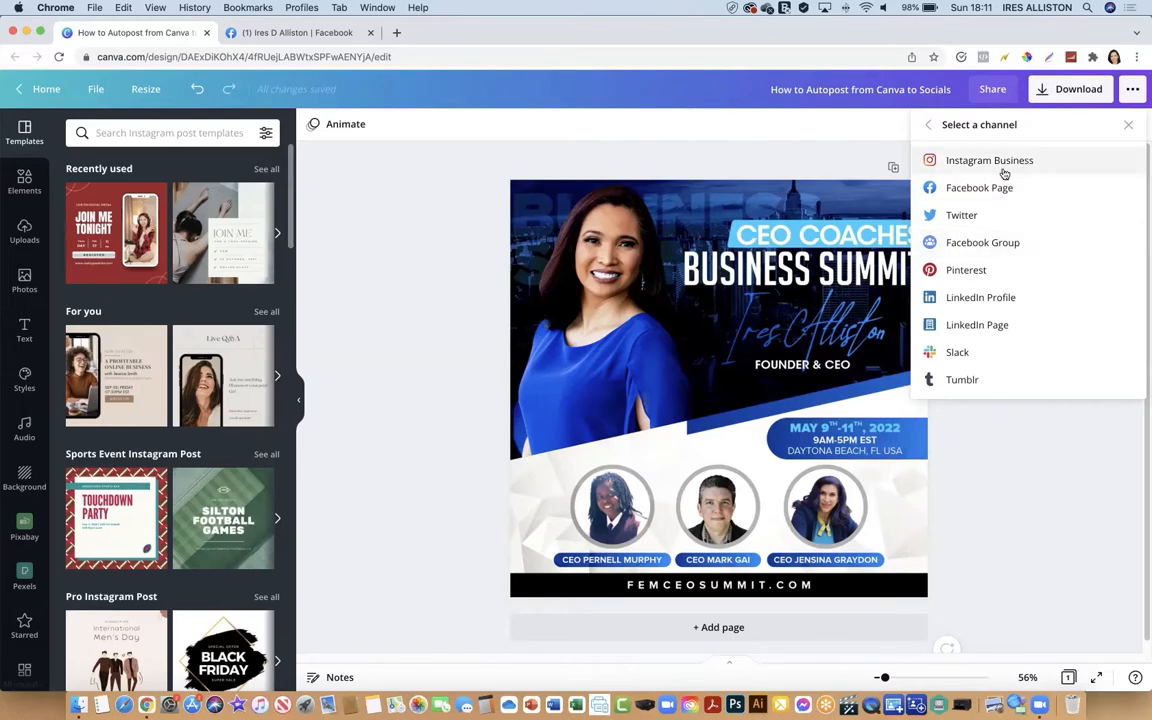
{"action": "mouse_move", "coordinate": [1013, 195]}
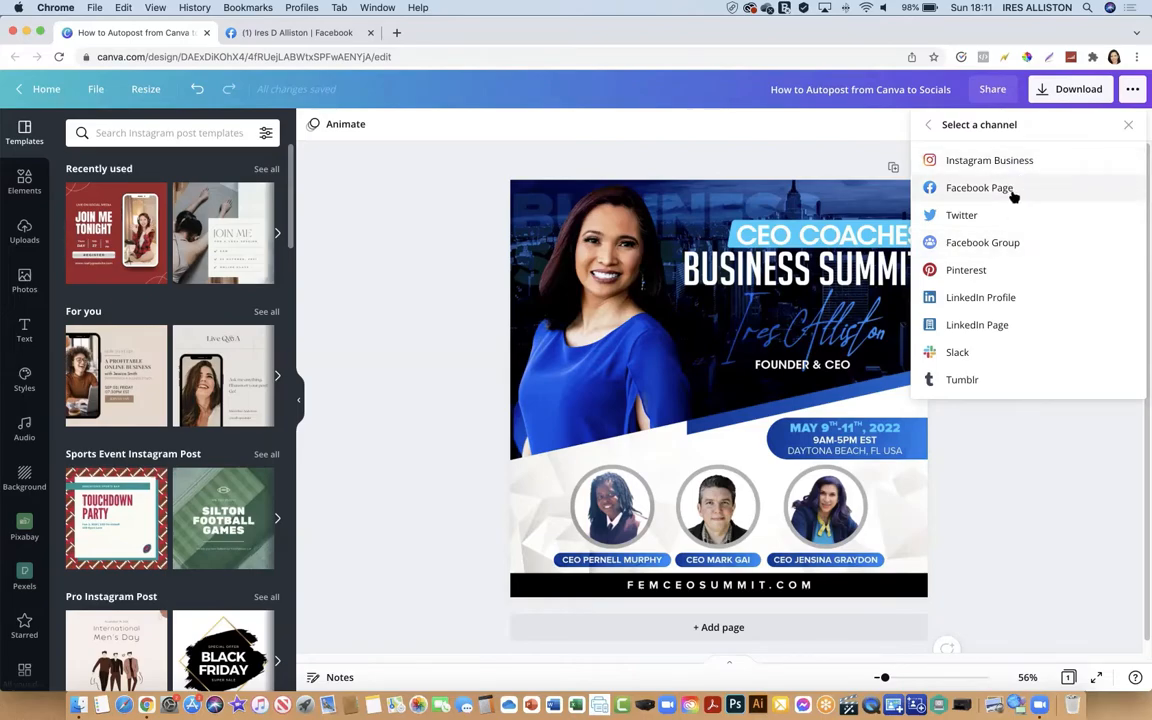
{"action": "mouse_move", "coordinate": [1023, 248]}
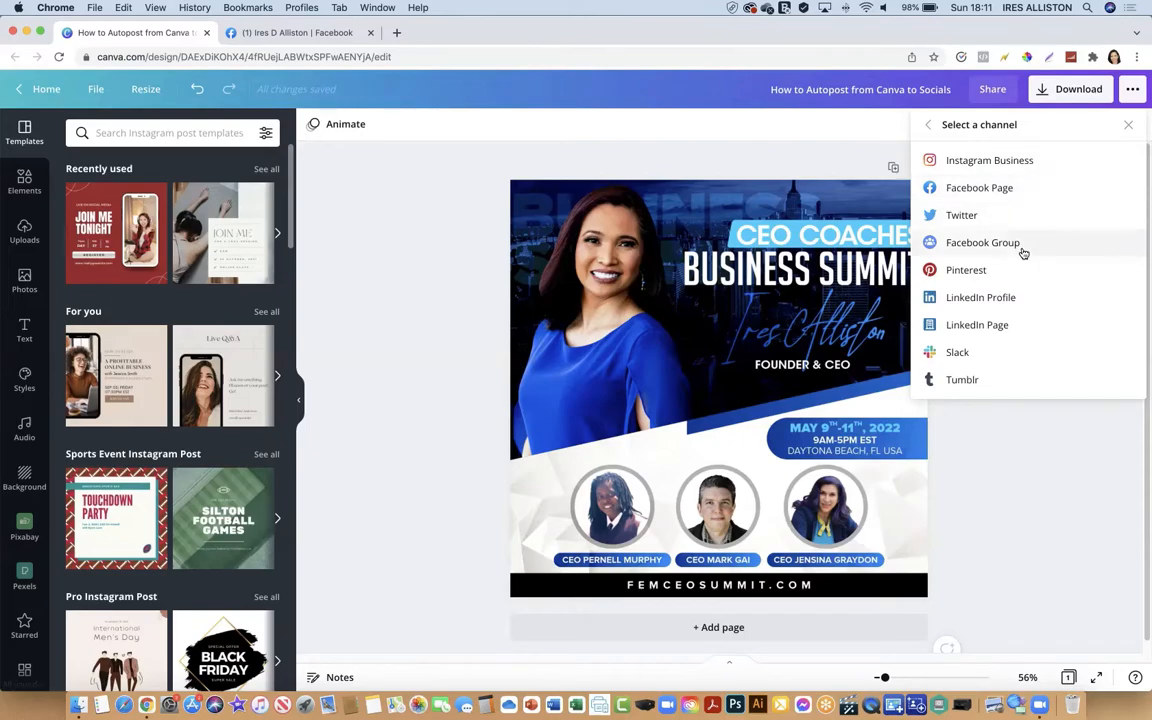
{"action": "mouse_move", "coordinate": [1019, 298]}
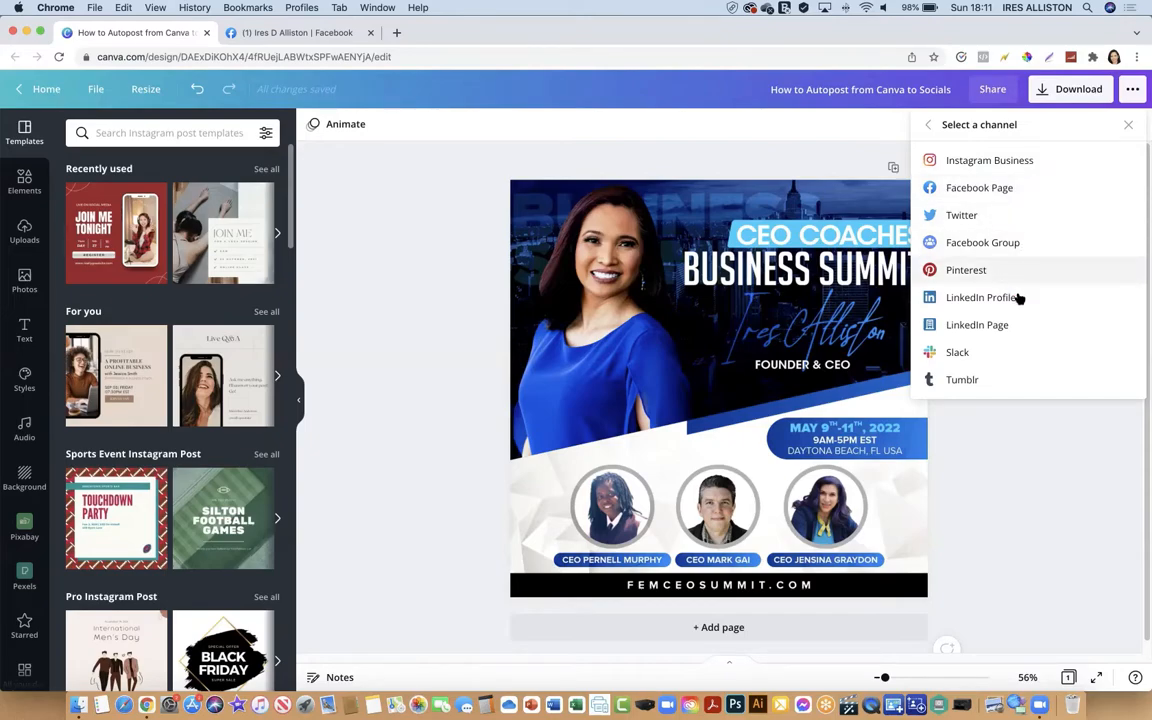
{"action": "mouse_move", "coordinate": [1018, 324]}
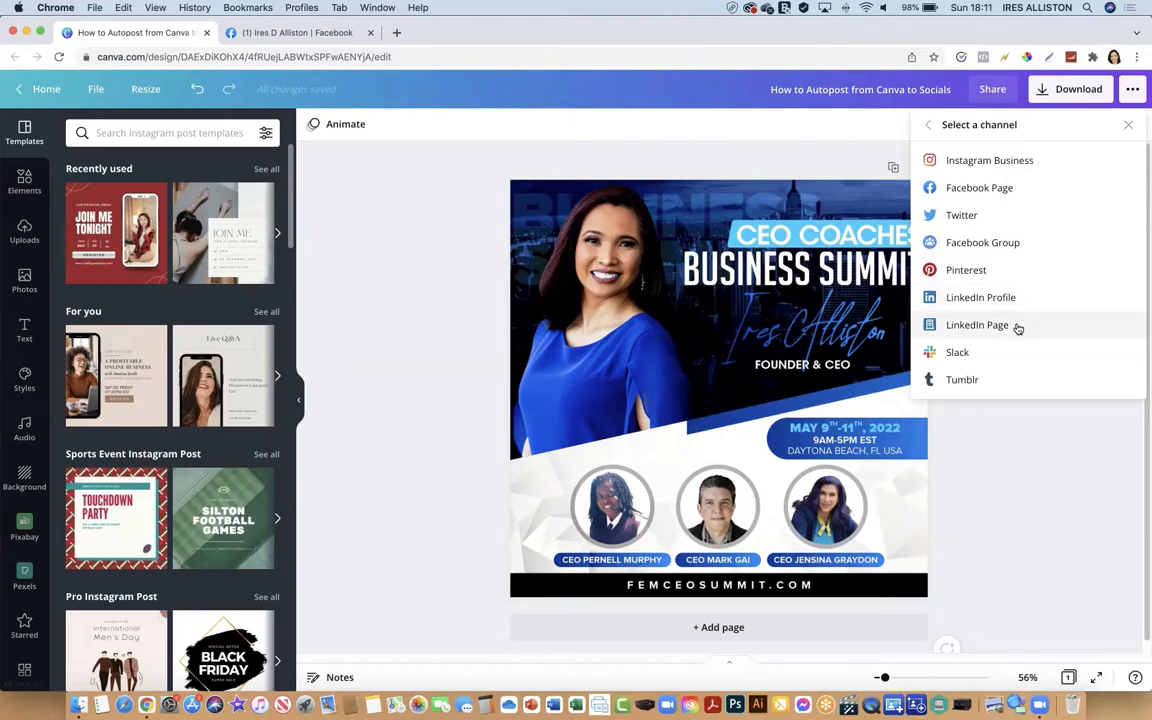
{"action": "mouse_move", "coordinate": [1036, 198]}
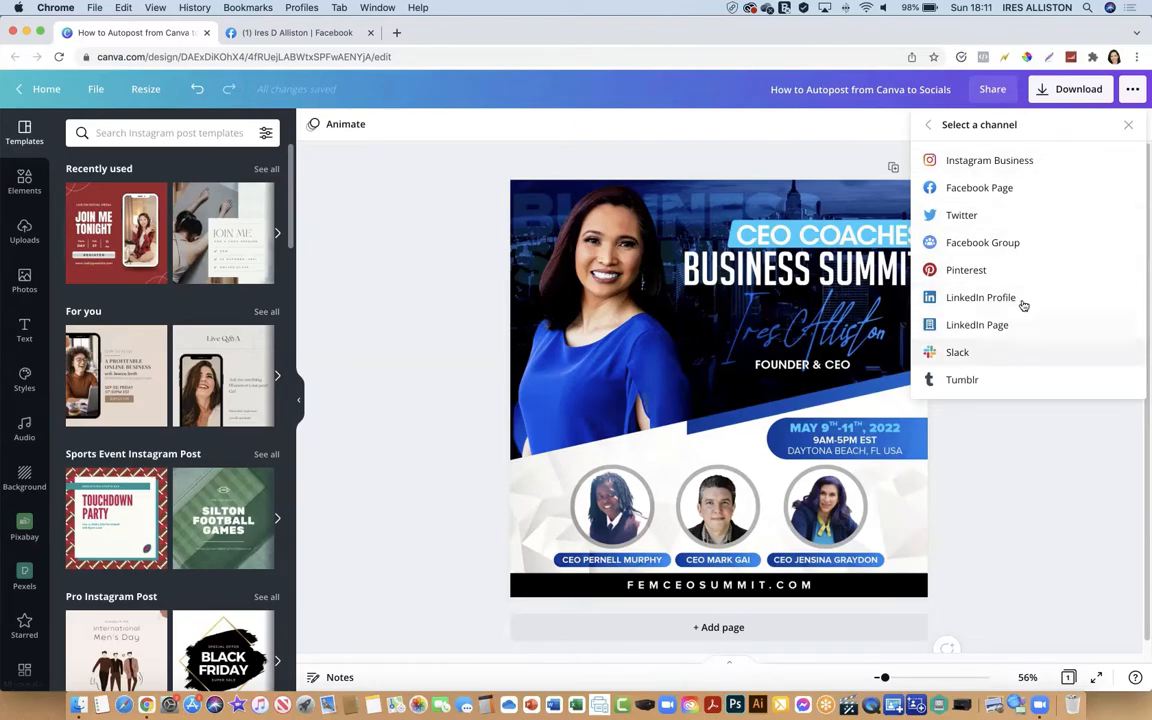
{"action": "mouse_move", "coordinate": [1024, 338]}
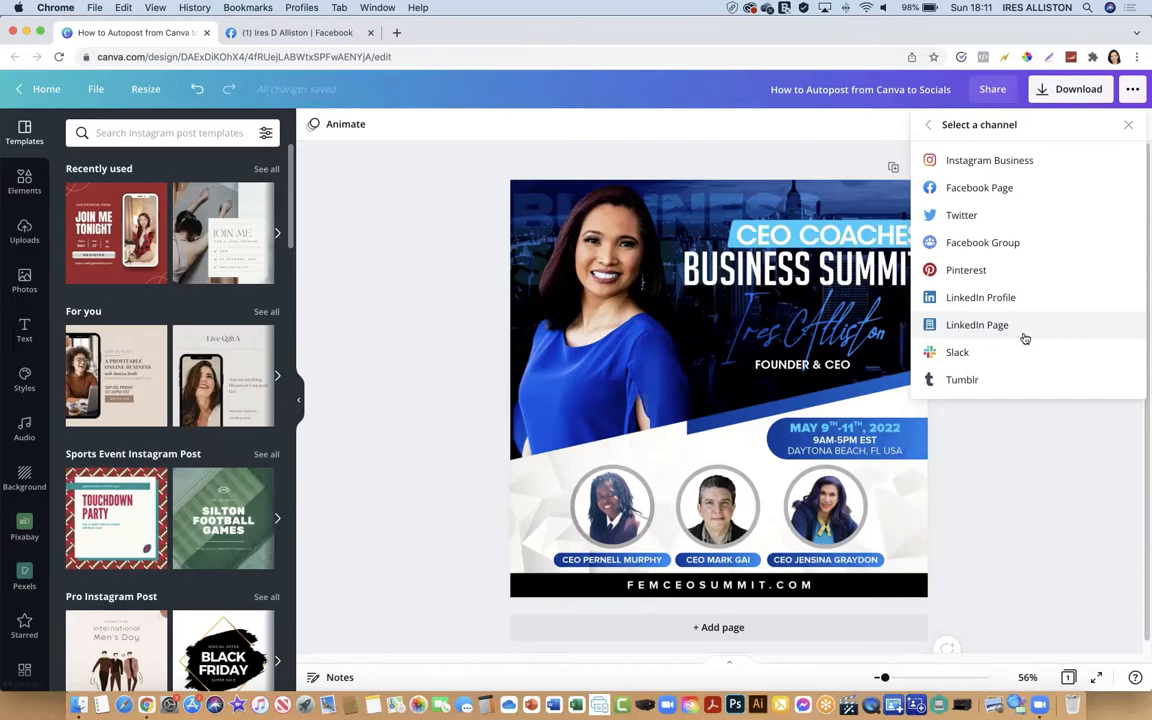
{"action": "mouse_move", "coordinate": [1005, 195]}
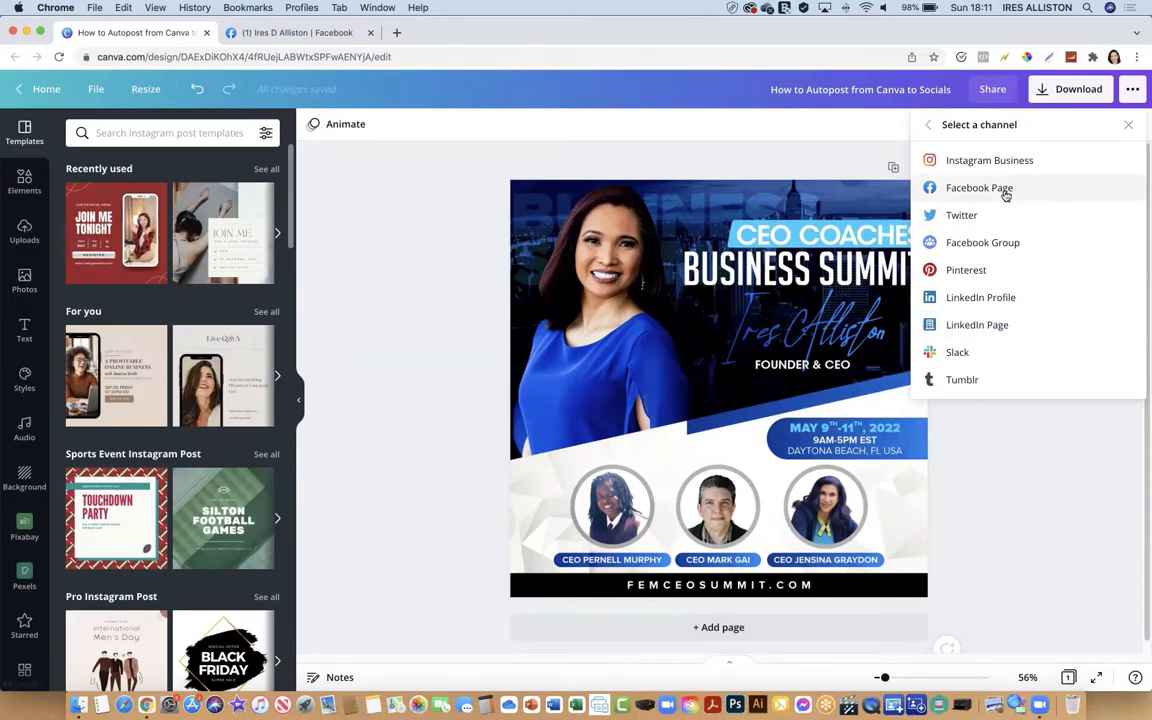
Pick Facebook Page as the channel and start Connect Facebook.
{"action": "left_click", "coordinate": [979, 187]}
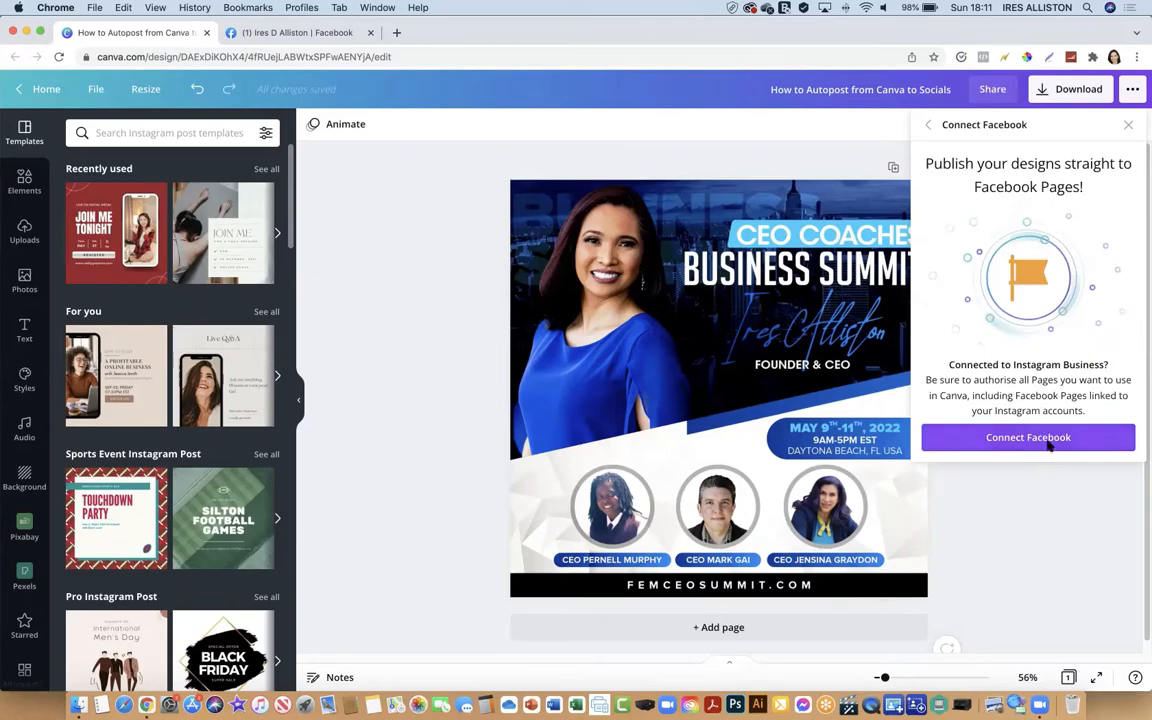
{"action": "left_click", "coordinate": [1028, 437]}
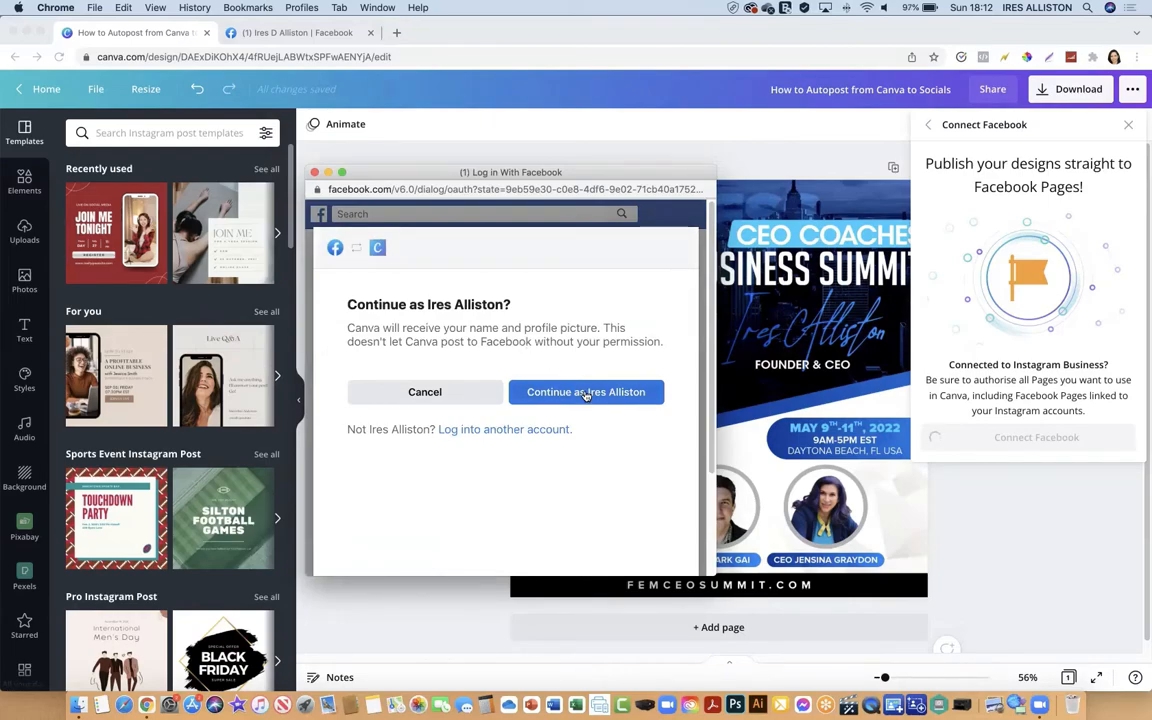
Continue as the current Facebook account and tick the Six Figure Women Coaches Magazine page.
{"action": "left_click", "coordinate": [586, 391]}
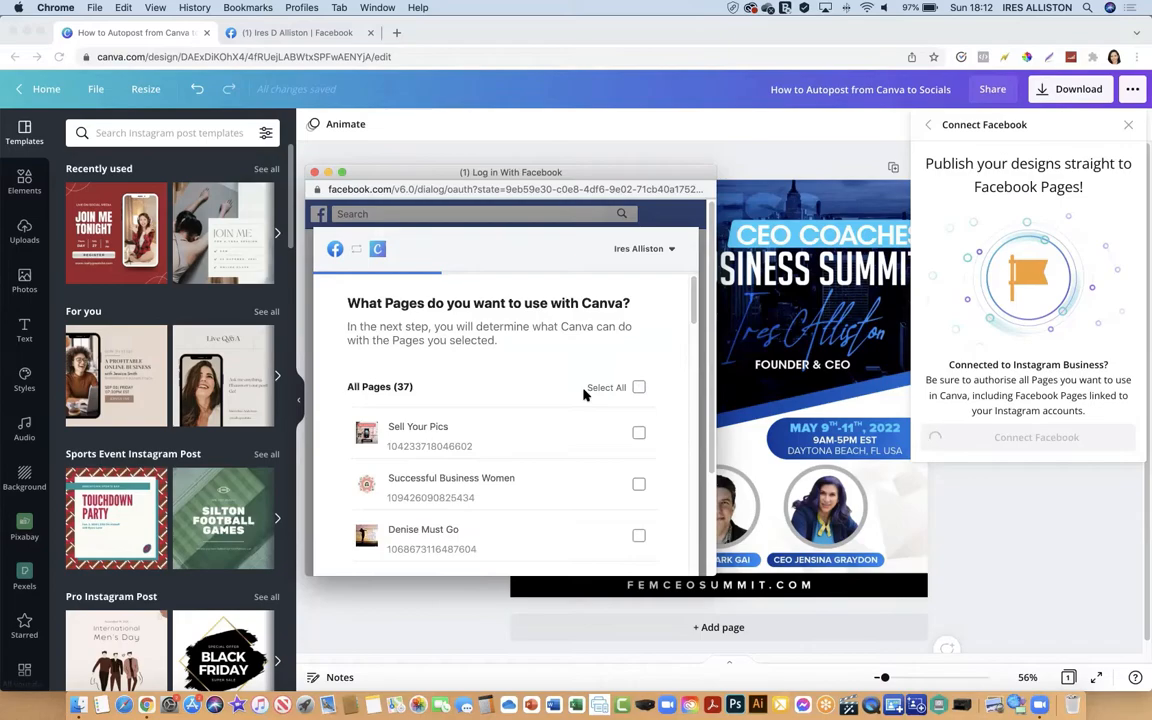
{"action": "mouse_move", "coordinate": [549, 413]}
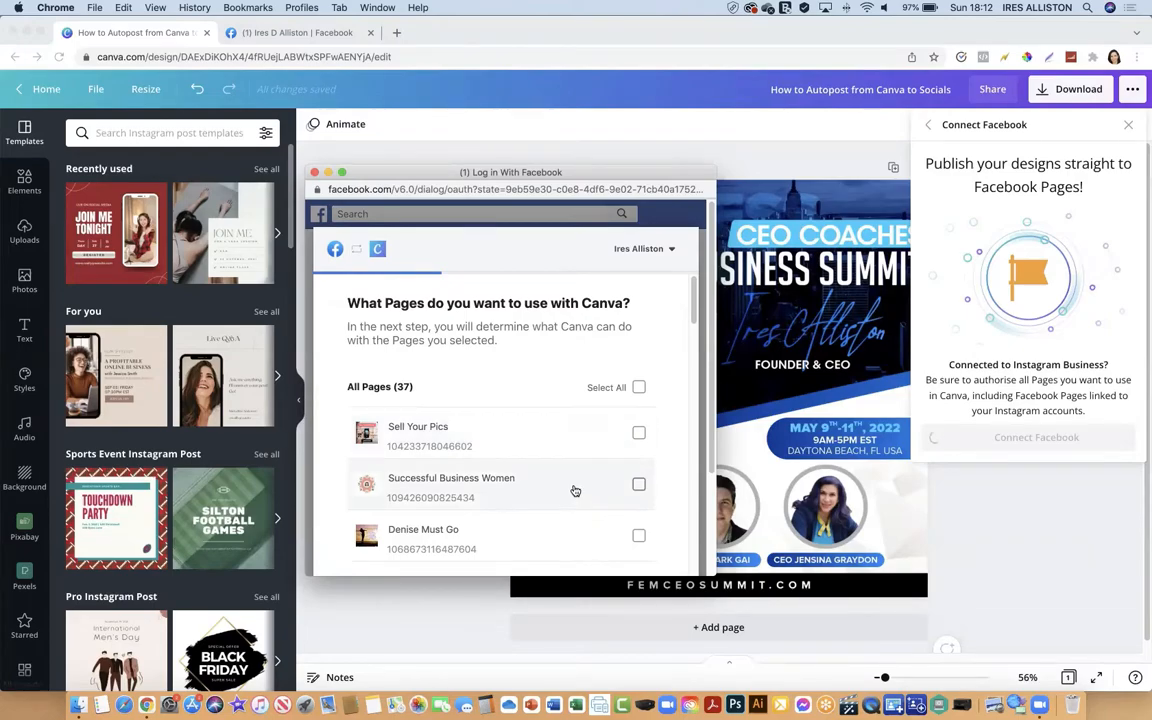
{"action": "scroll", "scroll_direction": "down", "scroll_amount": 3}
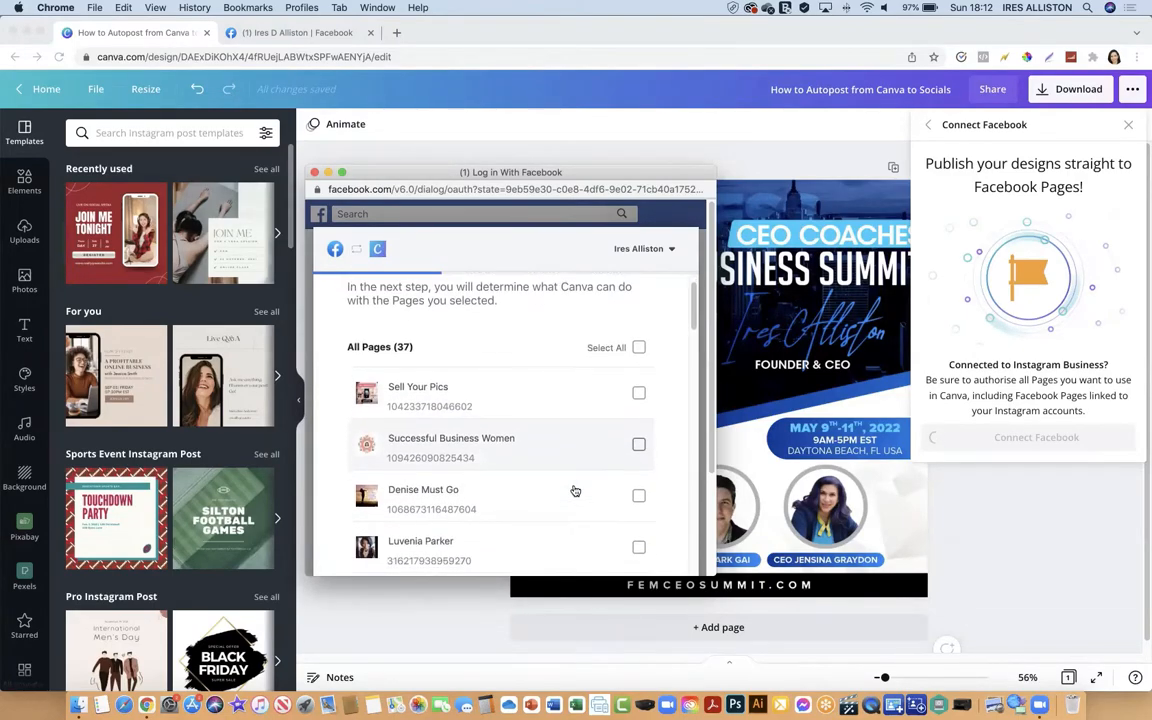
{"action": "scroll", "scroll_direction": "down", "scroll_amount": 3}
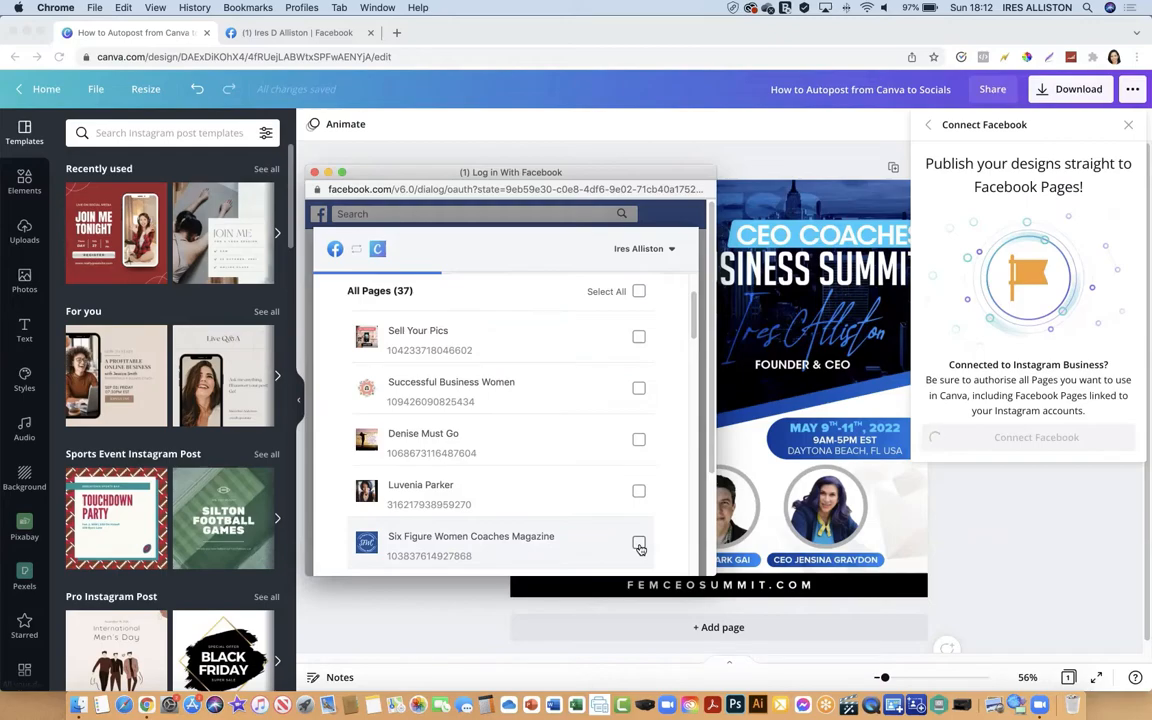
{"action": "left_click", "coordinate": [639, 542]}
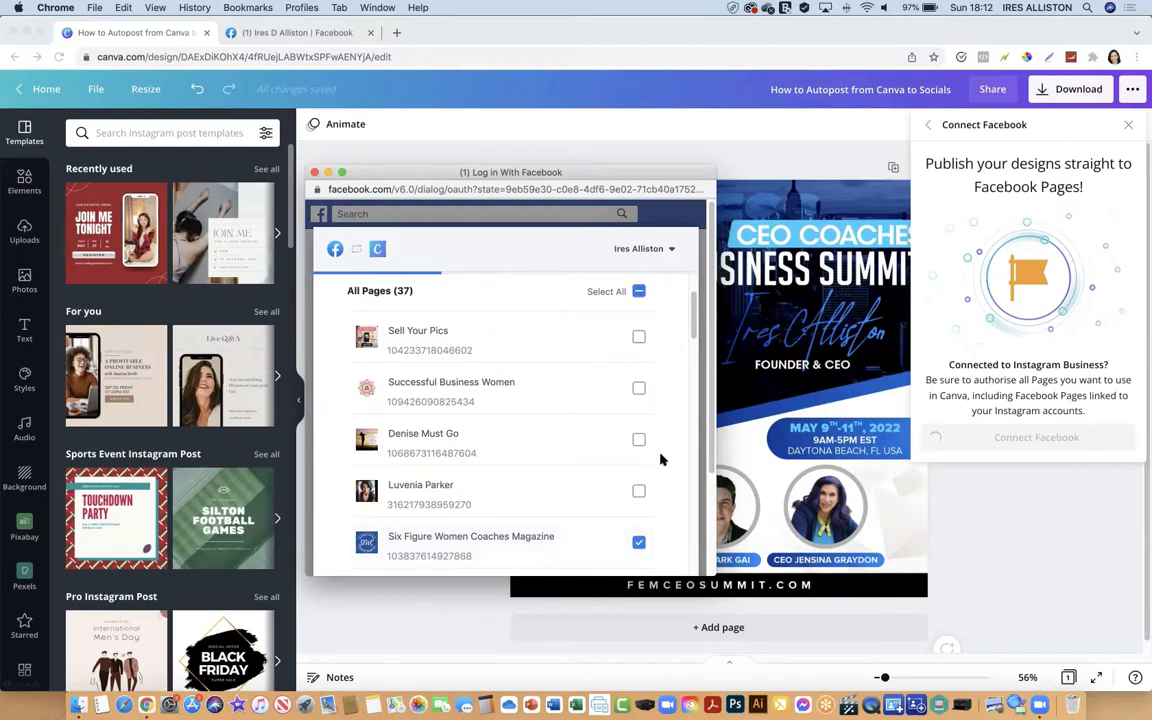
{"action": "scroll", "scroll_direction": "down", "scroll_amount": 3}
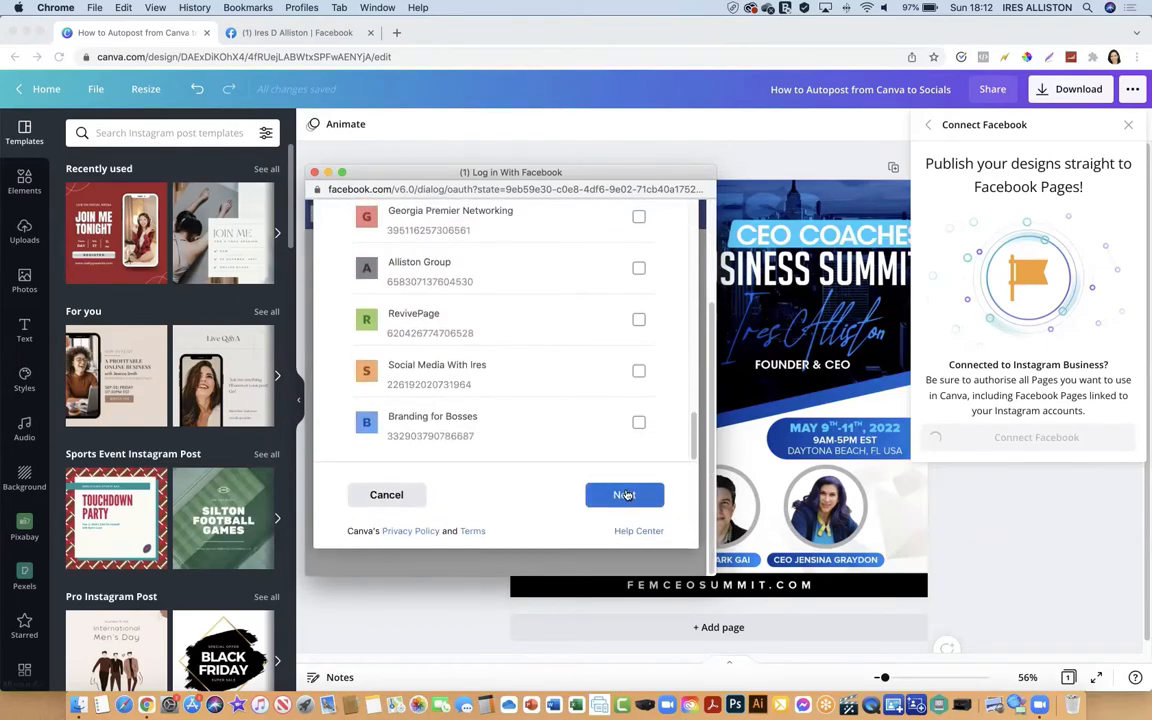
Accept every requested magazine-page permission with all toggles left on Yes, and finish.
{"action": "left_click", "coordinate": [624, 494]}
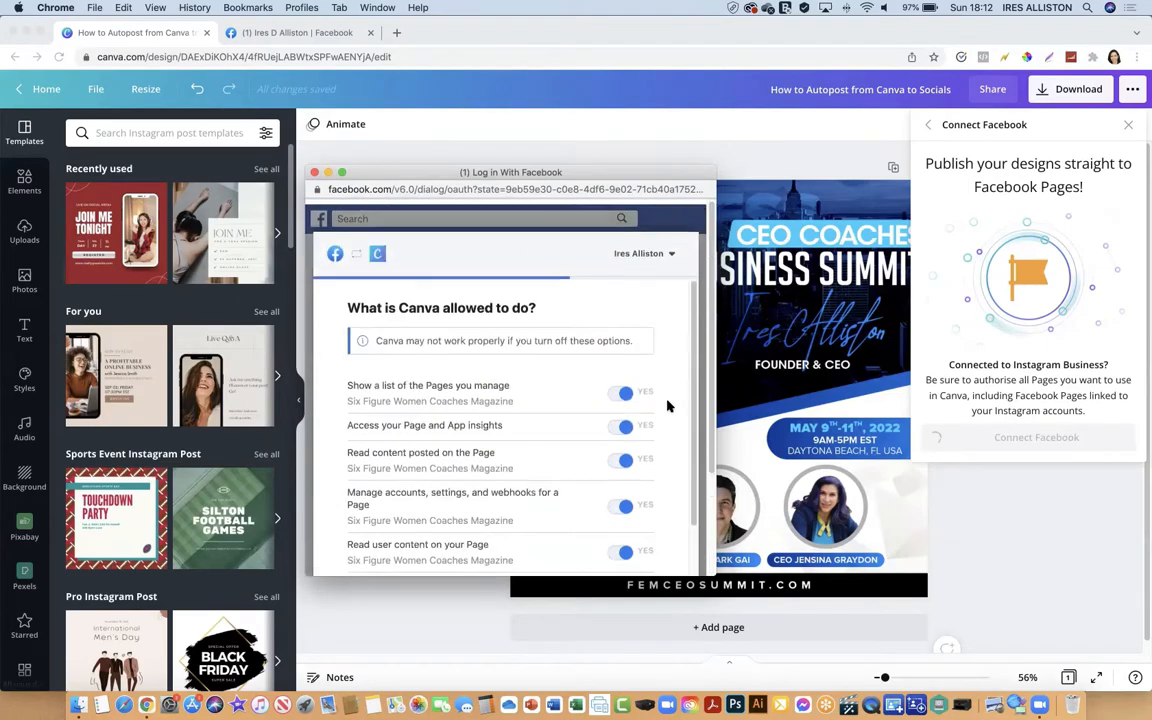
{"action": "scroll", "scroll_direction": "down", "scroll_amount": 3}
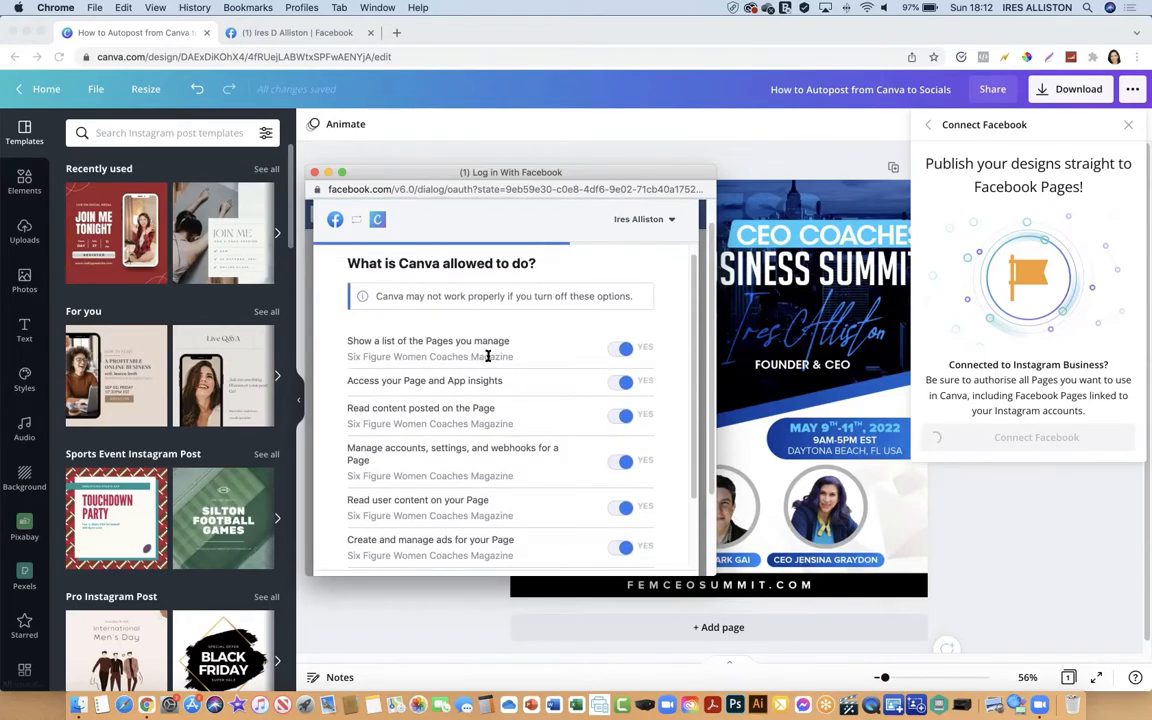
{"action": "mouse_move", "coordinate": [547, 358]}
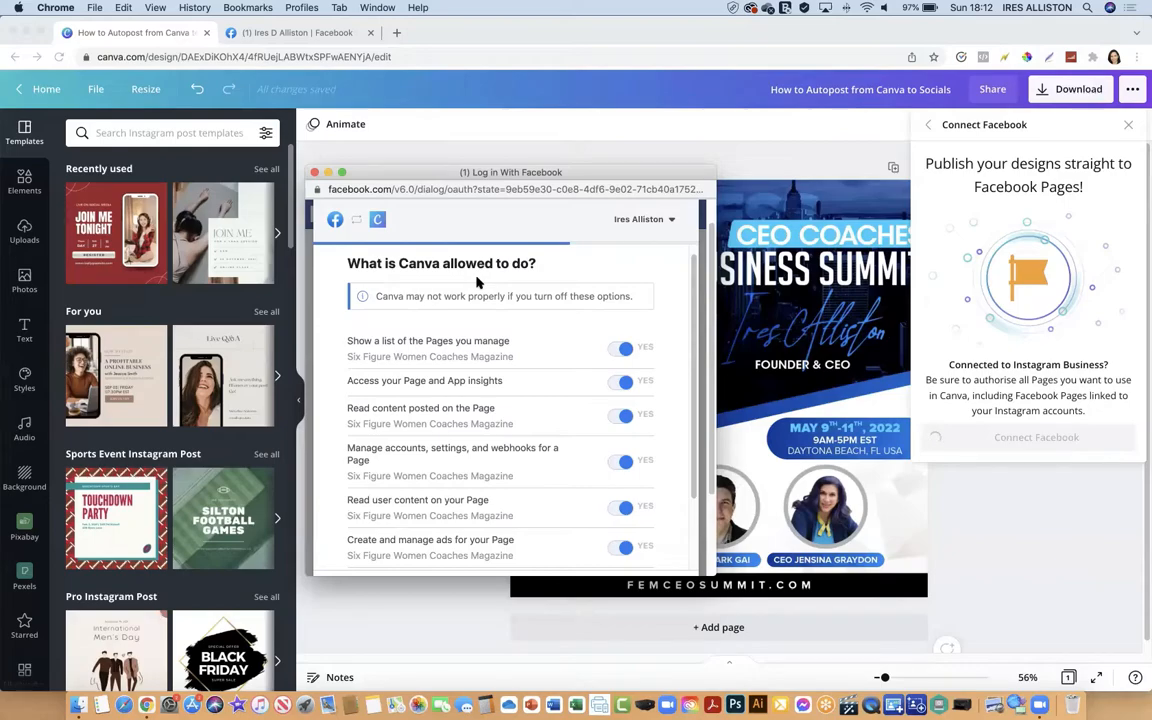
{"action": "mouse_move", "coordinate": [522, 357]}
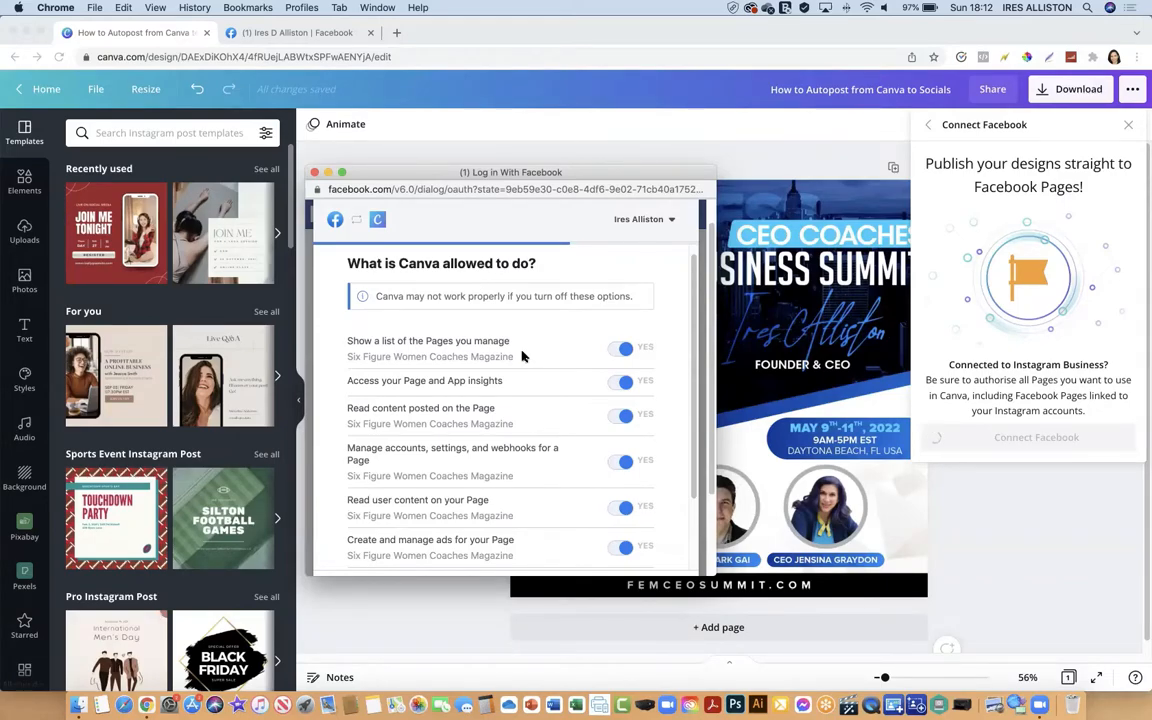
{"action": "scroll", "scroll_direction": "down", "scroll_amount": 3}
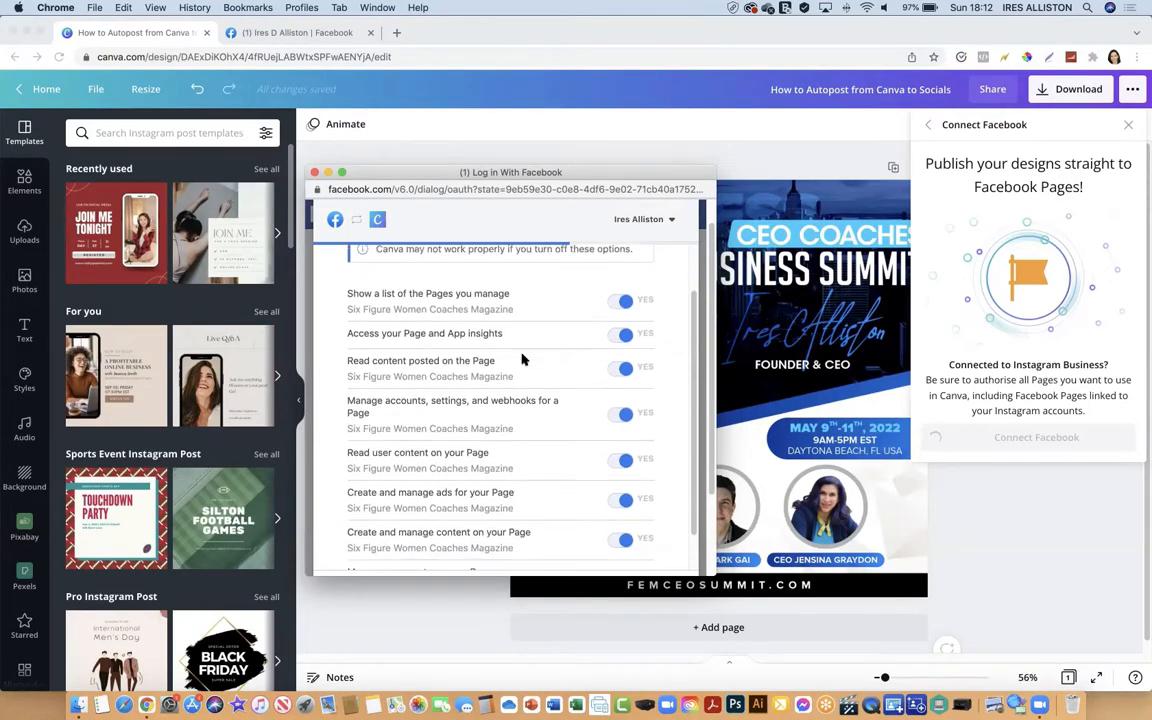
{"action": "scroll", "scroll_direction": "down", "scroll_amount": 3}
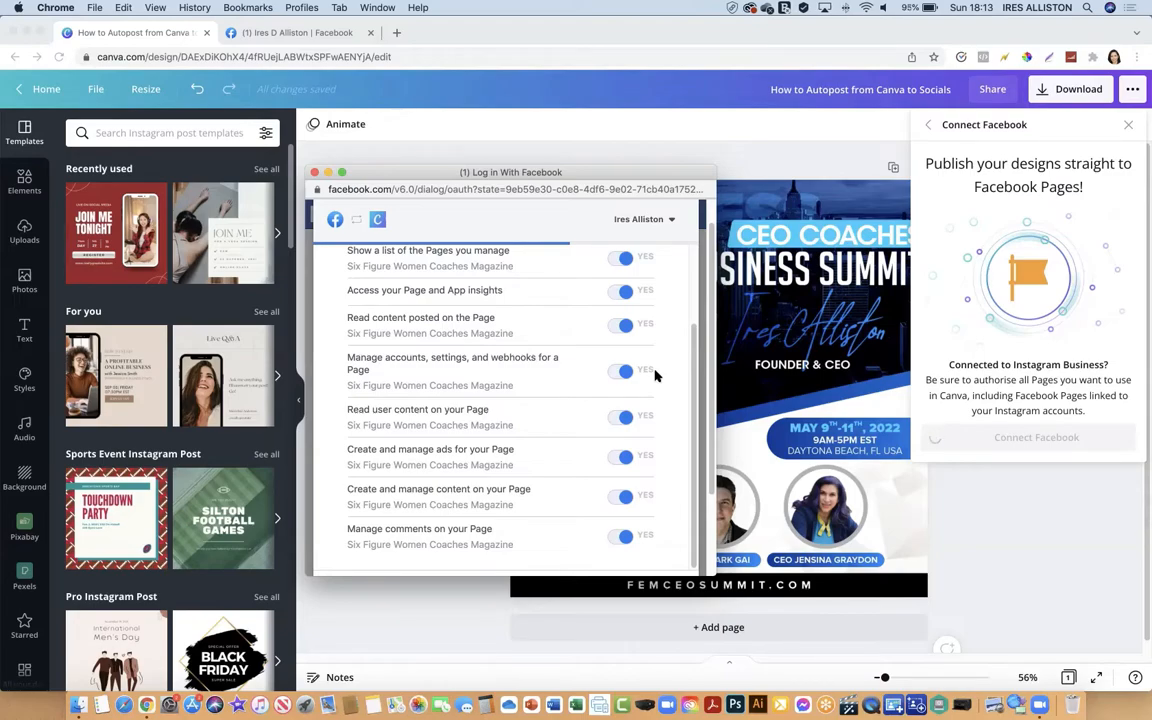
{"action": "scroll", "scroll_direction": "down", "scroll_amount": 3}
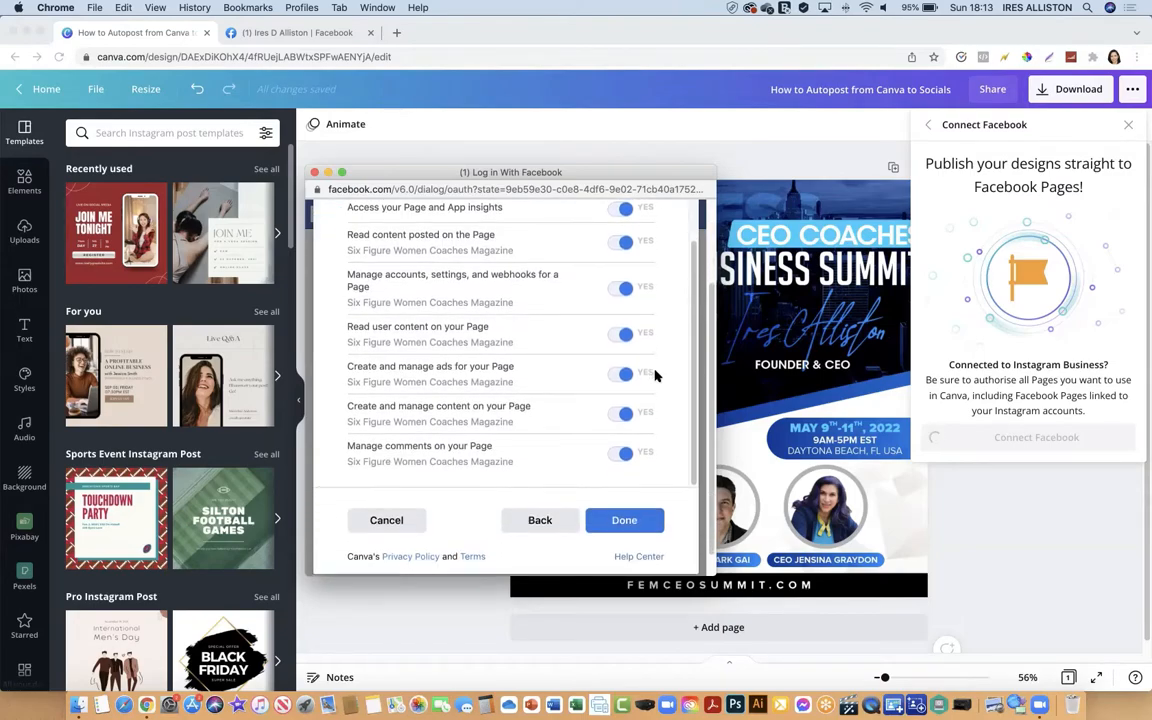
{"action": "left_click", "coordinate": [624, 520]}
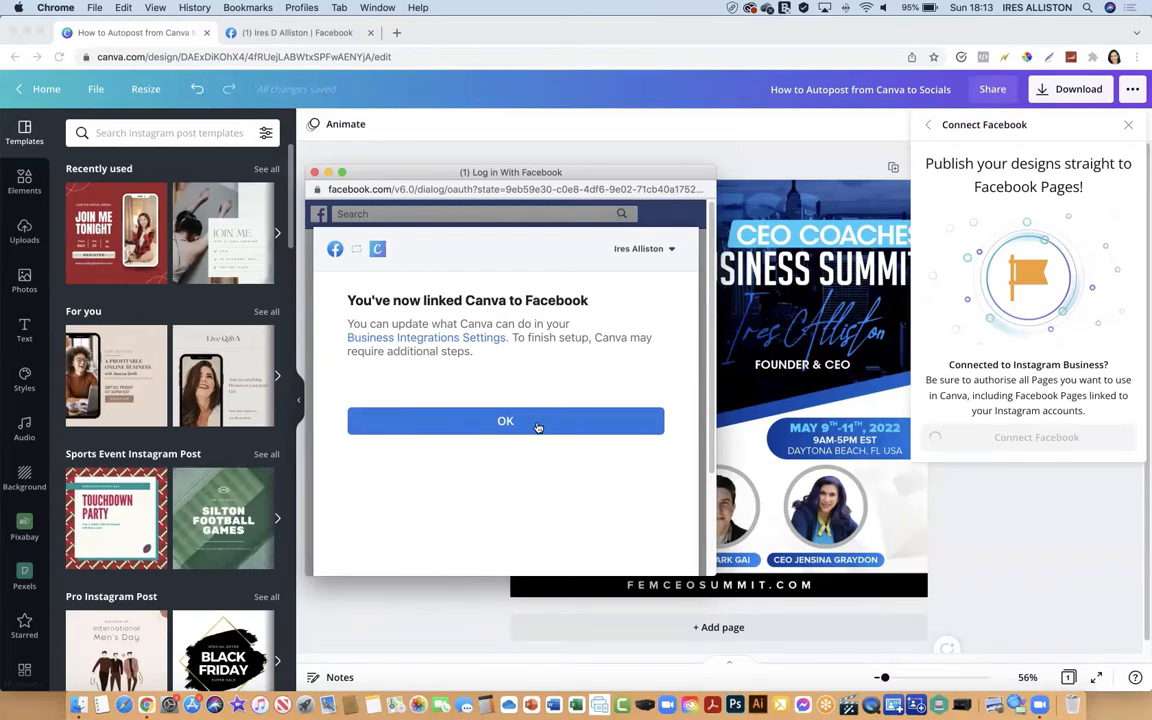
Dismiss the Facebook confirmation and show the page picker listing Six Figure Women Coaches Magazine.
{"action": "left_click", "coordinate": [505, 420]}
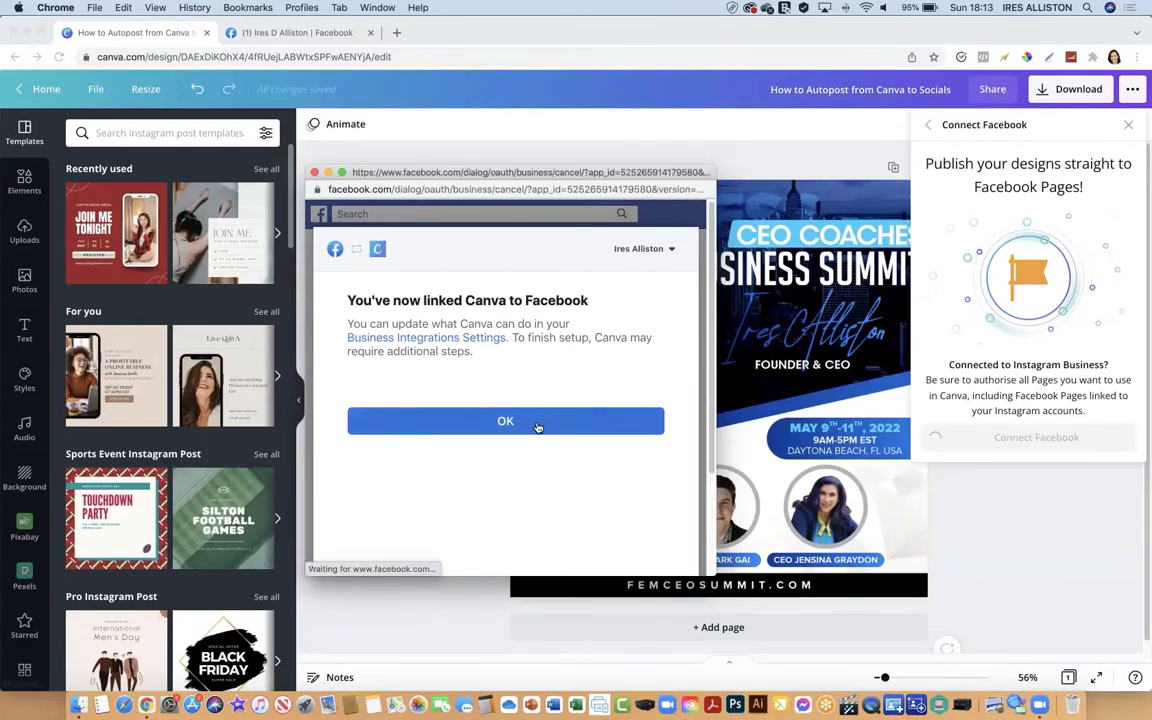
{"action": "left_click", "coordinate": [505, 420]}
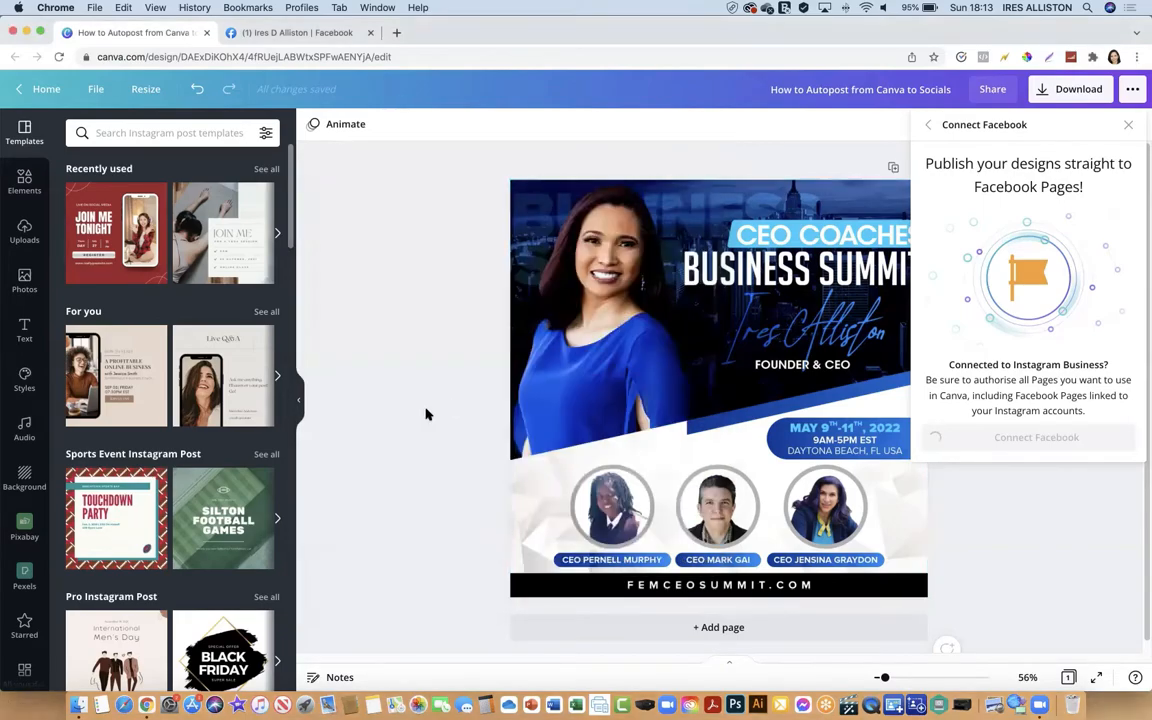
{"action": "left_click", "coordinate": [1036, 437]}
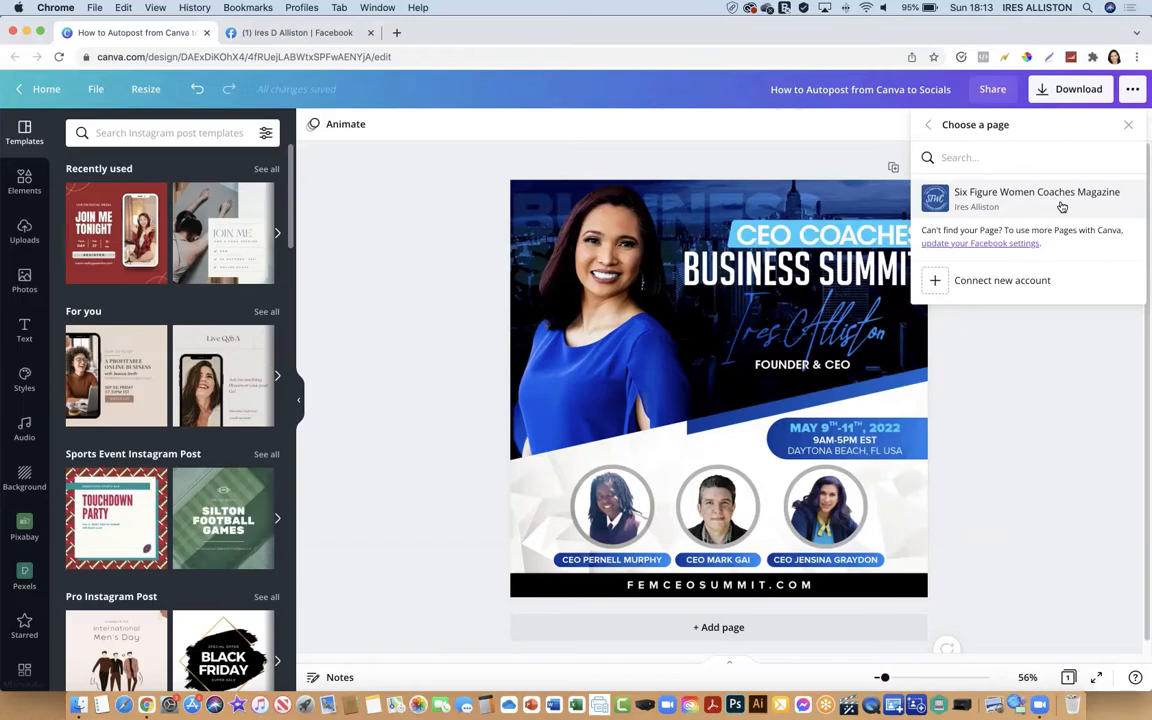
Select the magazine page and write the caption 'Discover The Best Way To Convert…' with line breaks.
{"action": "left_click", "coordinate": [1036, 198]}
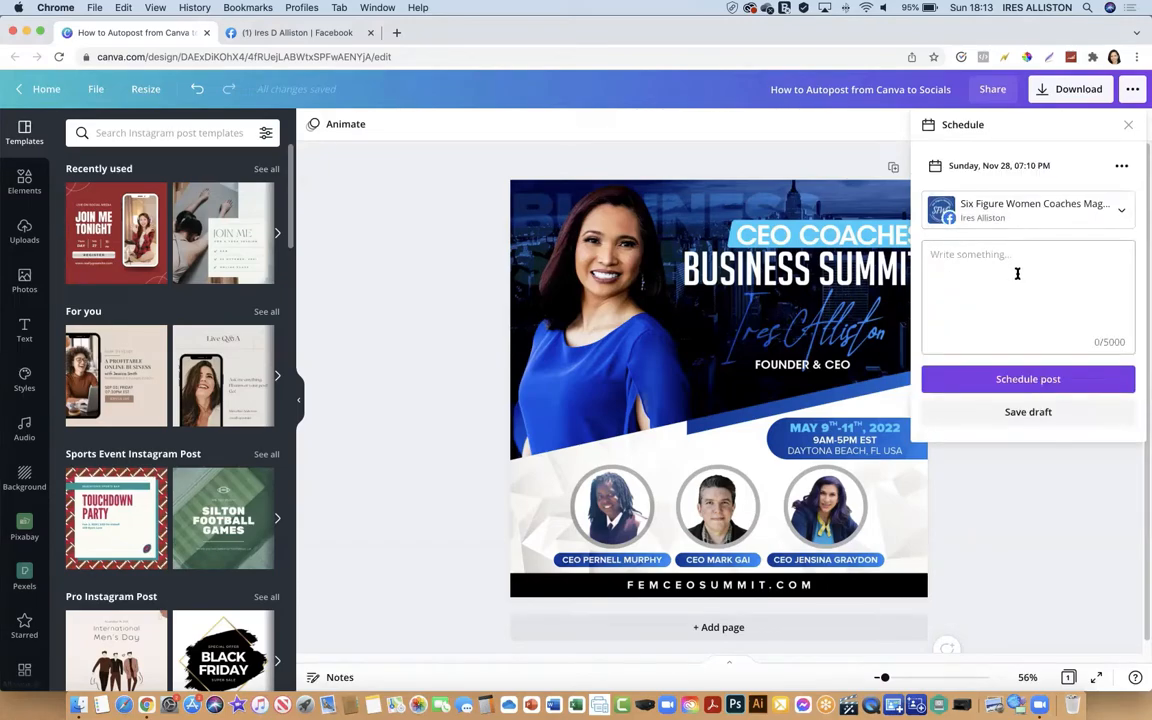
{"action": "left_click", "coordinate": [1017, 275]}
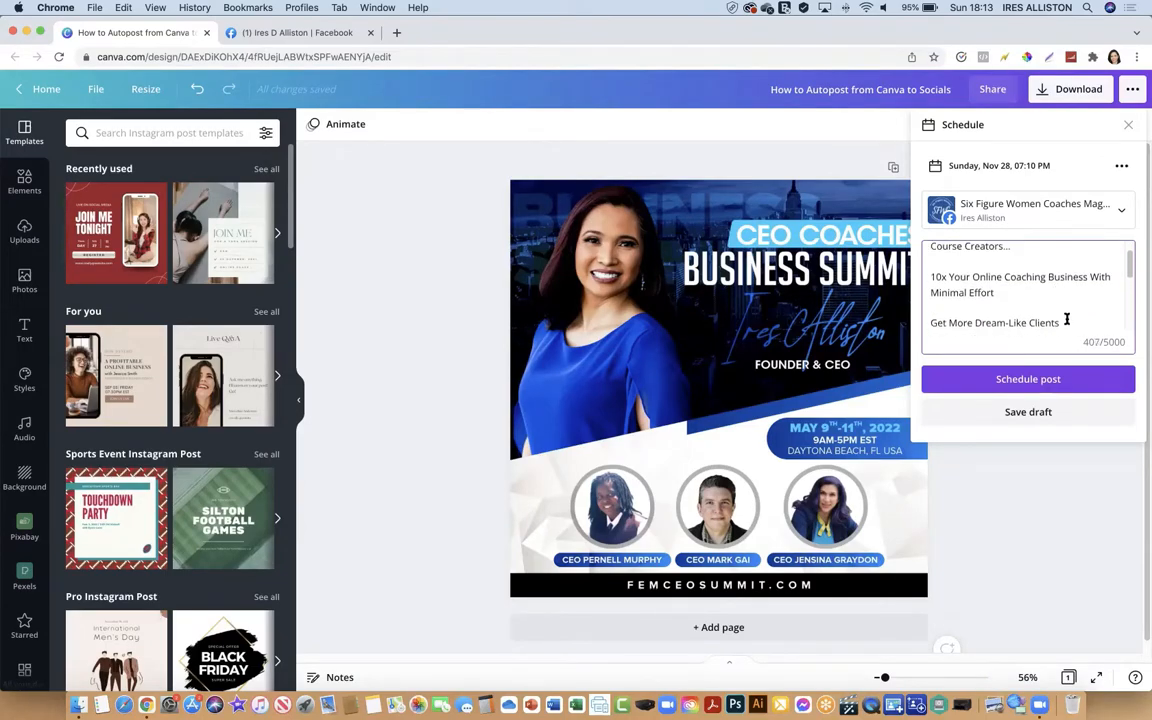
{"action": "type", "text": "Discover The Best Way To Convert"}
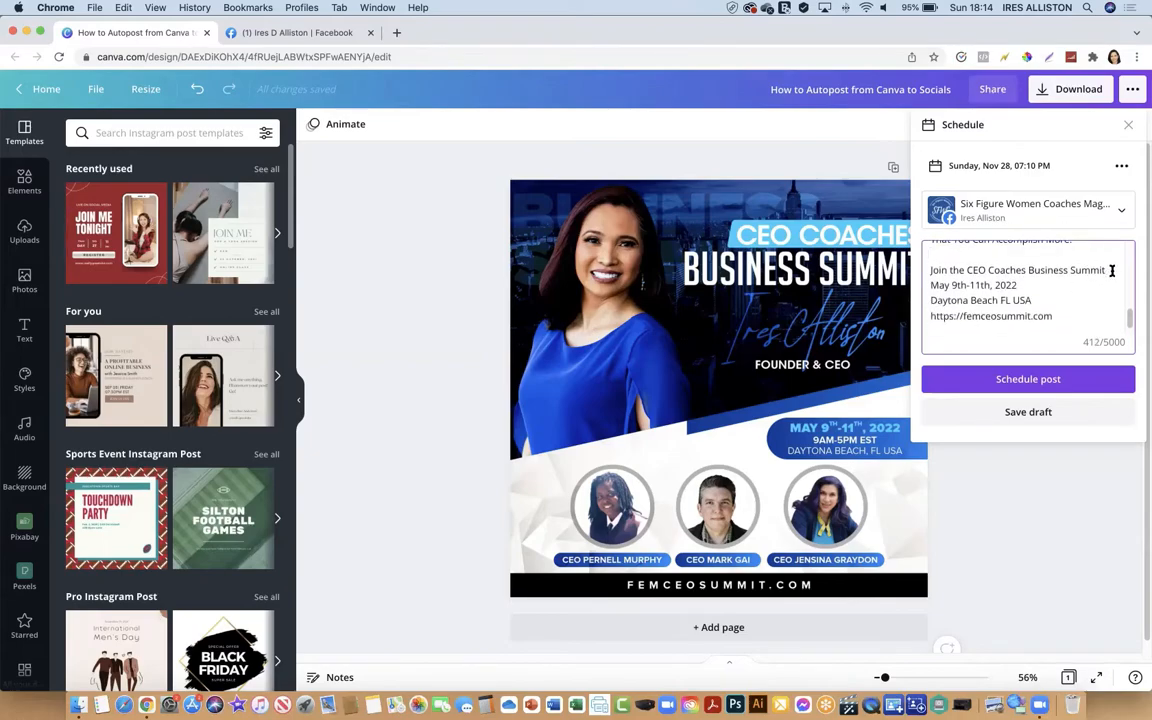
{"action": "key", "text": "enter"}
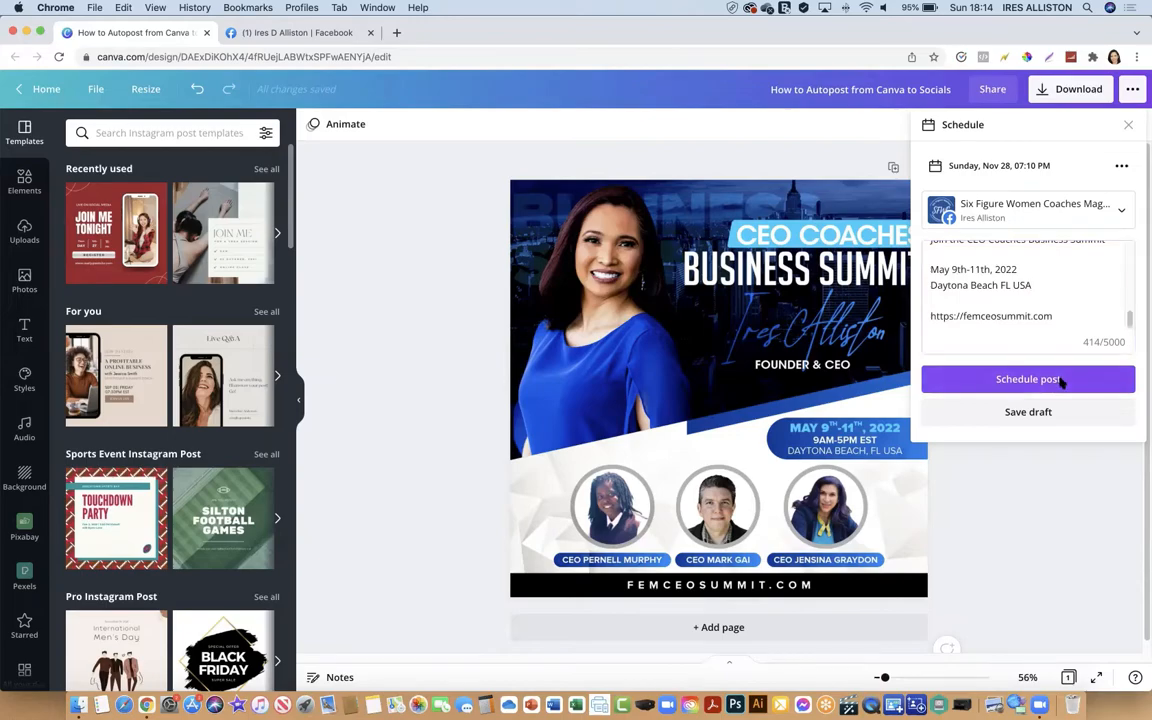
Submit Schedule post and get the 'Your design is scheduled!' confirmation.
{"action": "left_click", "coordinate": [1028, 378]}
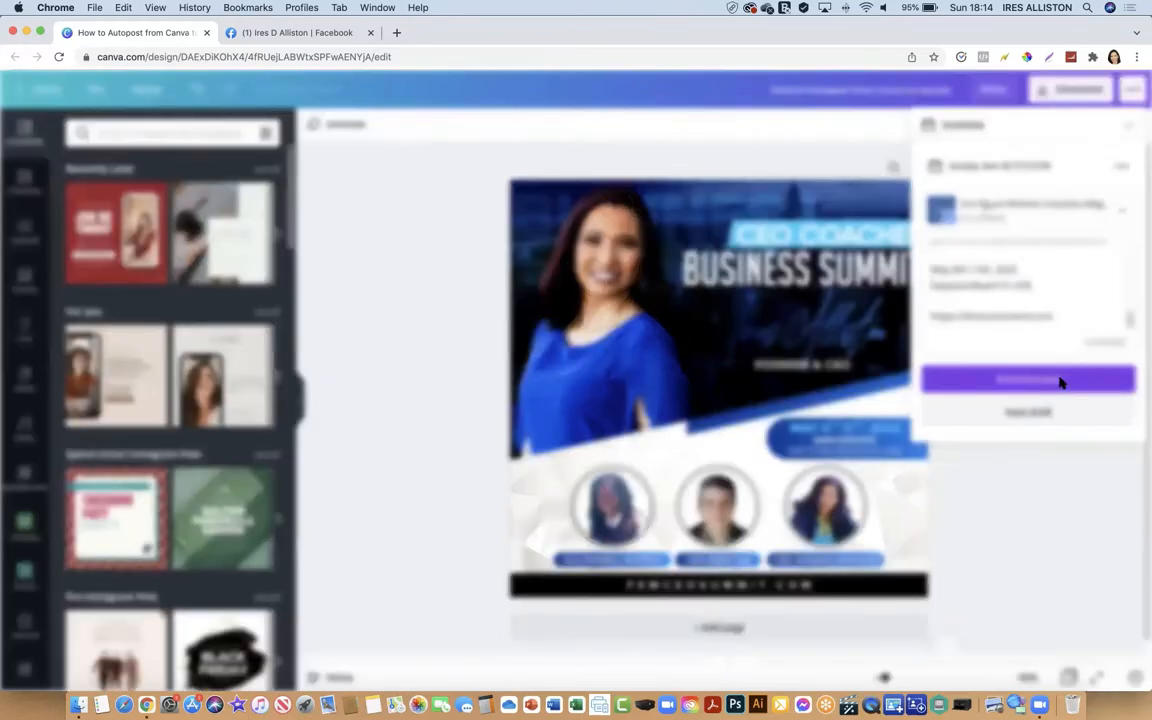
{"action": "left_click", "coordinate": [1028, 380]}
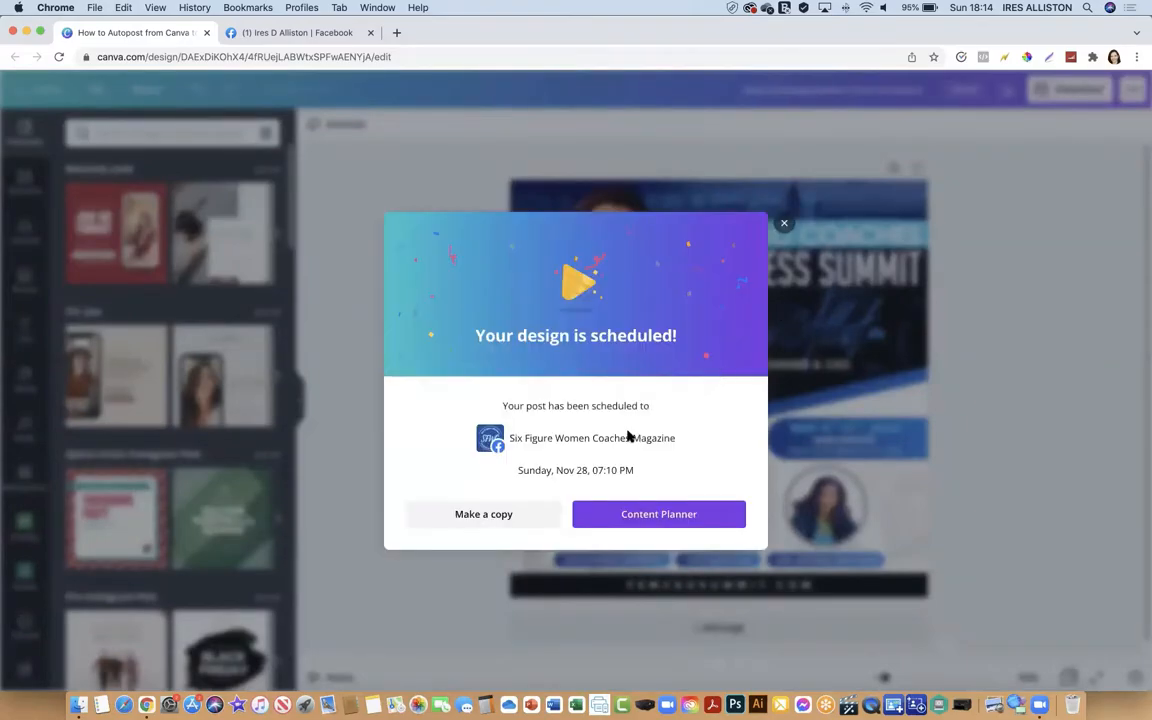
{"action": "mouse_move", "coordinate": [570, 421]}
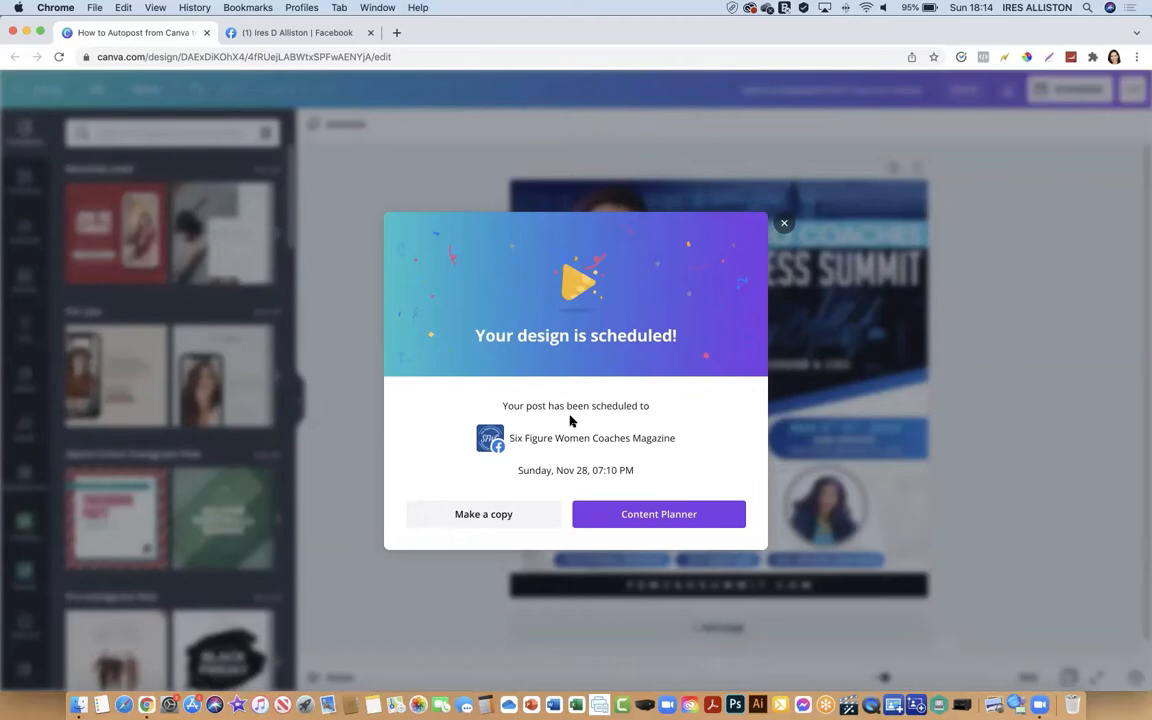
{"action": "mouse_move", "coordinate": [620, 480]}
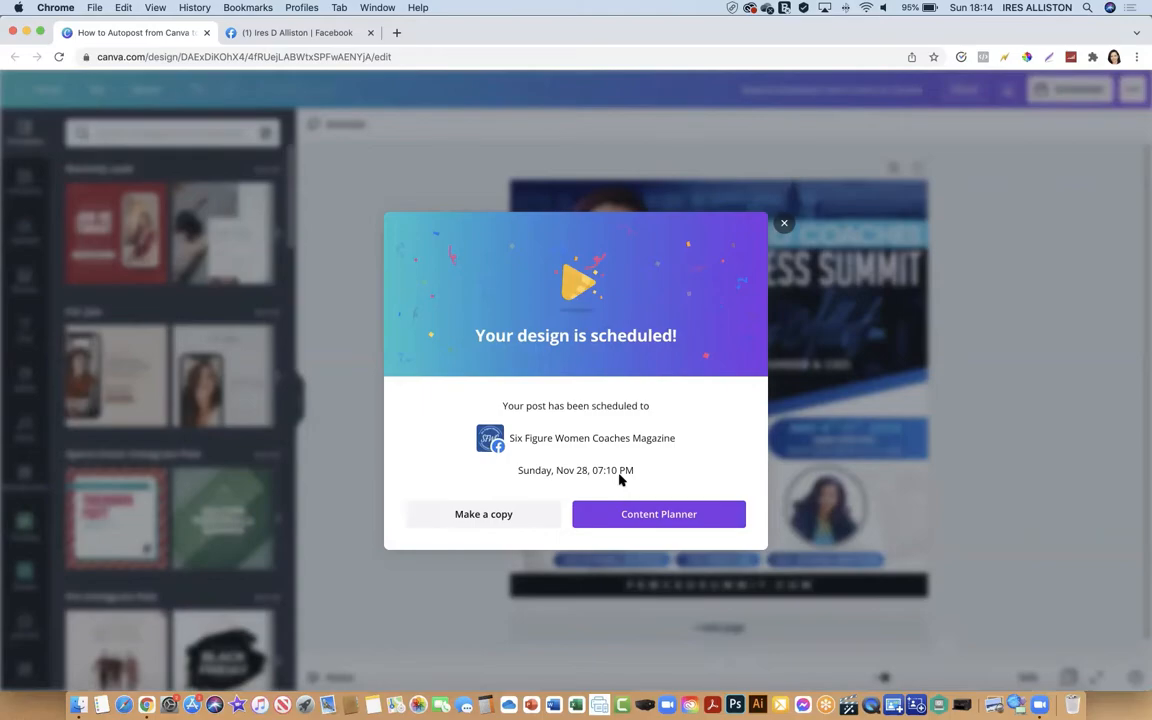
{"action": "mouse_move", "coordinate": [678, 476]}
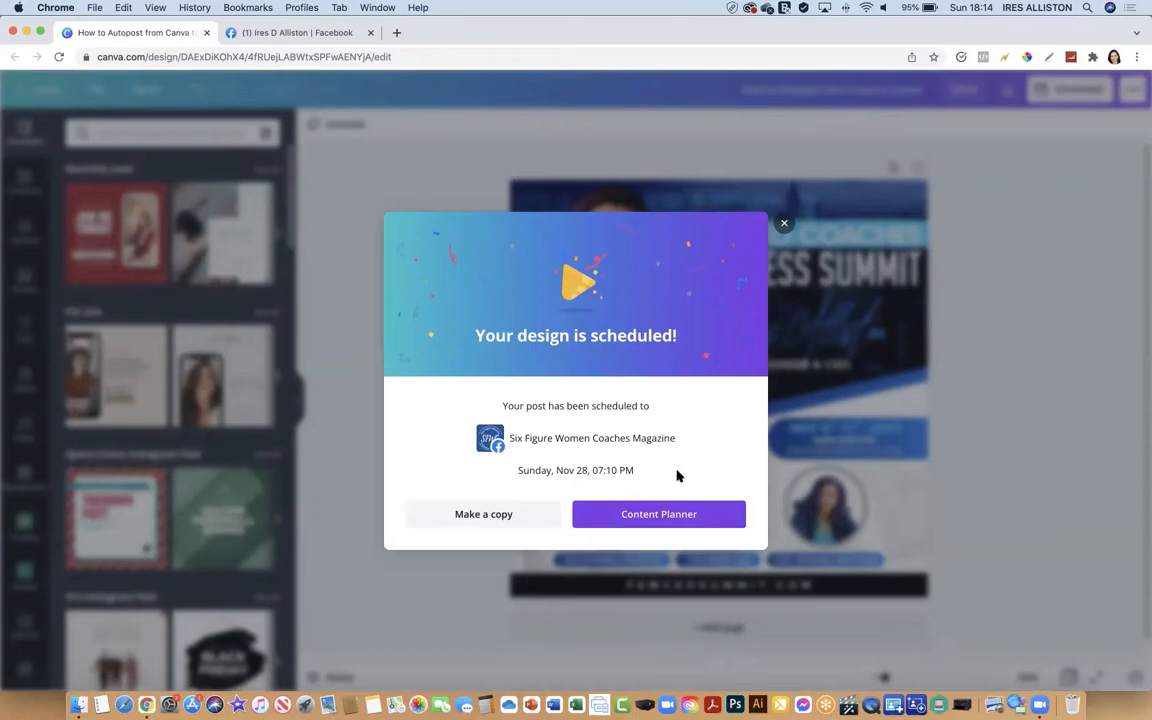
Move the summit post in Content Planner to Sunday, Nov 28 at 06:16 PM and save.
{"action": "left_click", "coordinate": [659, 514]}
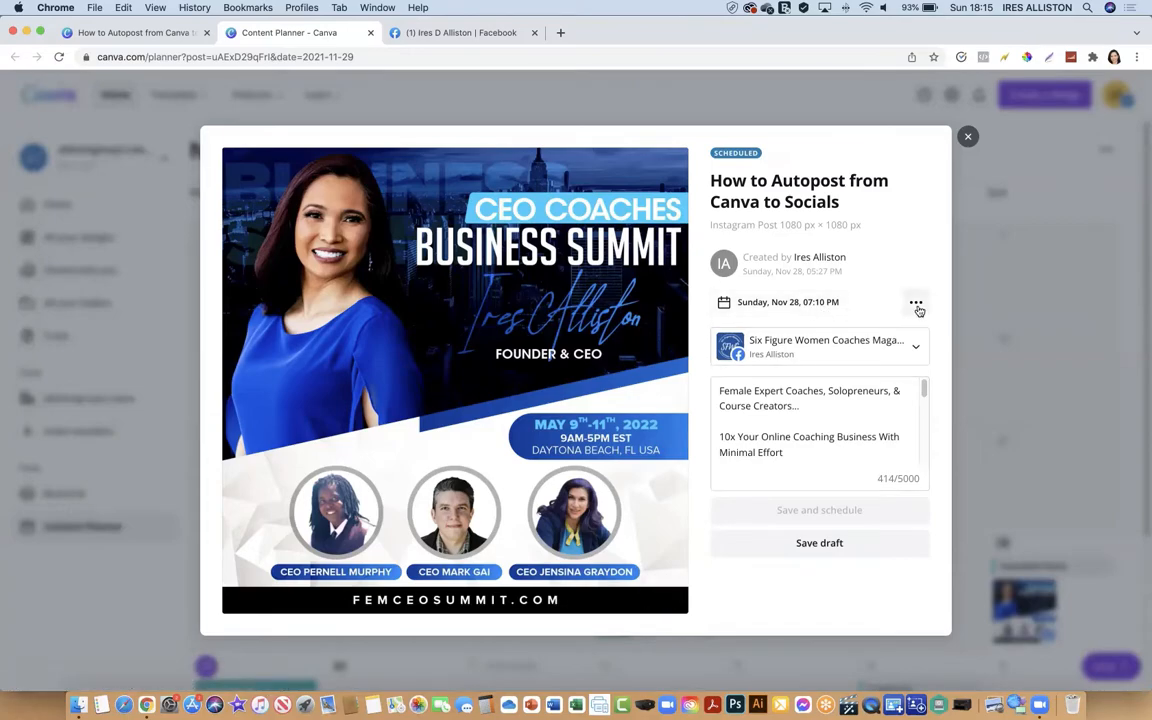
{"action": "mouse_move", "coordinate": [915, 302]}
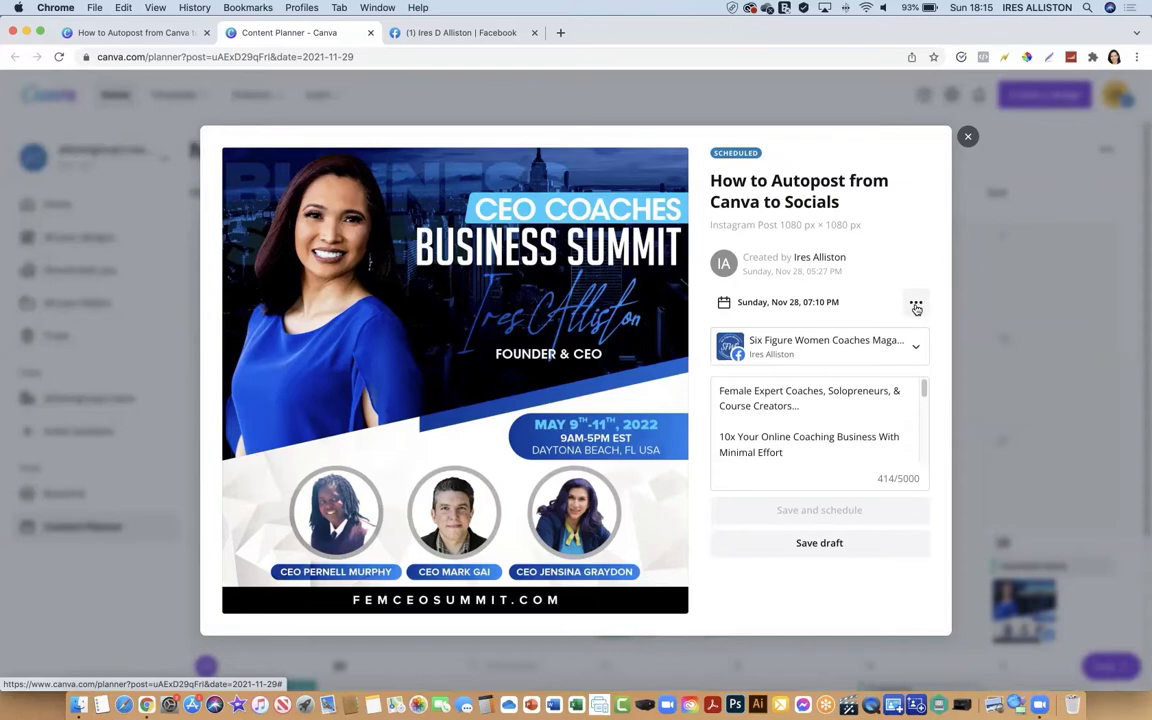
{"action": "left_click", "coordinate": [915, 305]}
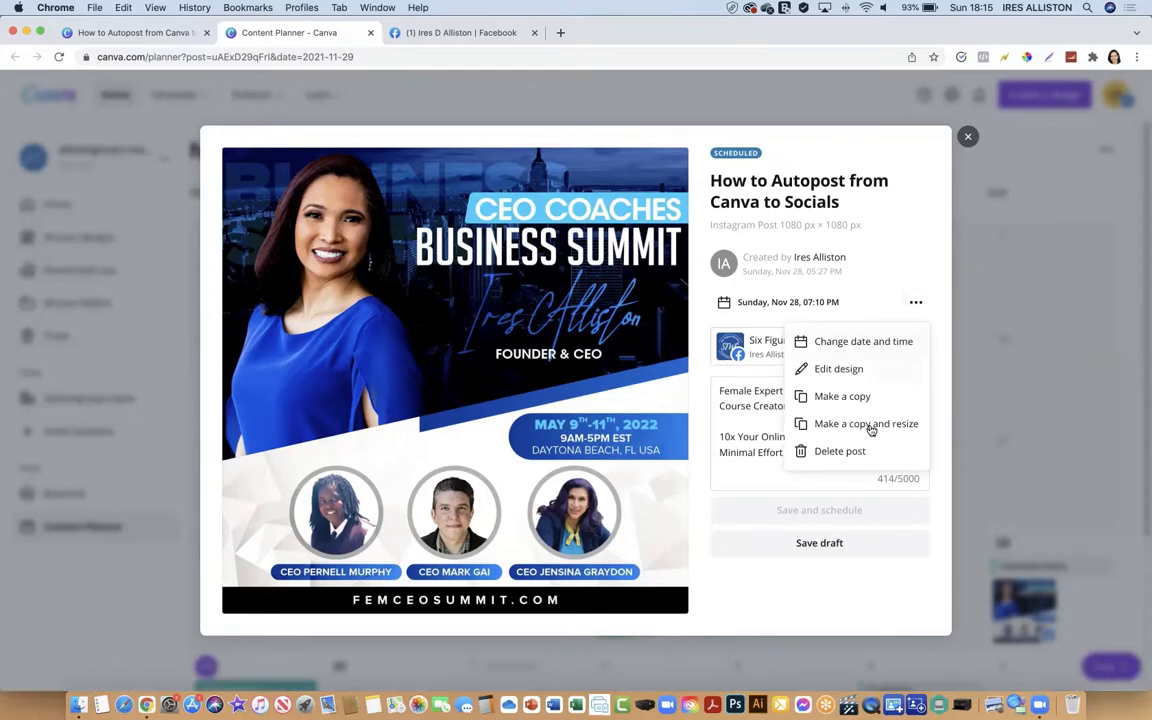
{"action": "mouse_move", "coordinate": [862, 341]}
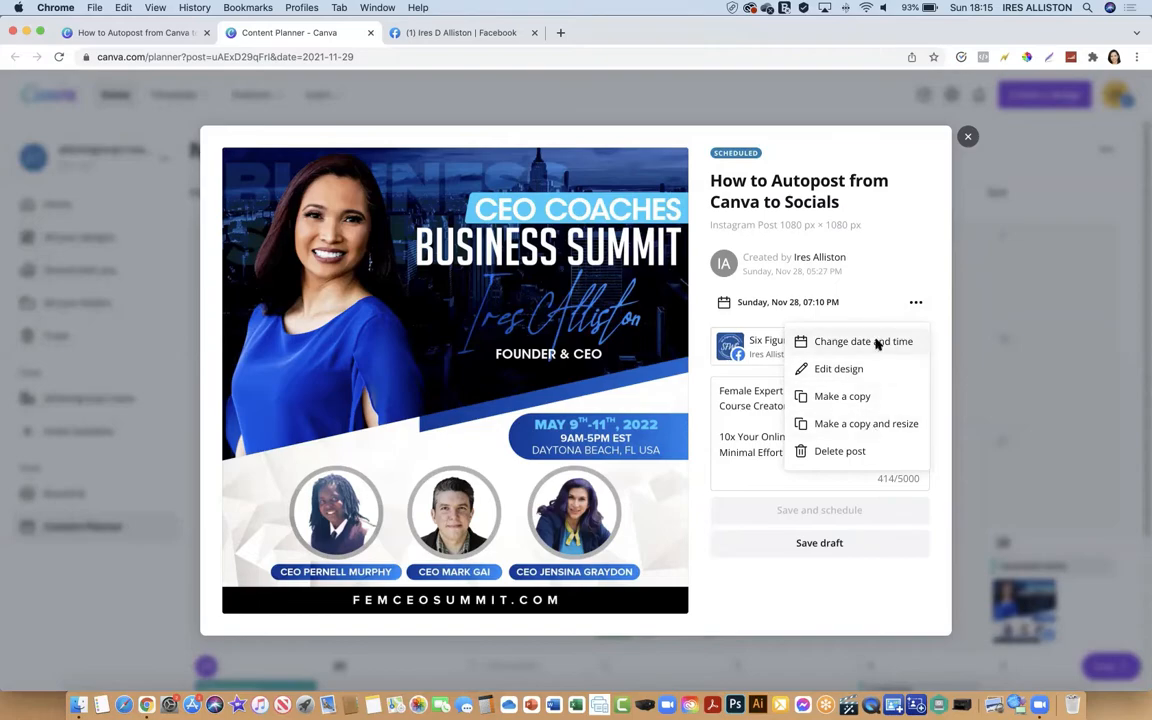
{"action": "left_click", "coordinate": [862, 341]}
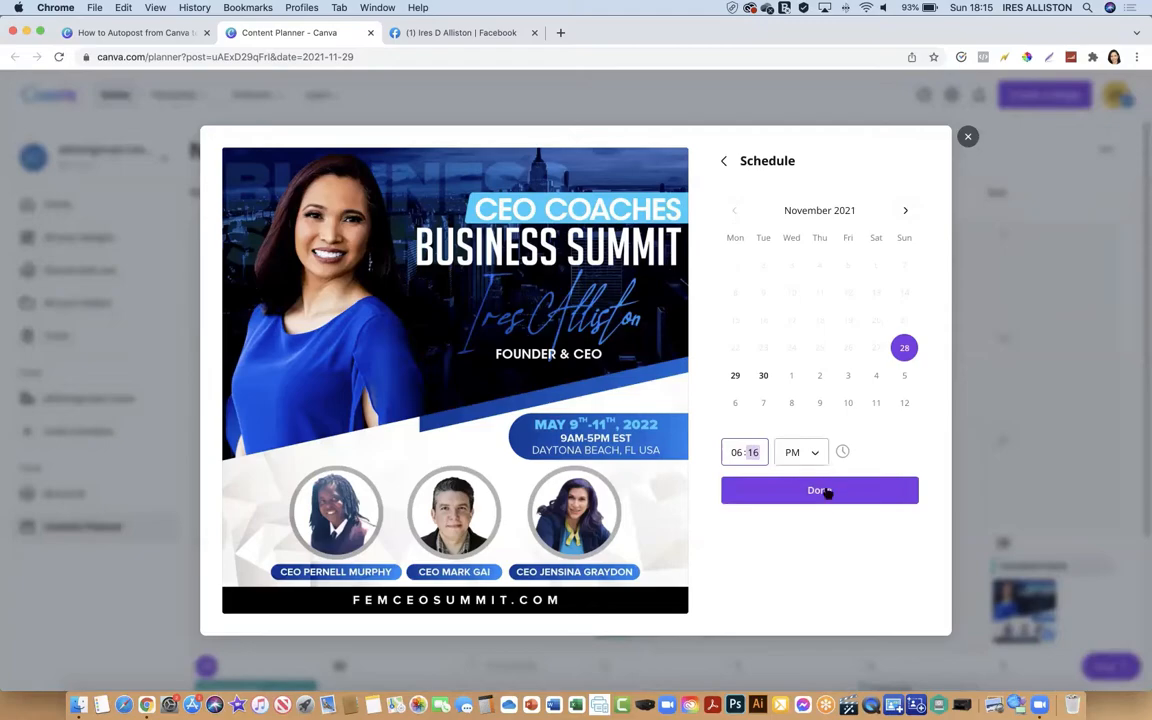
{"action": "left_click", "coordinate": [819, 490]}
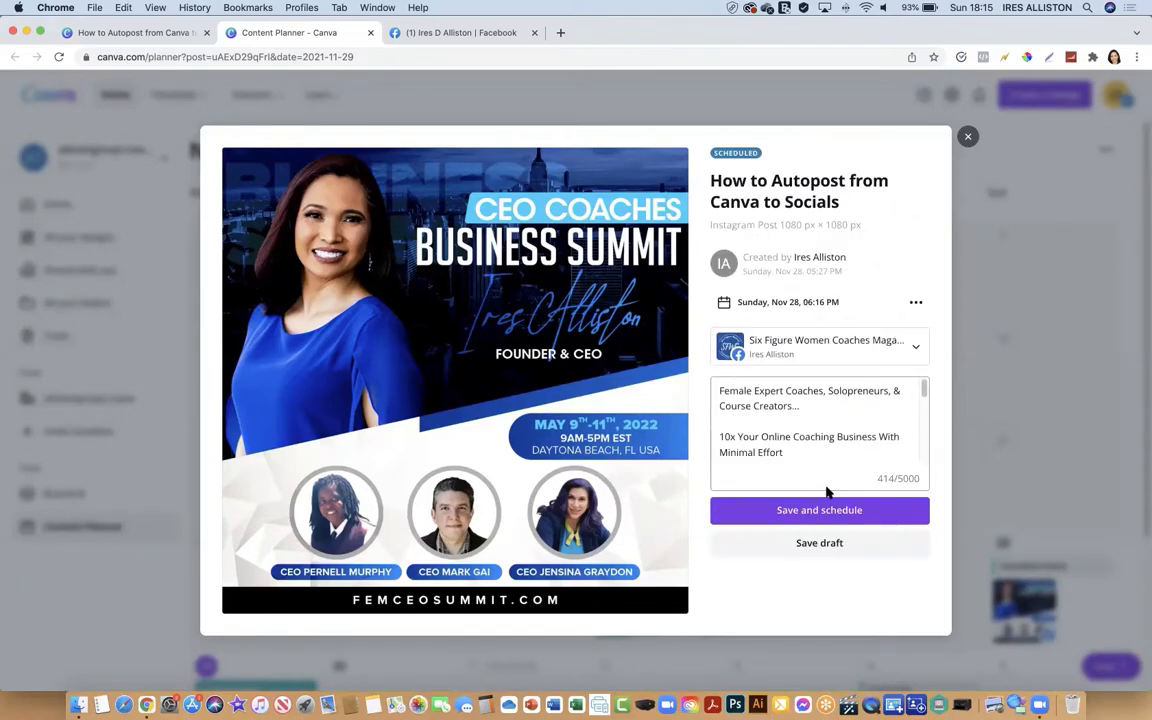
{"action": "left_click", "coordinate": [819, 510]}
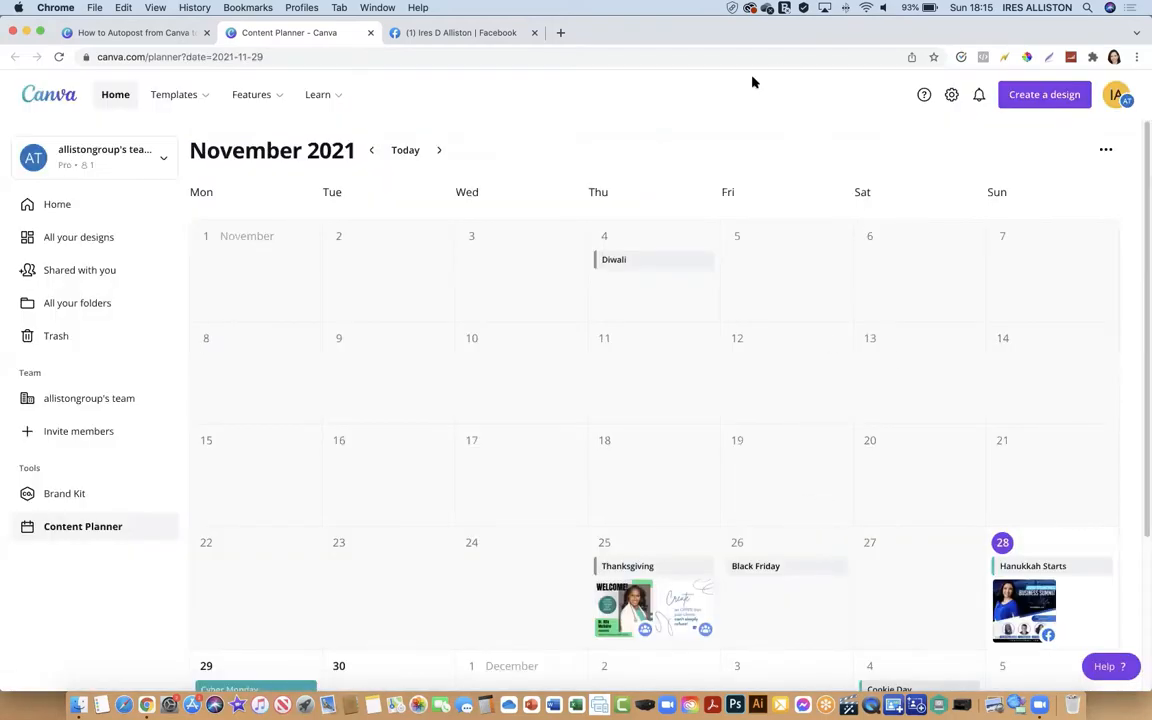
{"action": "mouse_move", "coordinate": [751, 109]}
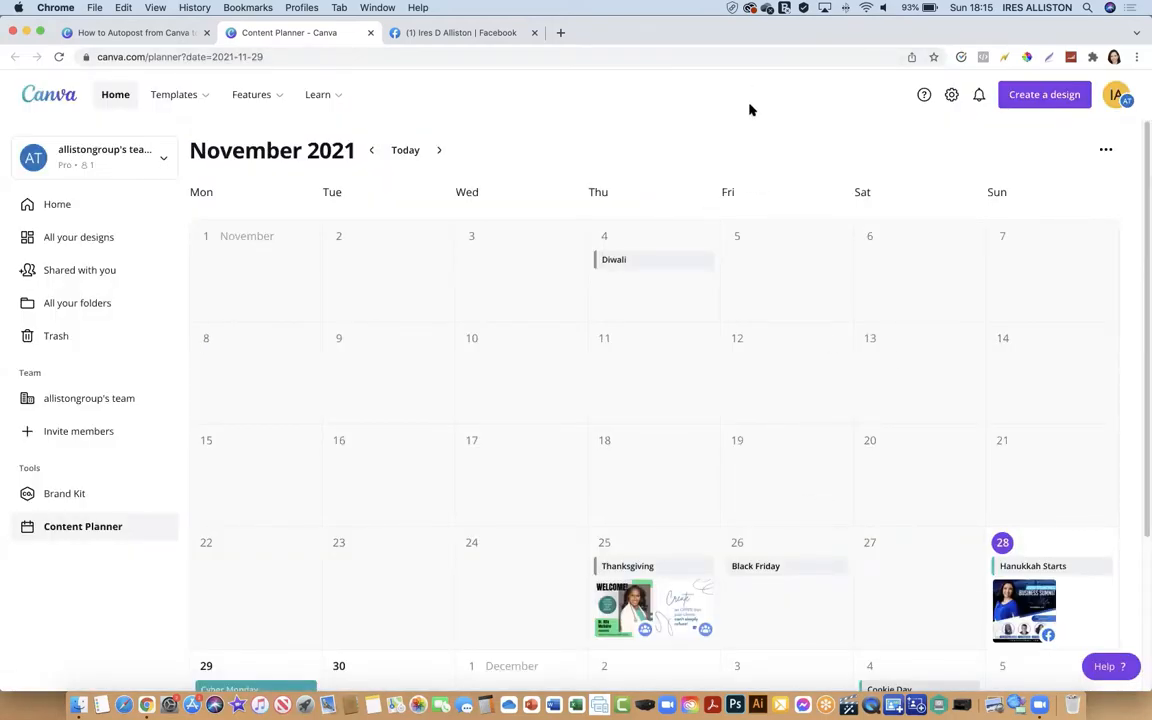
{"action": "mouse_move", "coordinate": [810, 365]}
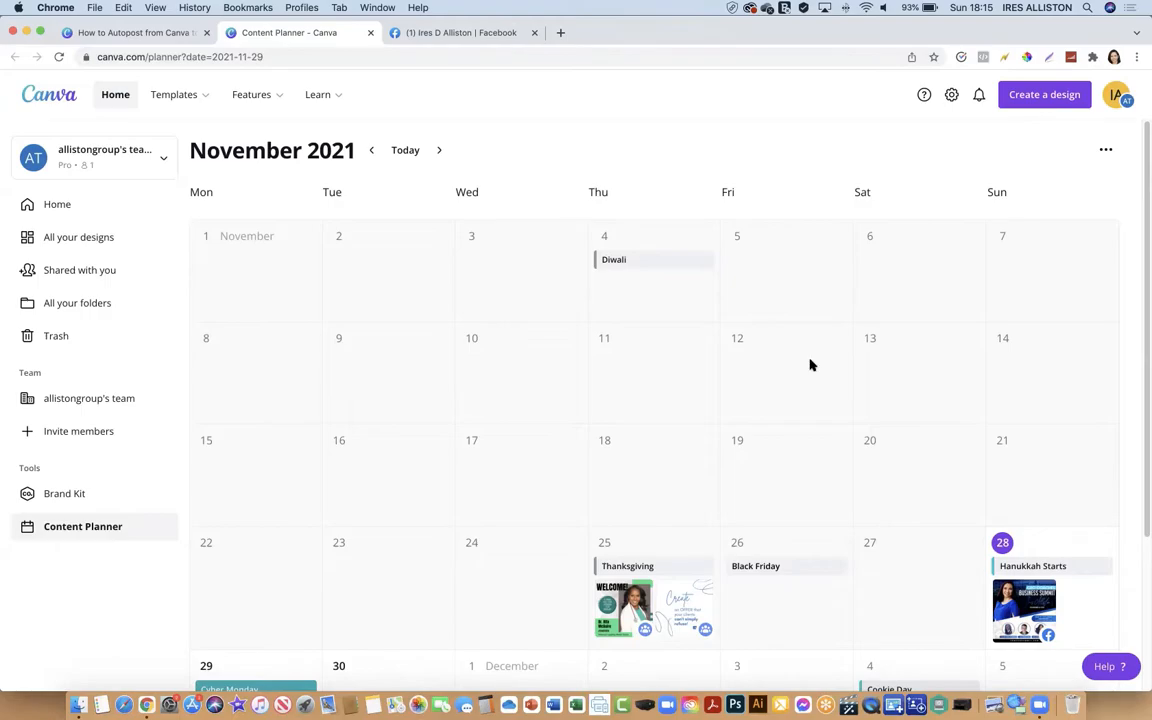
{"action": "mouse_move", "coordinate": [884, 621]}
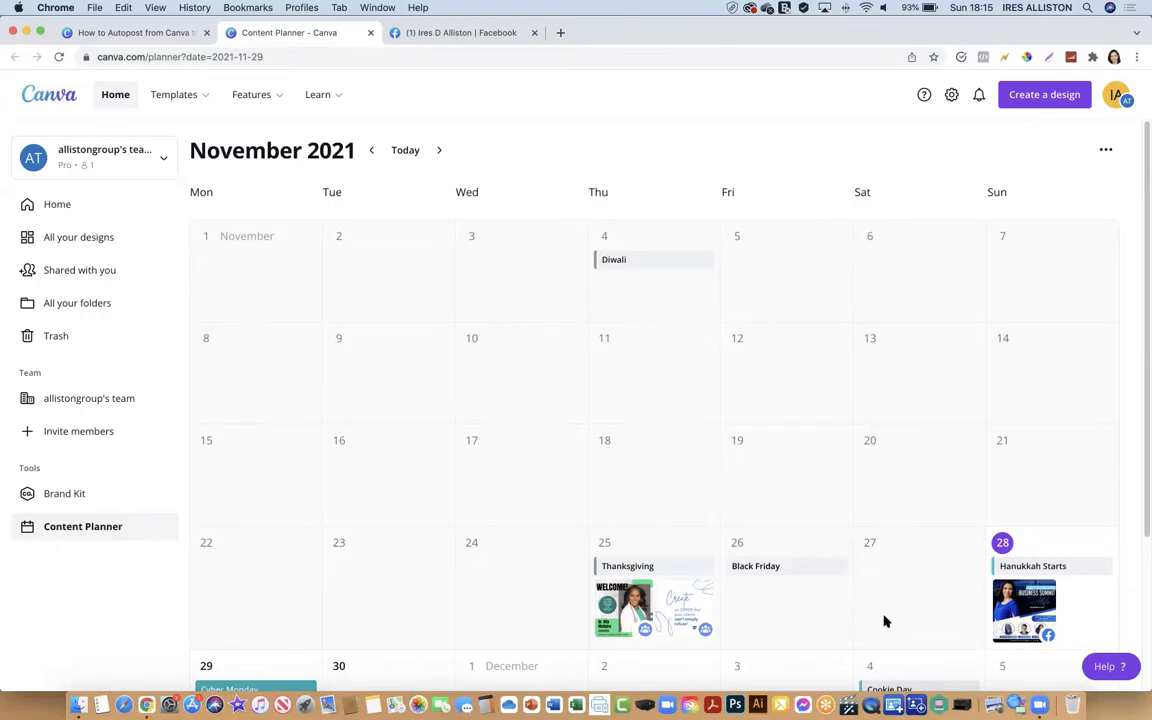
{"action": "mouse_move", "coordinate": [895, 558]}
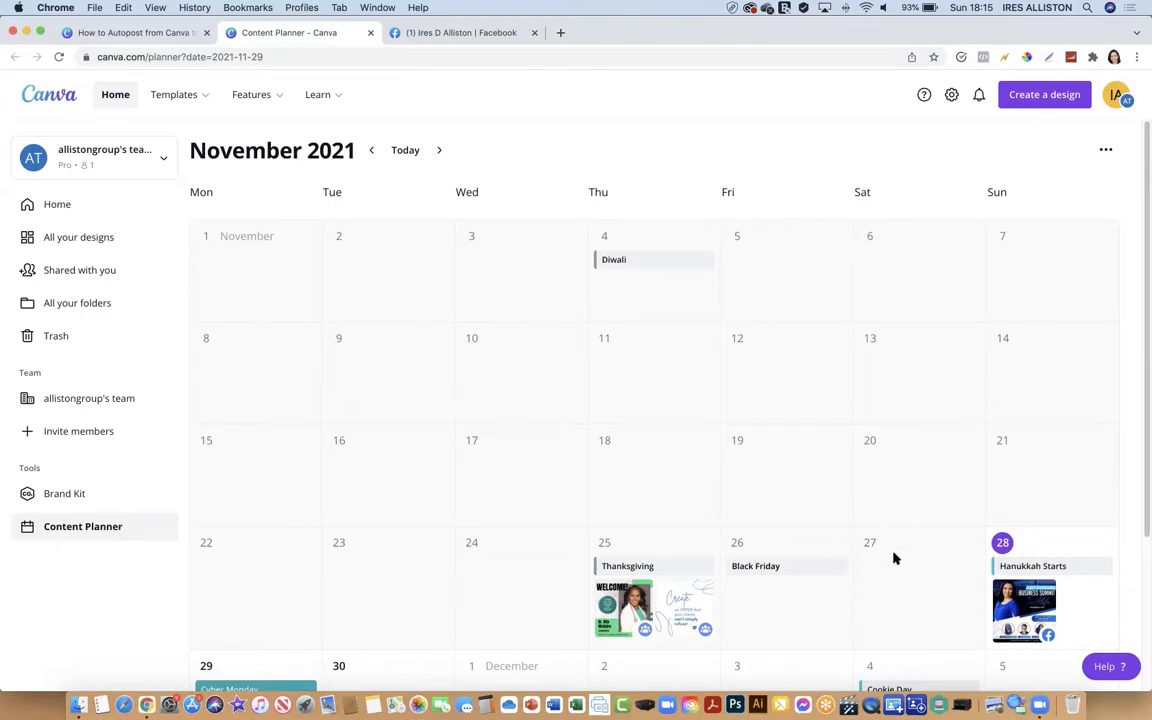
{"action": "mouse_move", "coordinate": [892, 615]}
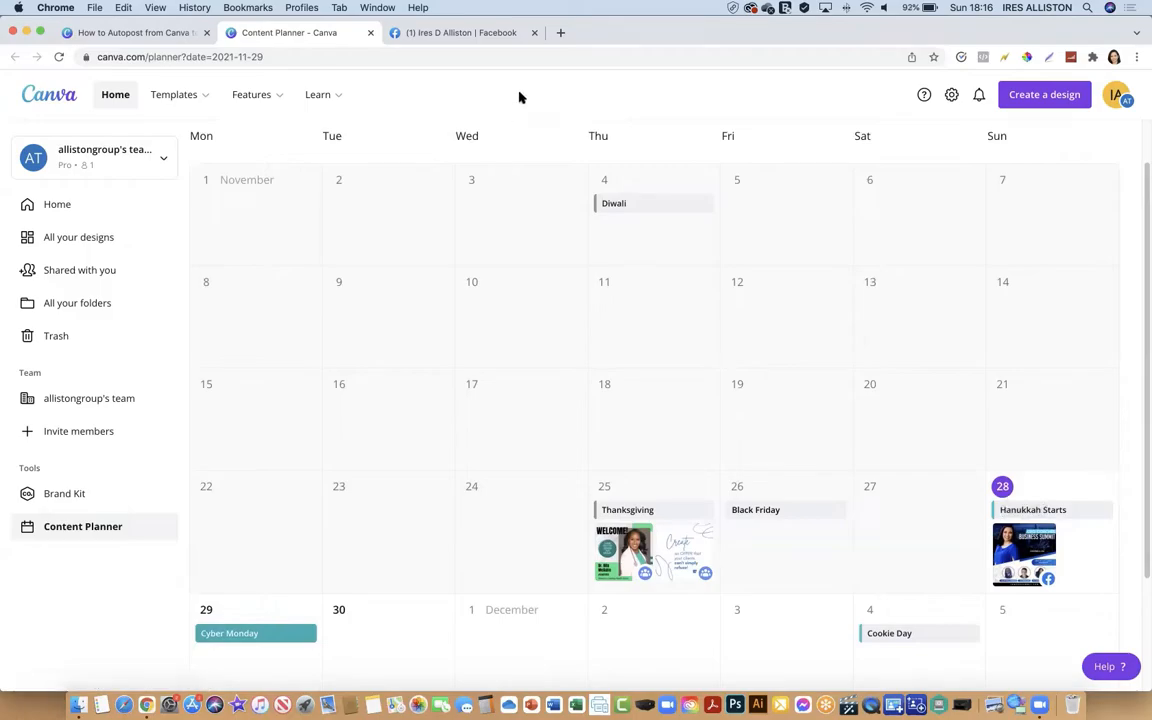
{"action": "left_click", "coordinate": [460, 32]}
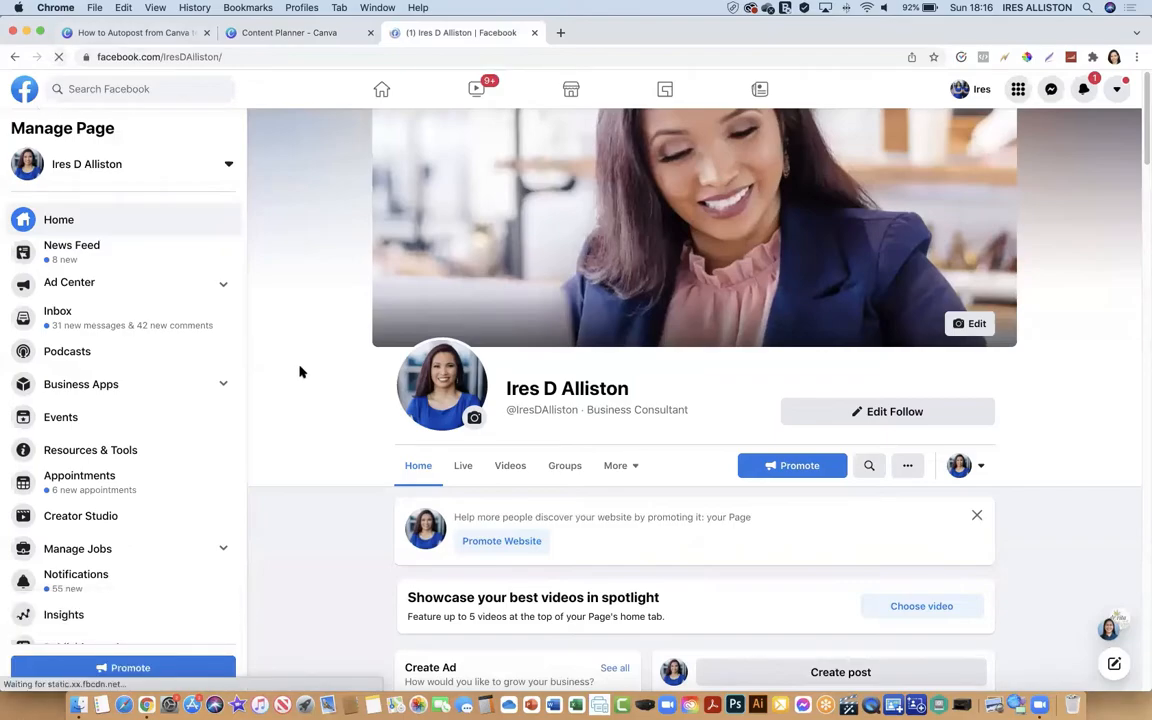
{"action": "scroll", "scroll_direction": "down", "scroll_amount": 3}
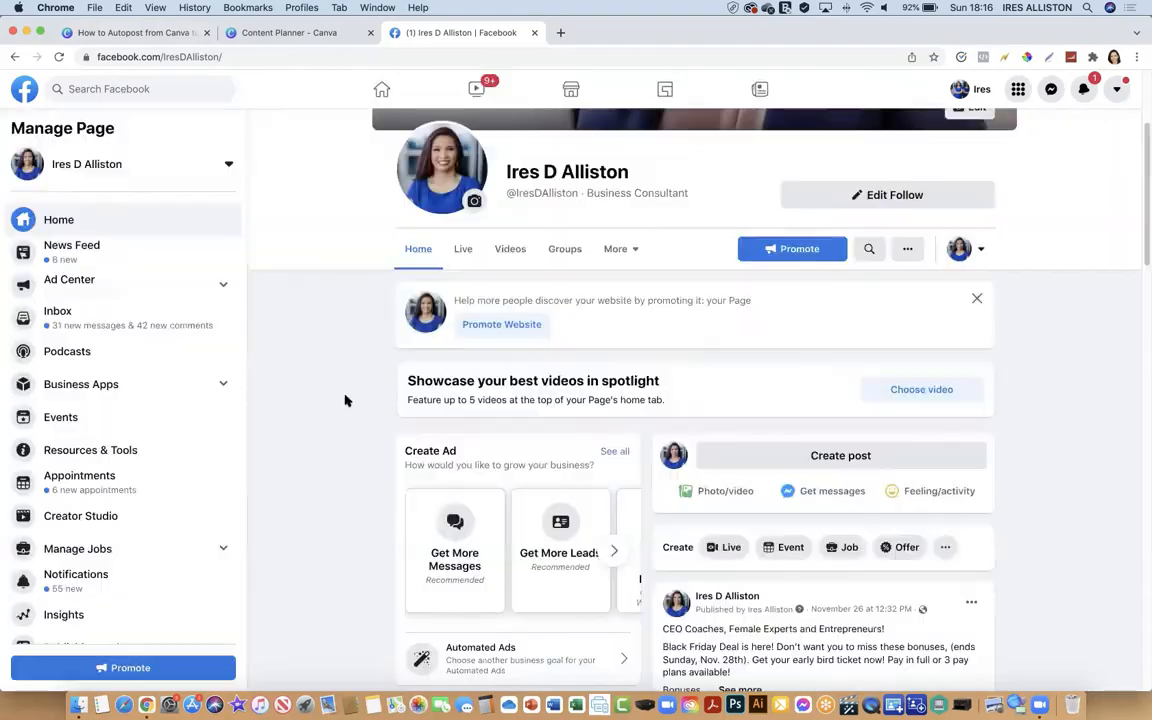
{"action": "scroll", "scroll_direction": "down", "scroll_amount": 3}
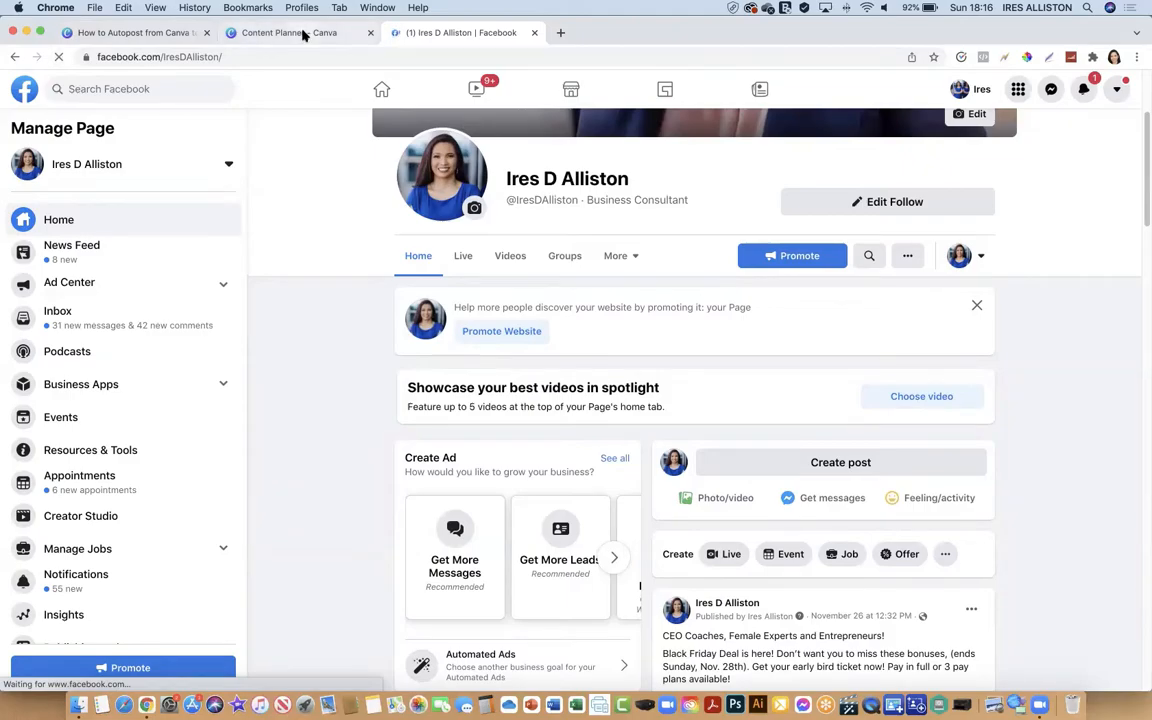
{"action": "left_click", "coordinate": [290, 32]}
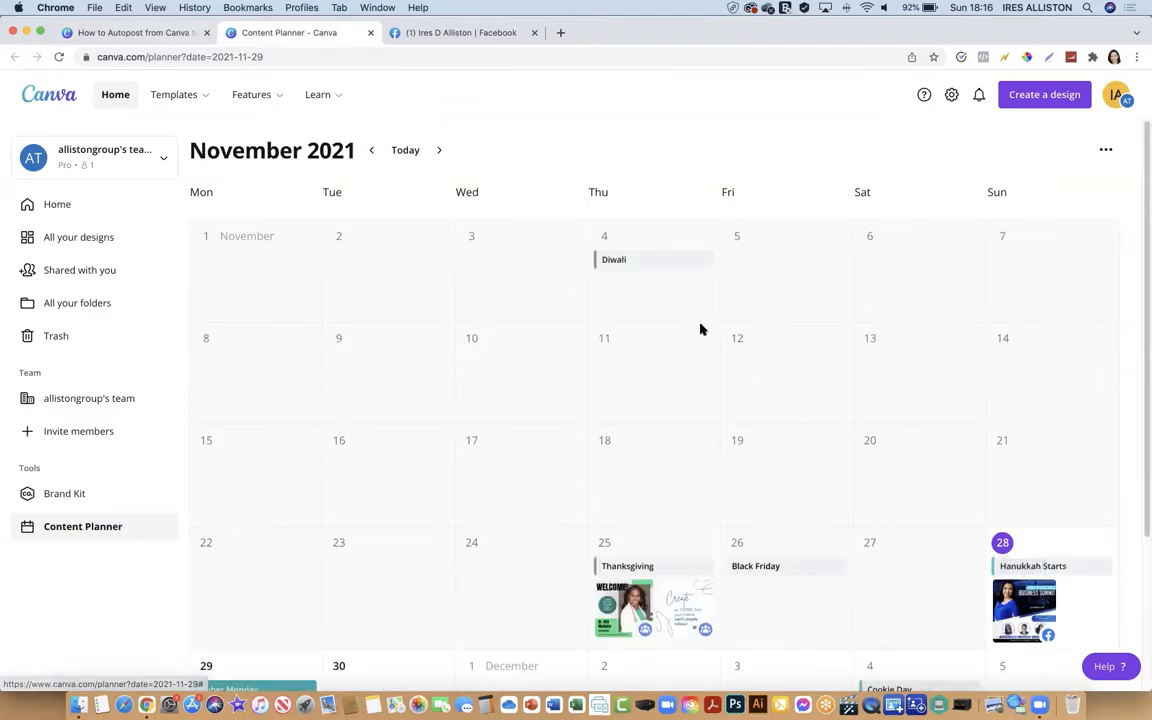
{"action": "left_click", "coordinate": [460, 32]}
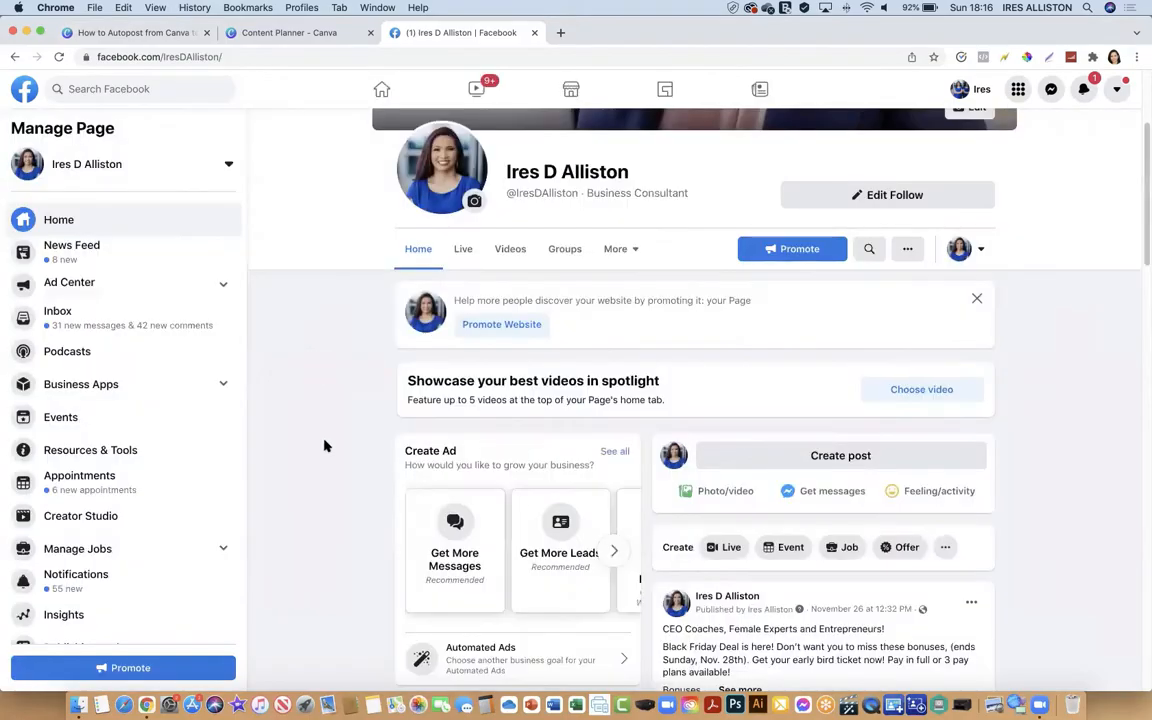
{"action": "scroll", "scroll_direction": "down", "scroll_amount": 3}
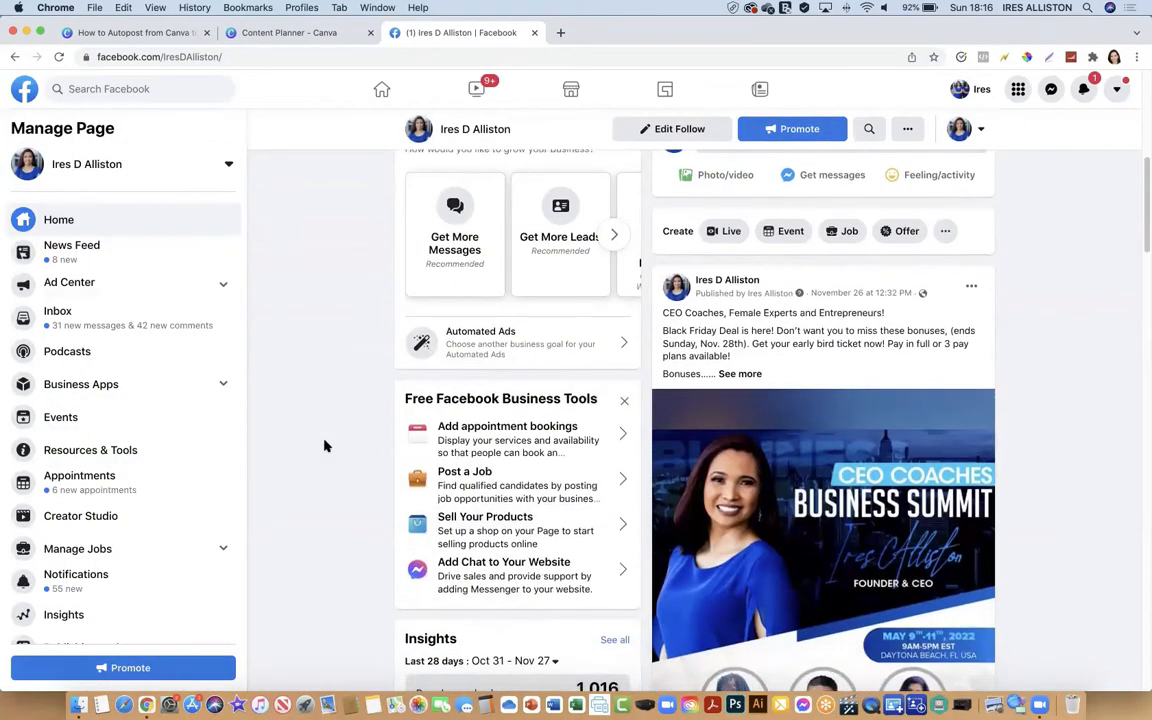
{"action": "scroll", "scroll_direction": "down", "scroll_amount": 3}
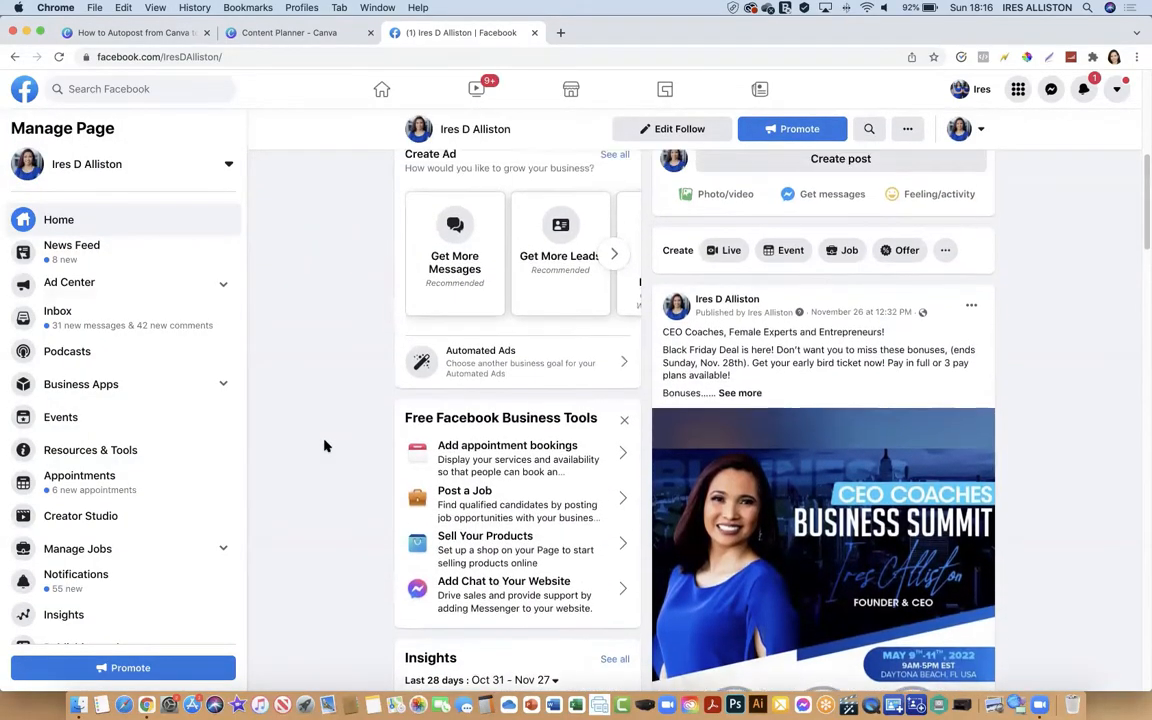
{"action": "scroll", "scroll_direction": "up", "scroll_amount": 3}
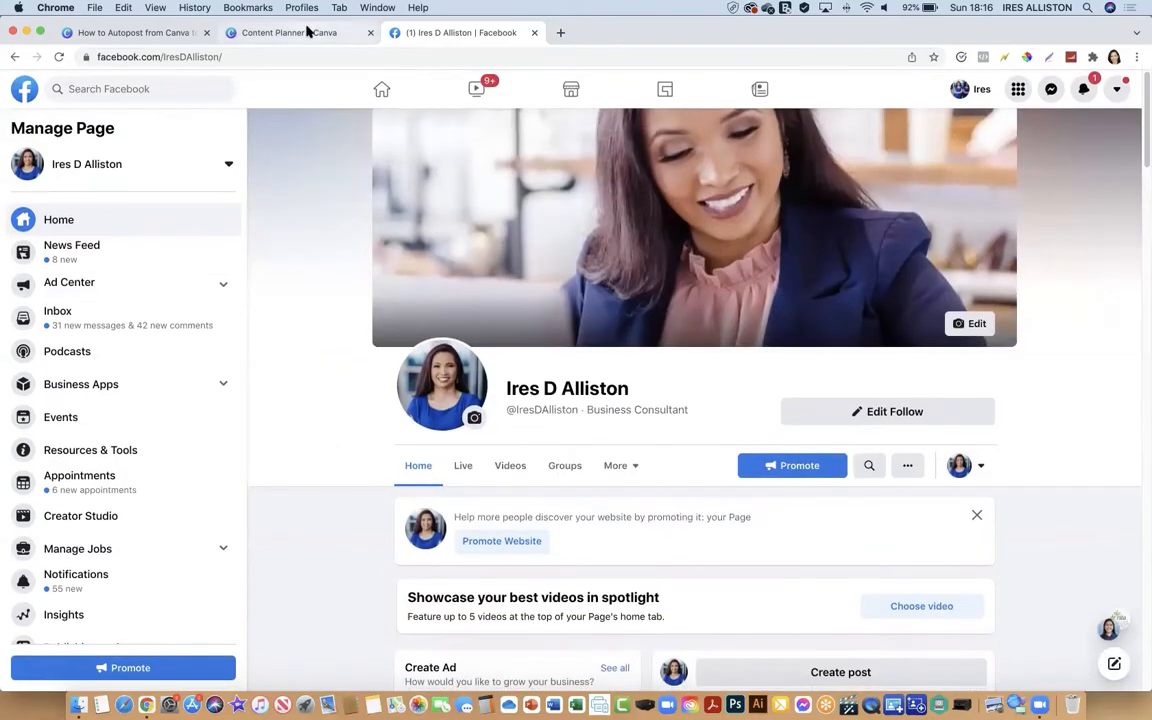
{"action": "left_click", "coordinate": [287, 32]}
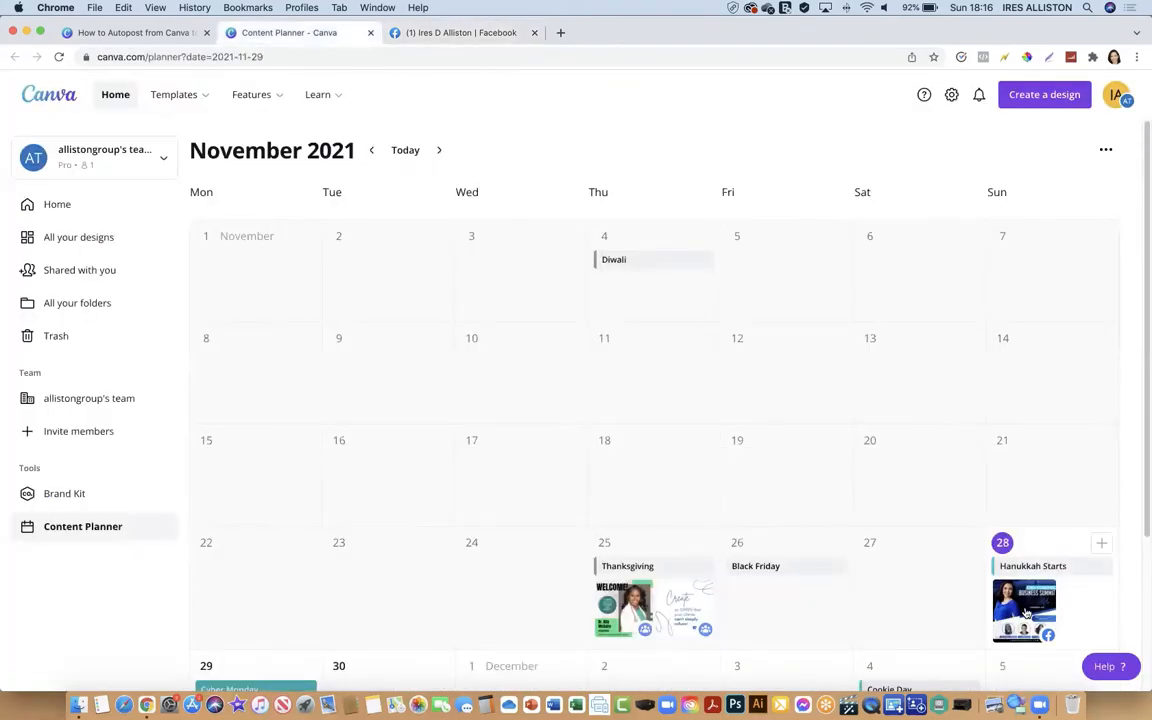
{"action": "left_click", "coordinate": [1024, 610]}
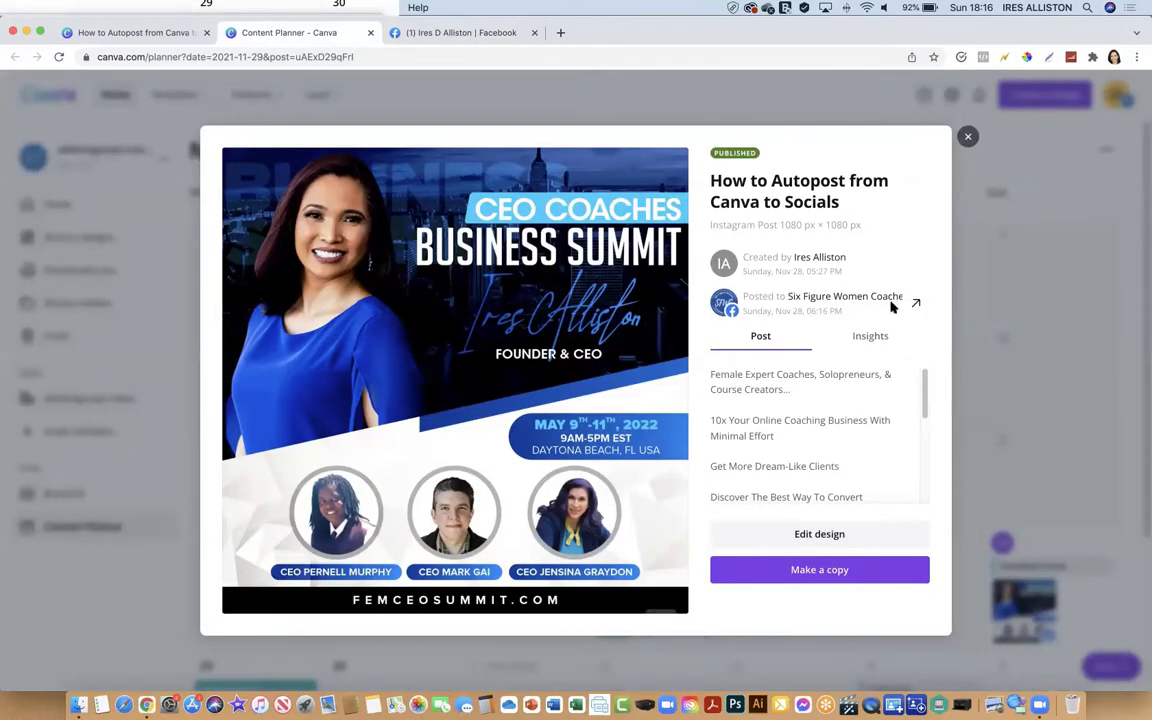
{"action": "mouse_move", "coordinate": [915, 302]}
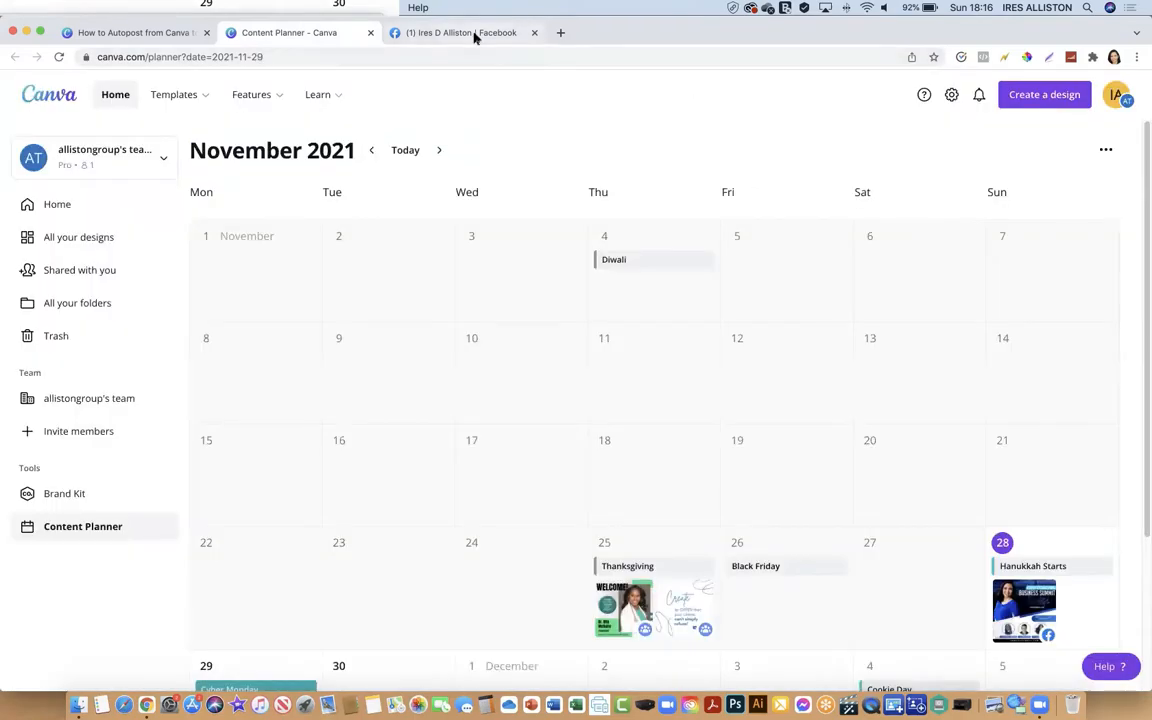
Find the summit post on the Six Figure Women Coaches Magazine Facebook page, then return to Canva.
{"action": "left_click", "coordinate": [461, 33]}
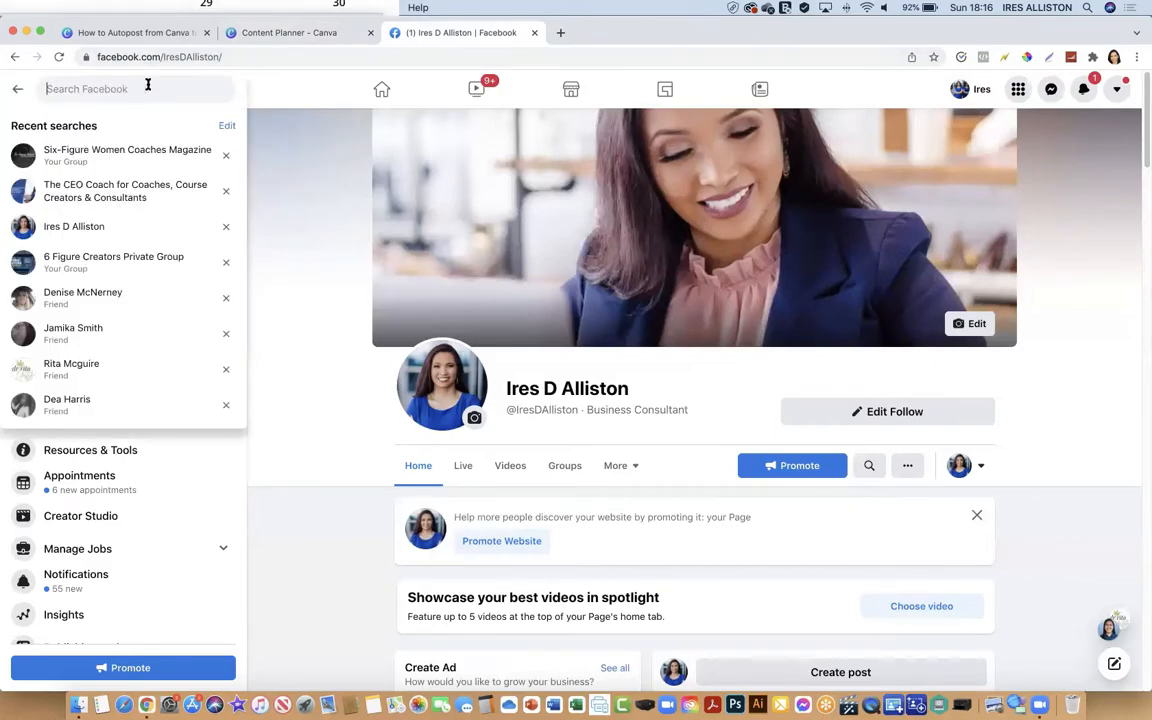
{"action": "type", "text": "six figure women coaches magaz"}
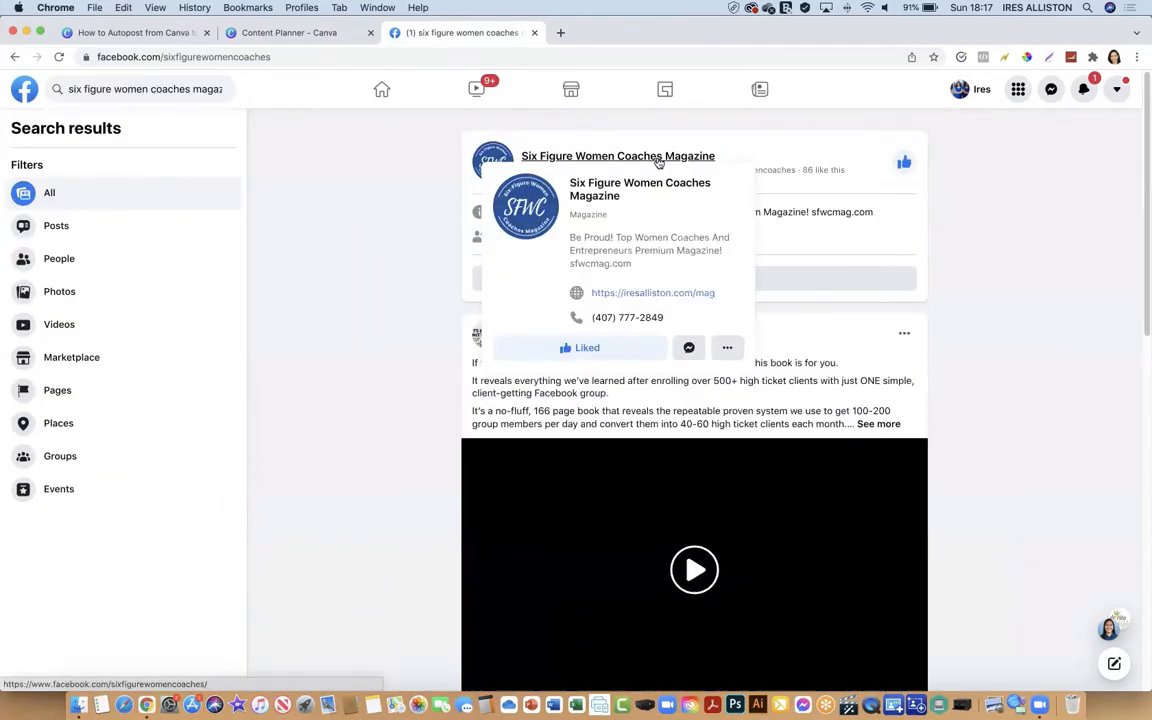
{"action": "left_click", "coordinate": [618, 156]}
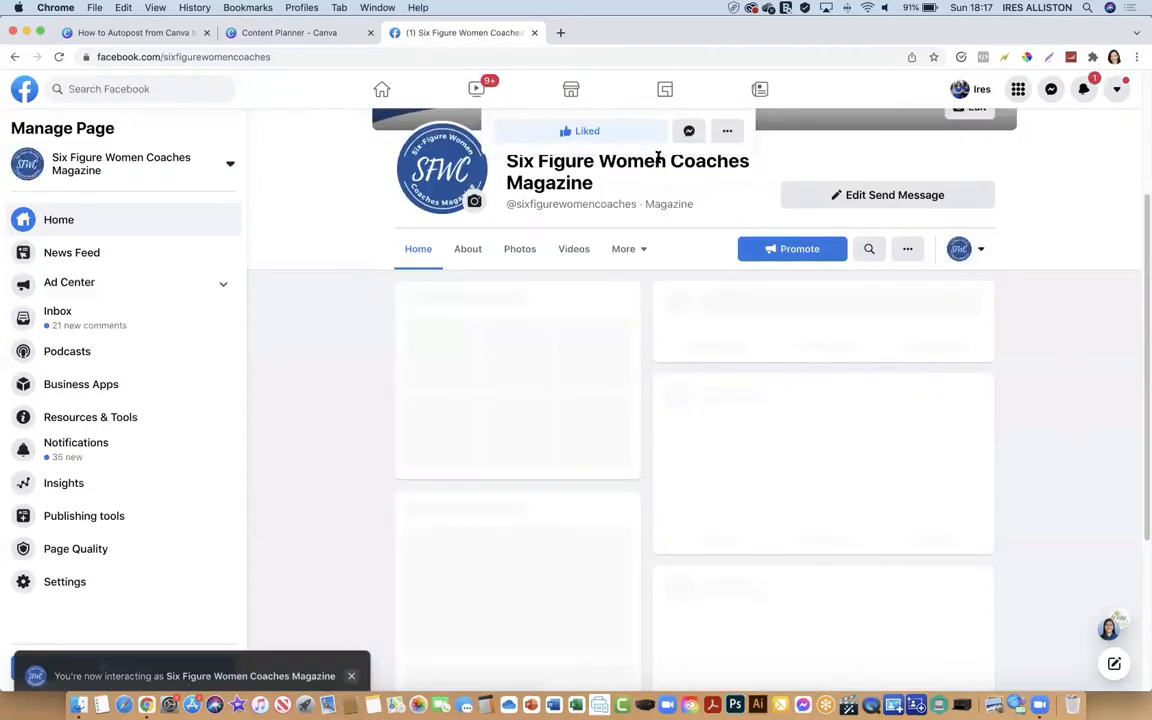
{"action": "scroll", "scroll_direction": "down", "scroll_amount": 3}
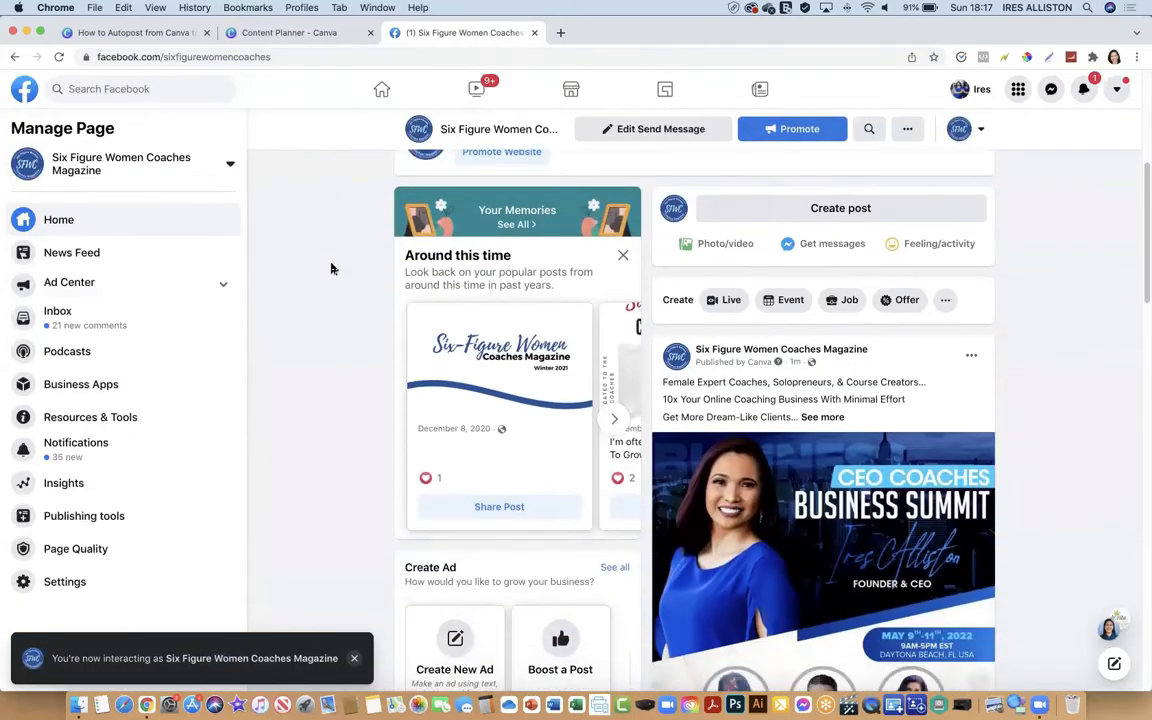
{"action": "scroll", "scroll_direction": "down", "scroll_amount": 3}
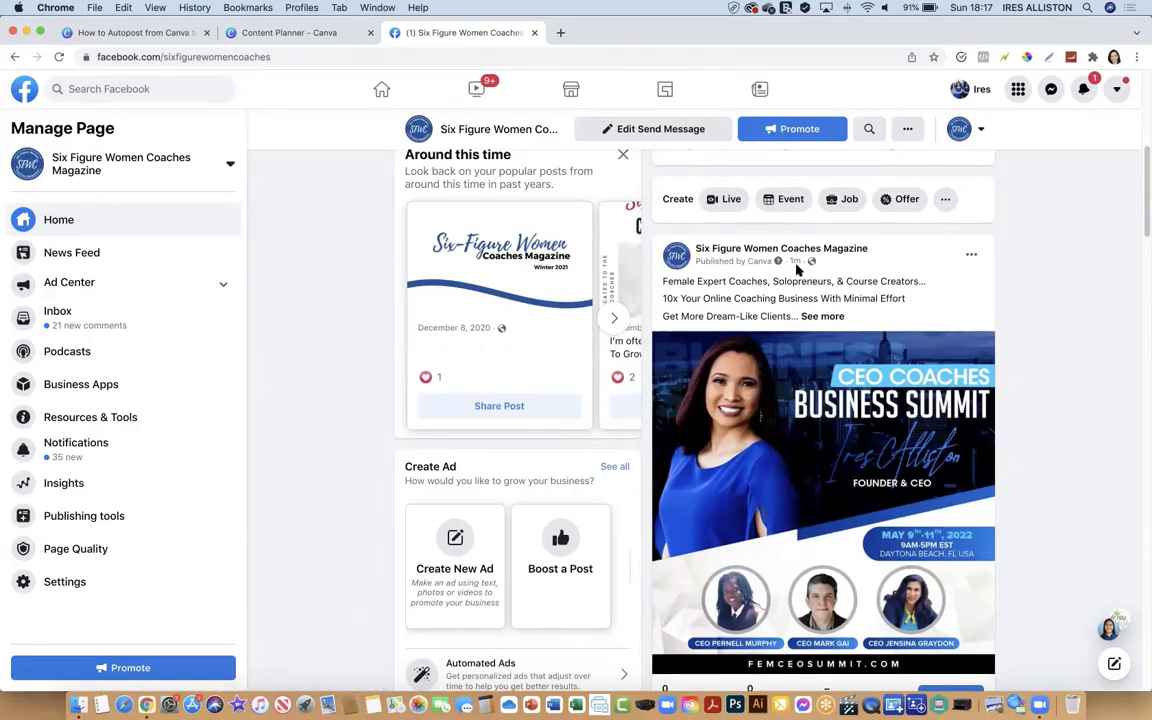
{"action": "mouse_move", "coordinate": [755, 268]}
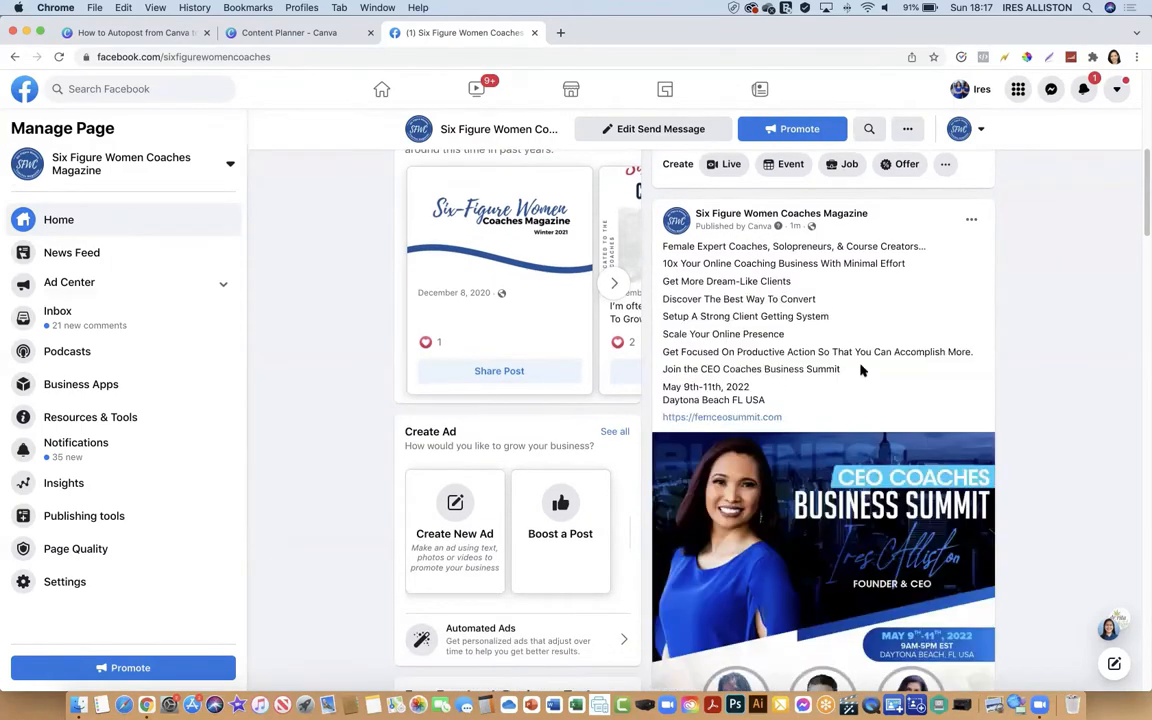
{"action": "scroll", "scroll_direction": "down", "scroll_amount": 3}
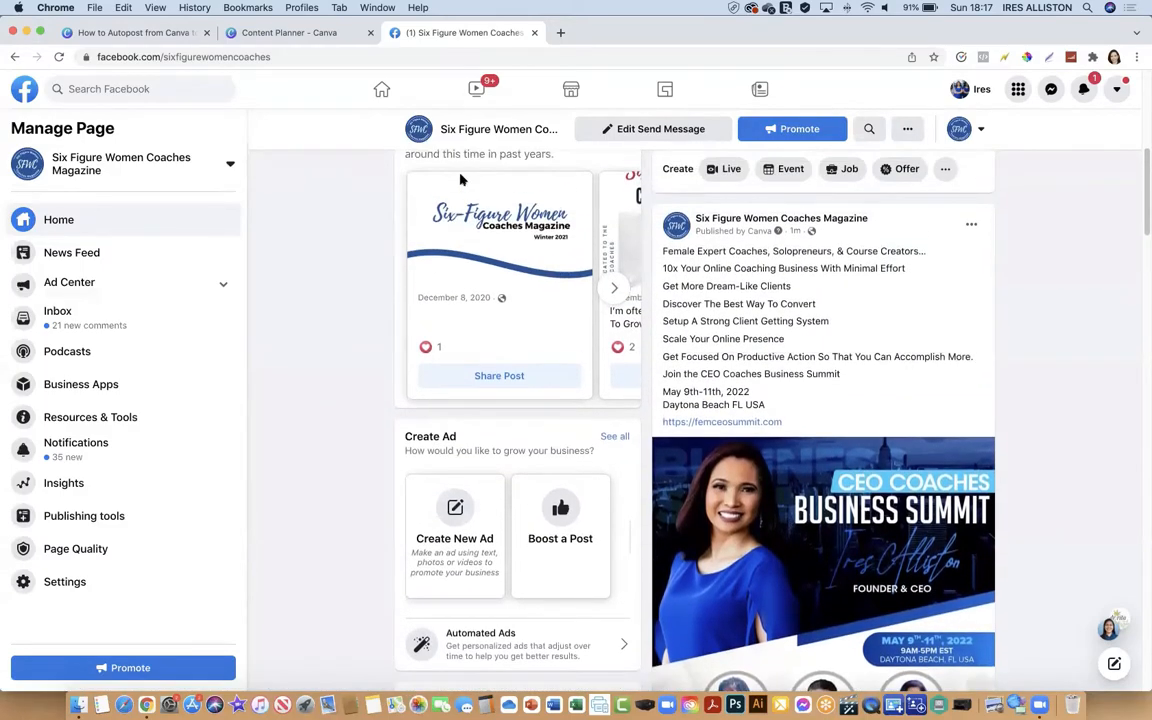
{"action": "left_click", "coordinate": [289, 32]}
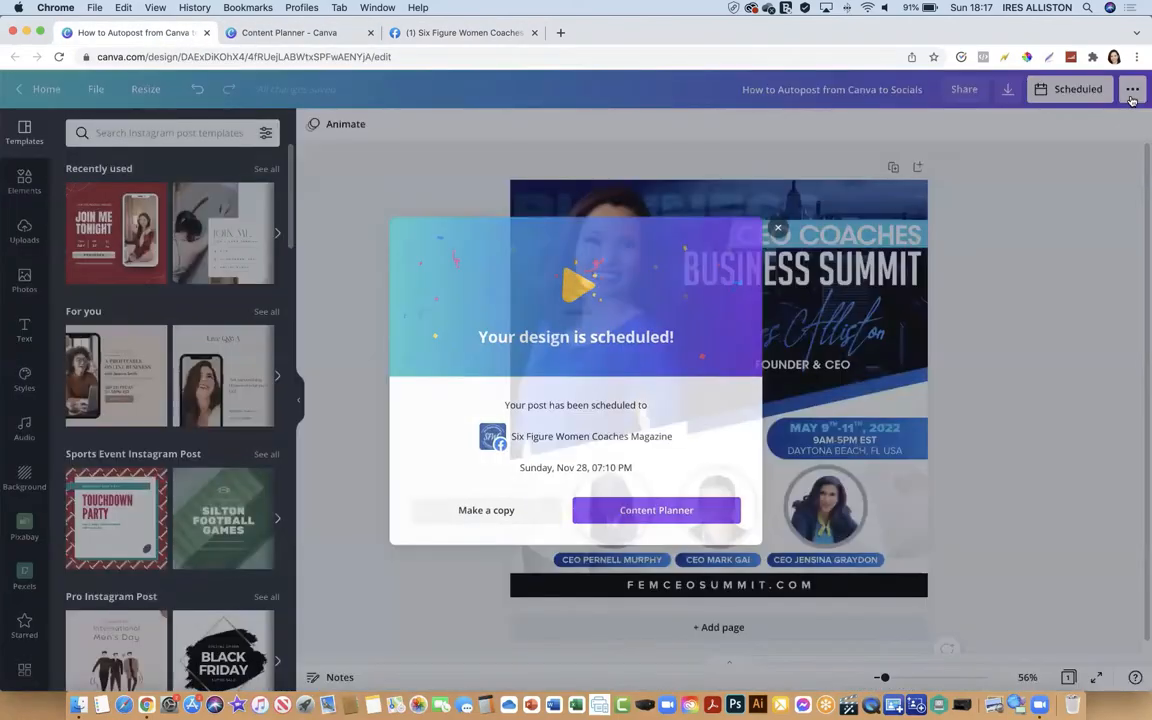
Start a new schedule for the design on Sunday, Nov 28 at 07:18 PM.
{"action": "left_click", "coordinate": [777, 227]}
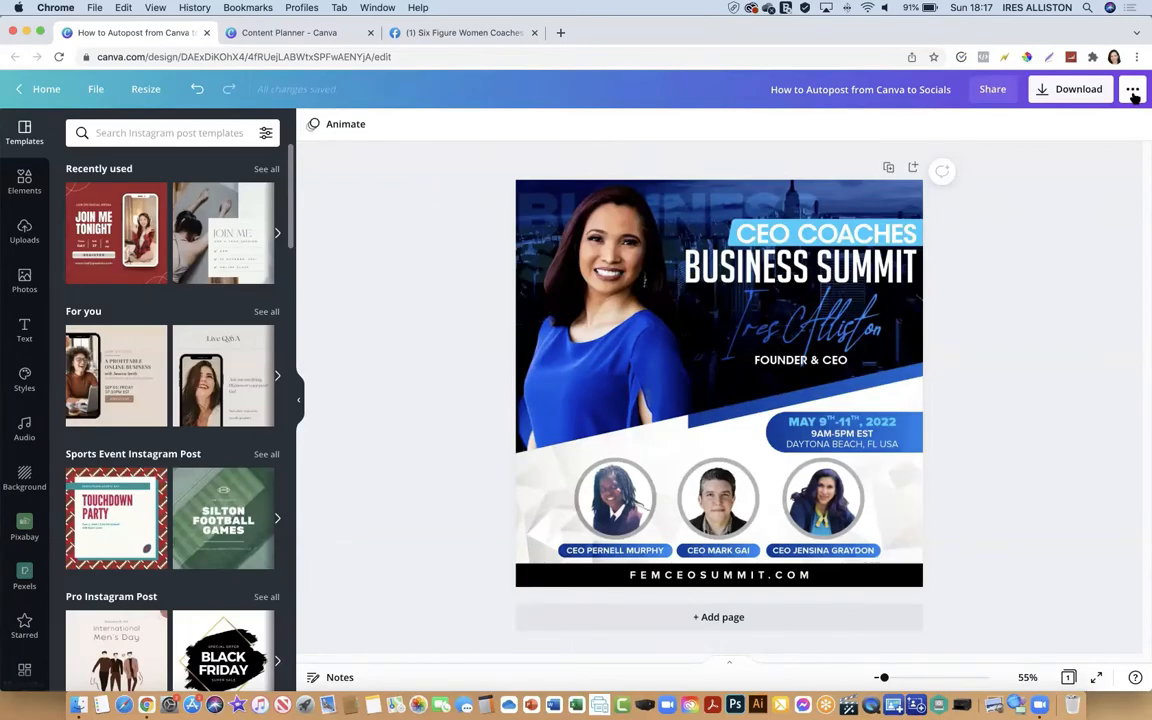
{"action": "left_click", "coordinate": [1133, 89]}
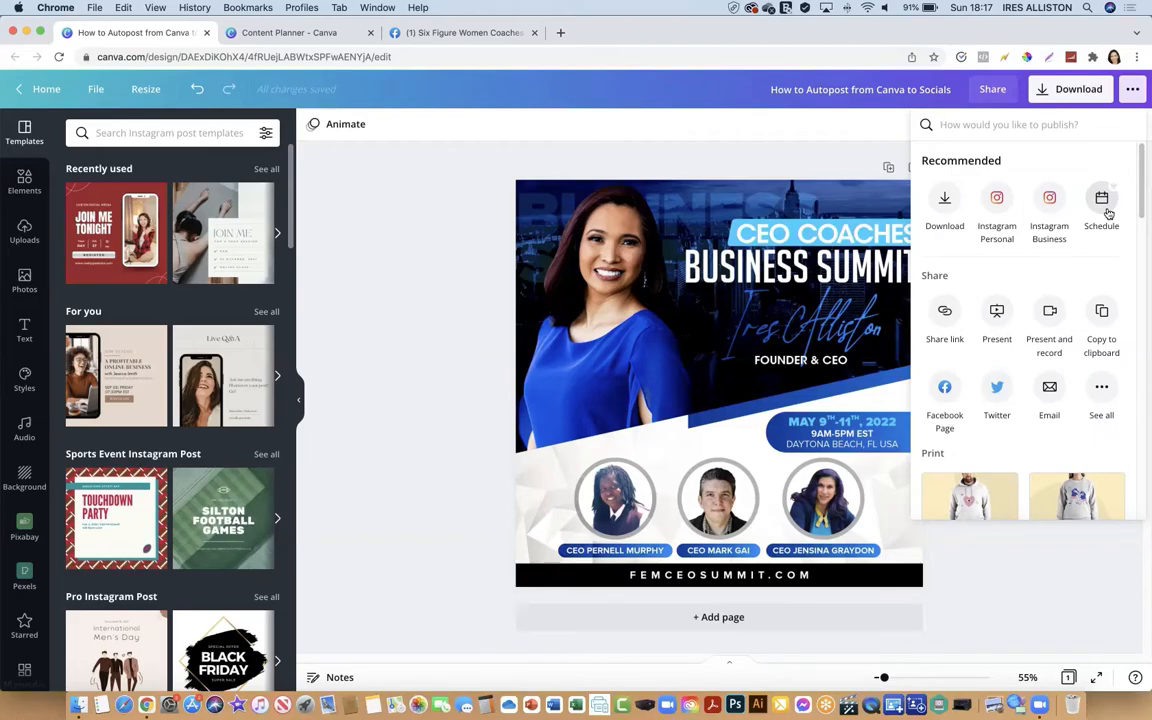
{"action": "left_click", "coordinate": [1101, 204]}
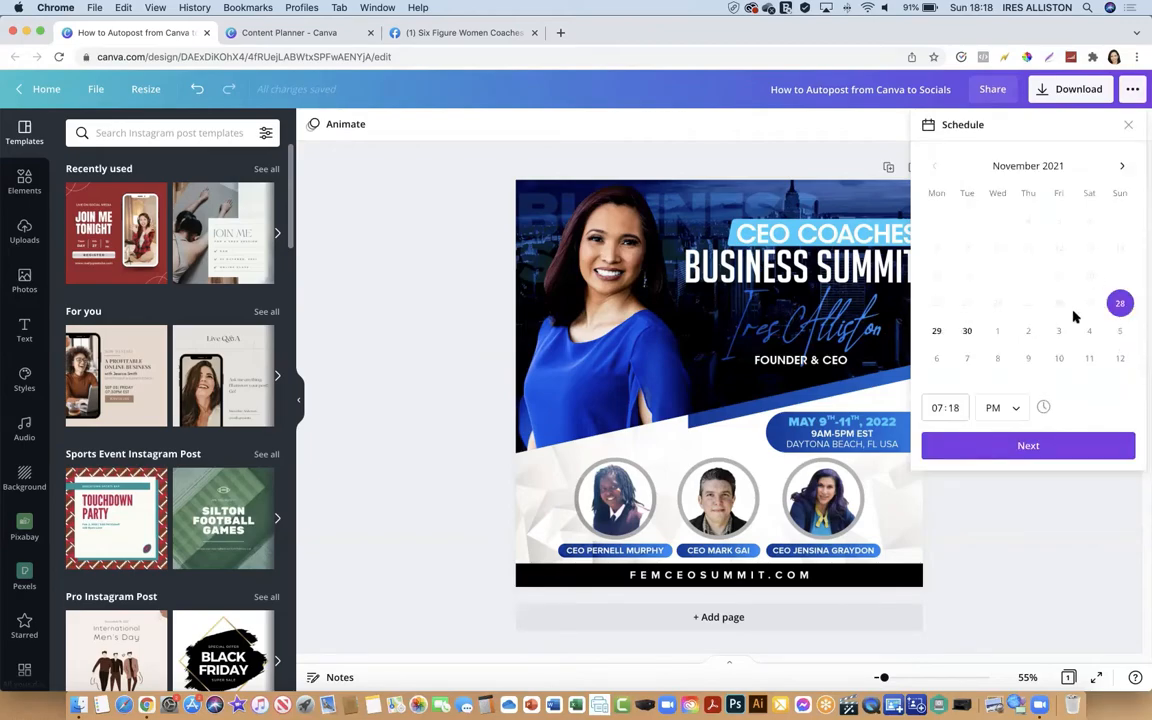
{"action": "mouse_move", "coordinate": [1028, 446]}
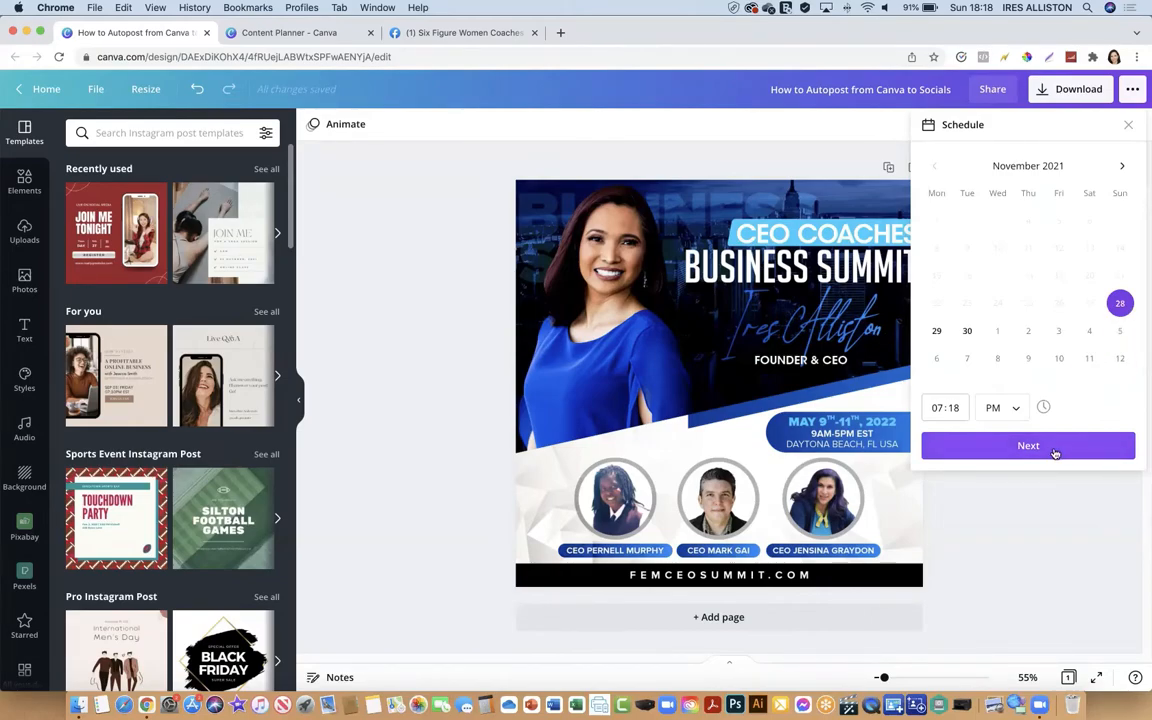
{"action": "left_click", "coordinate": [1028, 445]}
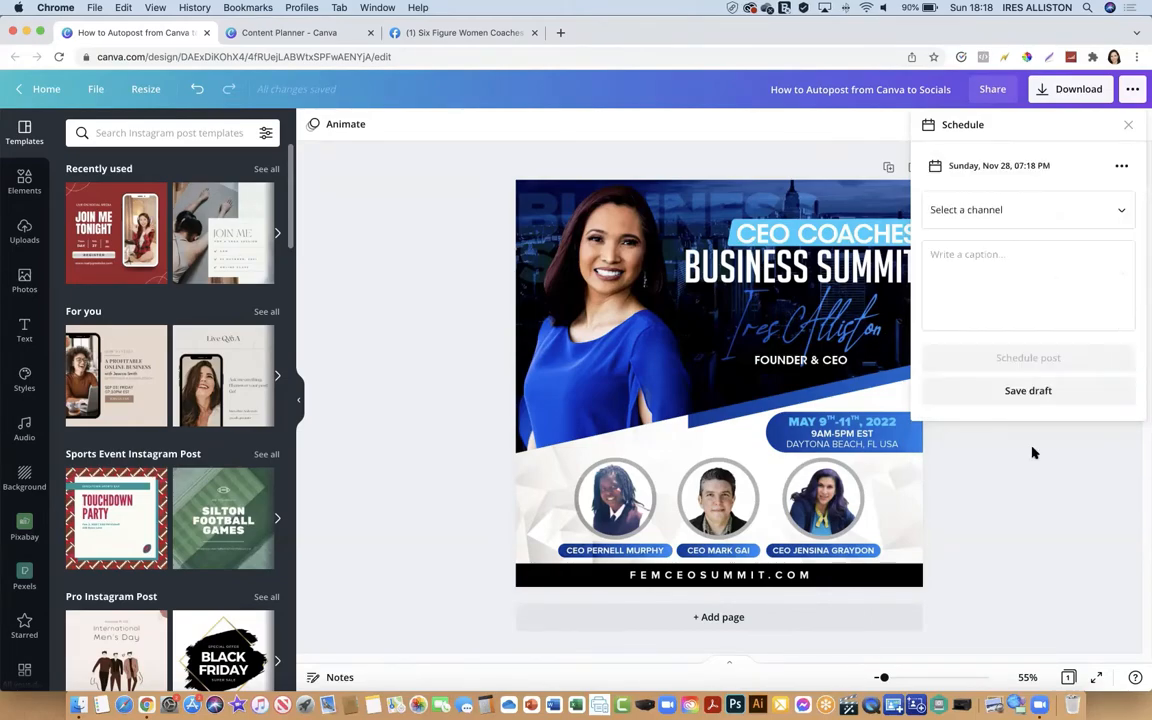
Show platforms for a new channel, such as Instagram Business, Twitter, Pinterest, LinkedIn.
{"action": "left_click", "coordinate": [1020, 209]}
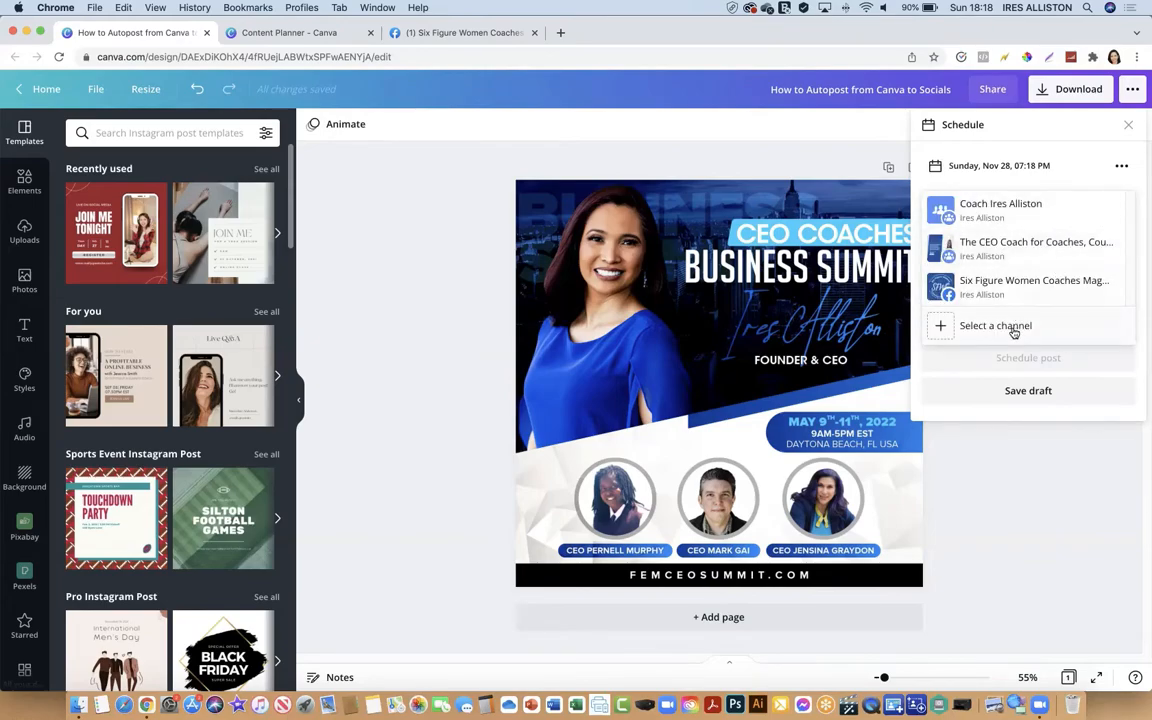
{"action": "left_click", "coordinate": [995, 325]}
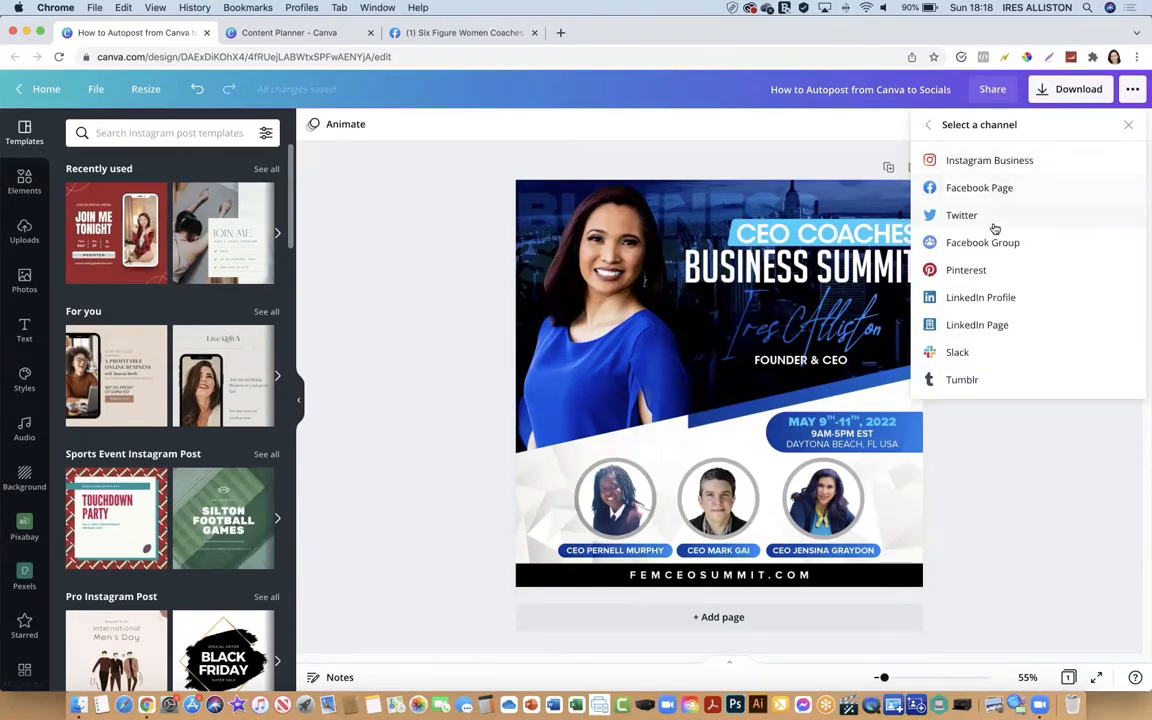
{"action": "mouse_move", "coordinate": [1000, 351]}
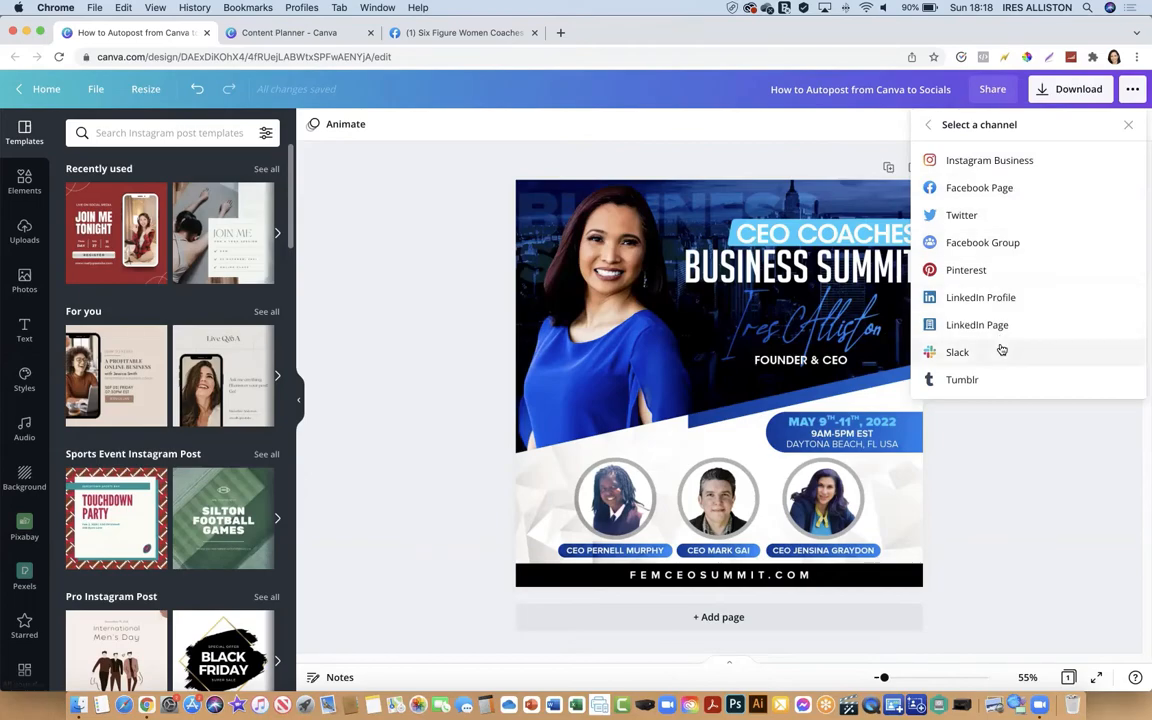